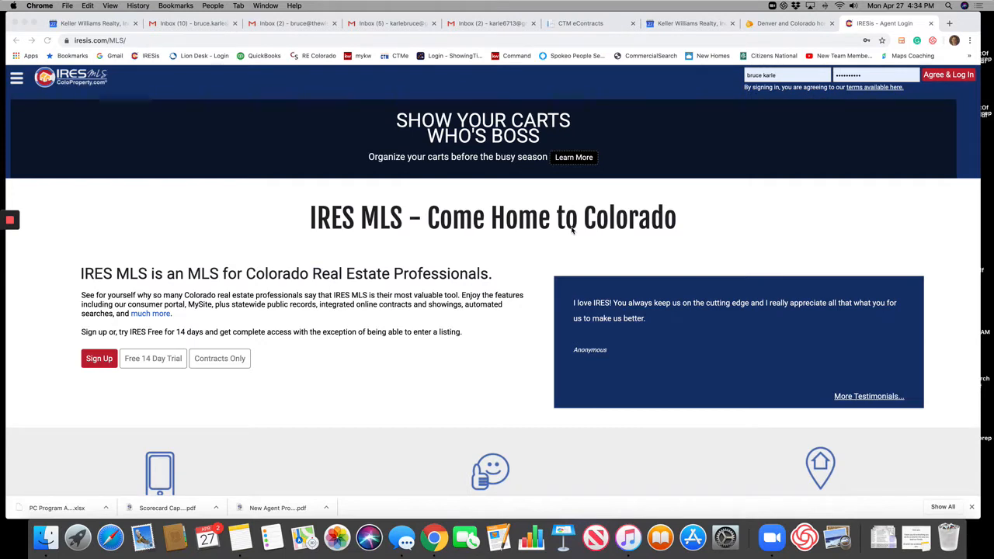
{"action": "mouse_move", "coordinate": [699, 171]}
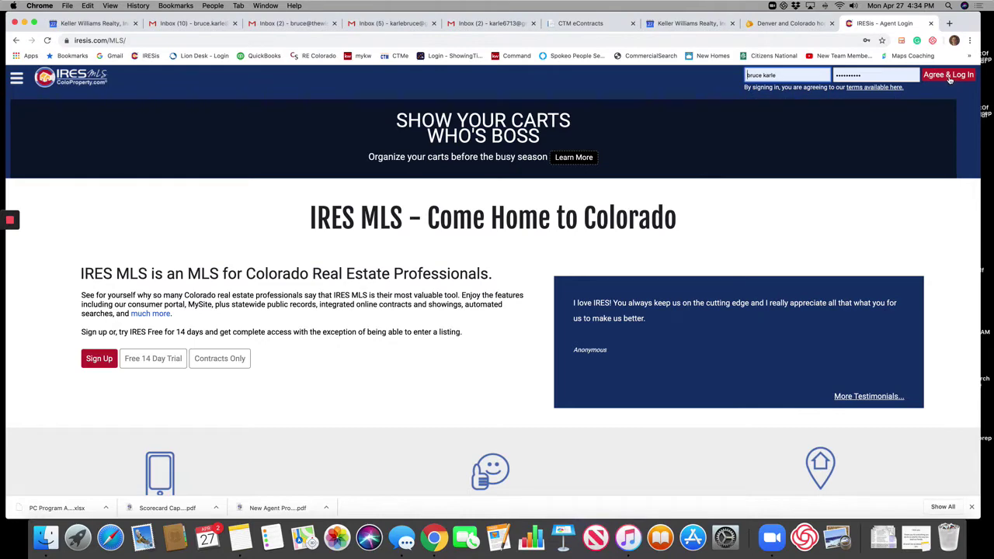
- Log into the MLS account and start a new Quick Search from the Search menu
{"action": "left_click", "coordinate": [941, 75]}
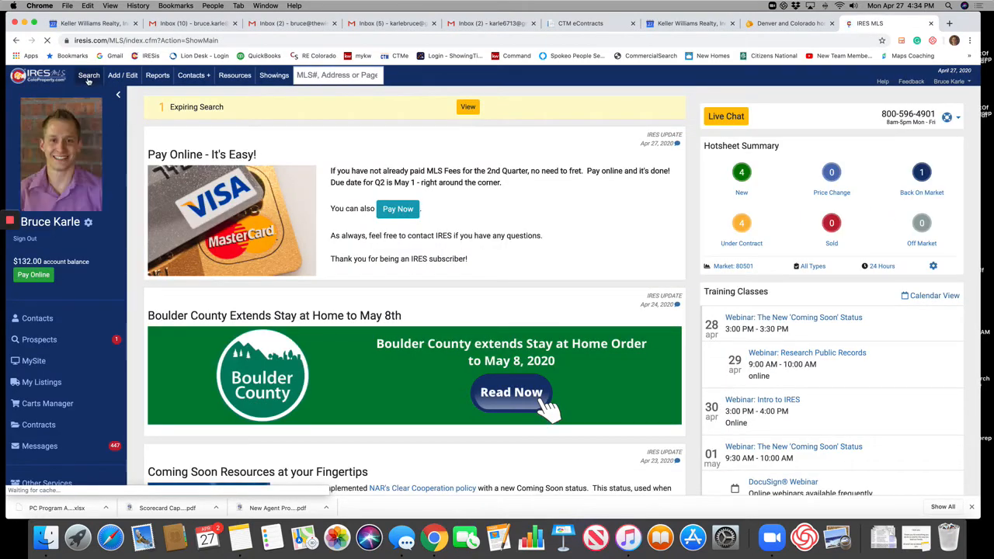
{"action": "left_click", "coordinate": [89, 75]}
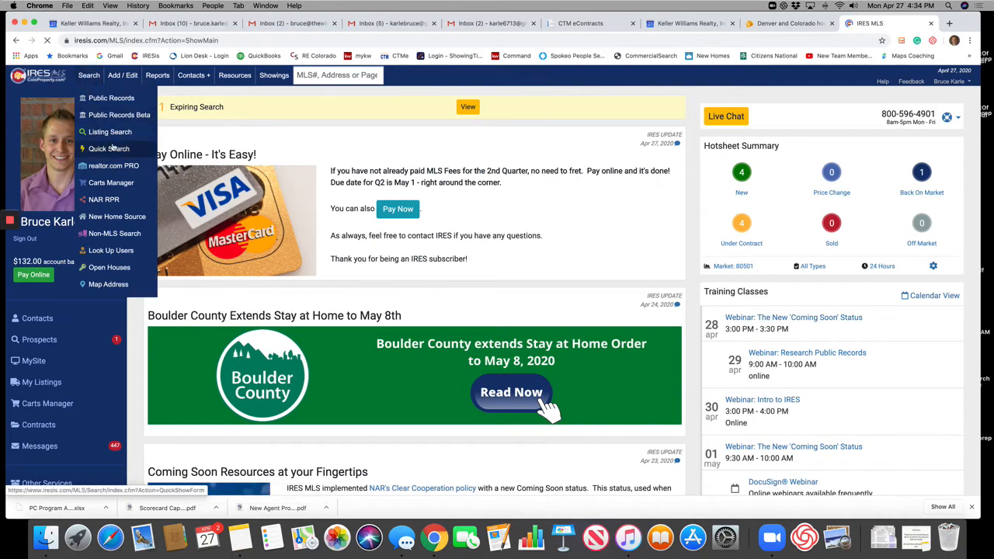
{"action": "left_click", "coordinate": [109, 133]}
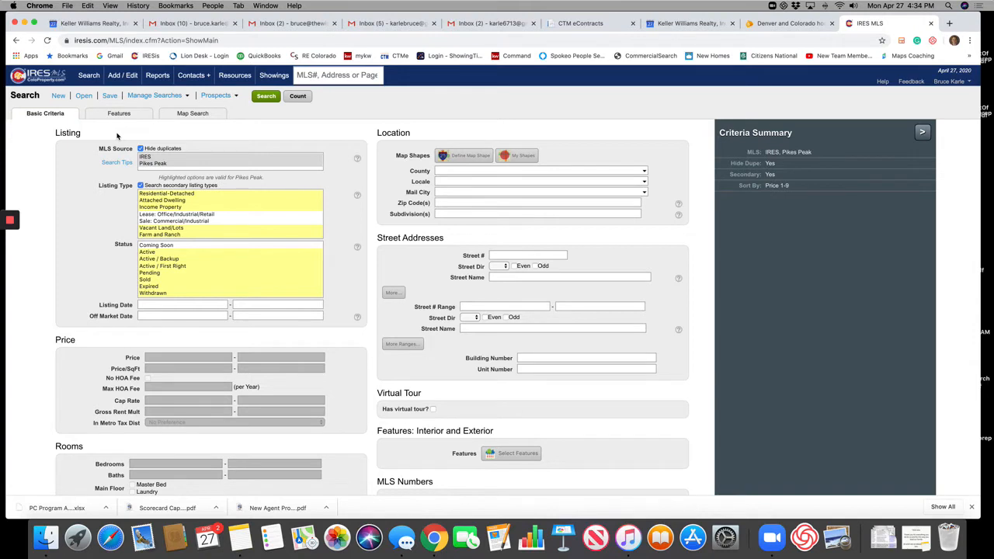
{"action": "mouse_move", "coordinate": [268, 181]}
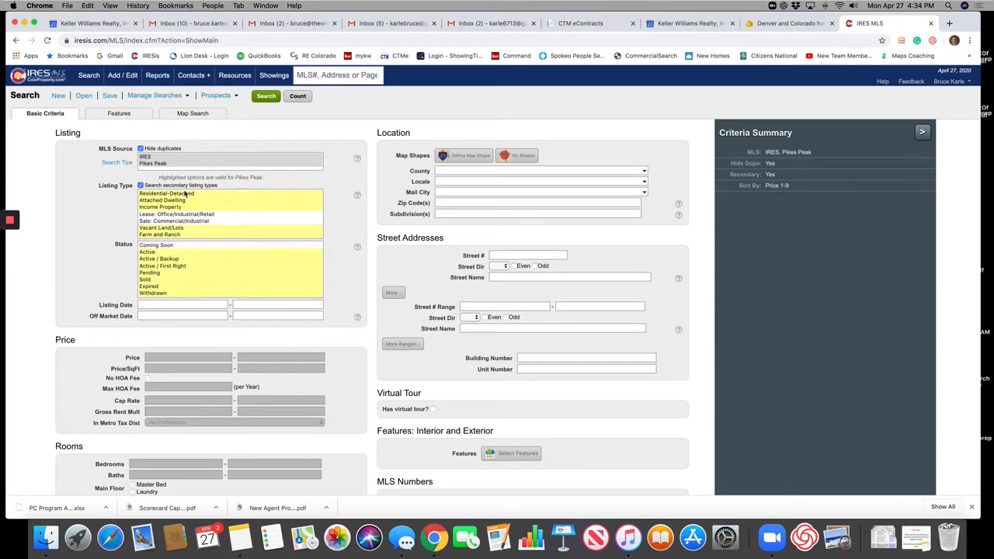
- Select Residential-Detached in the Listing Type list
{"action": "left_click", "coordinate": [165, 192]}
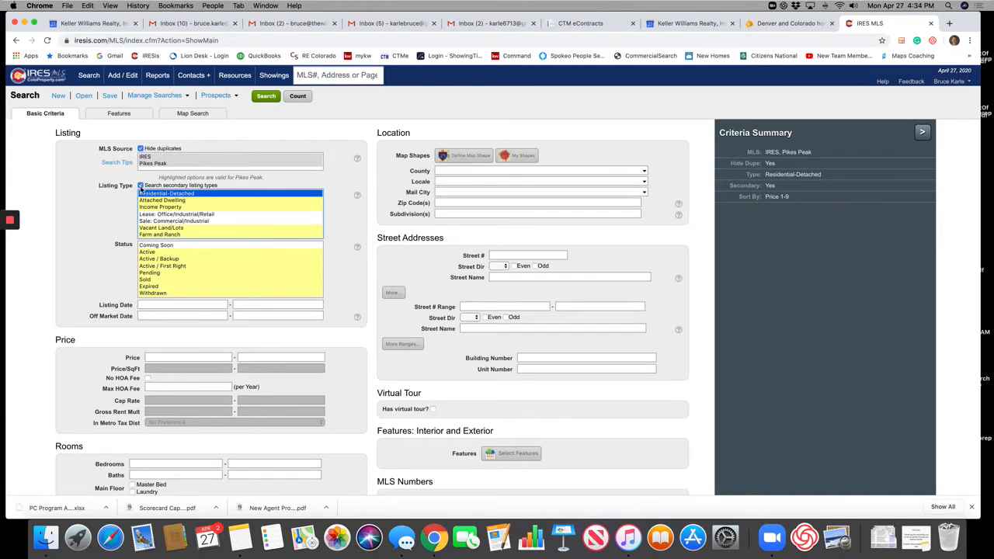
{"action": "mouse_move", "coordinate": [190, 201]}
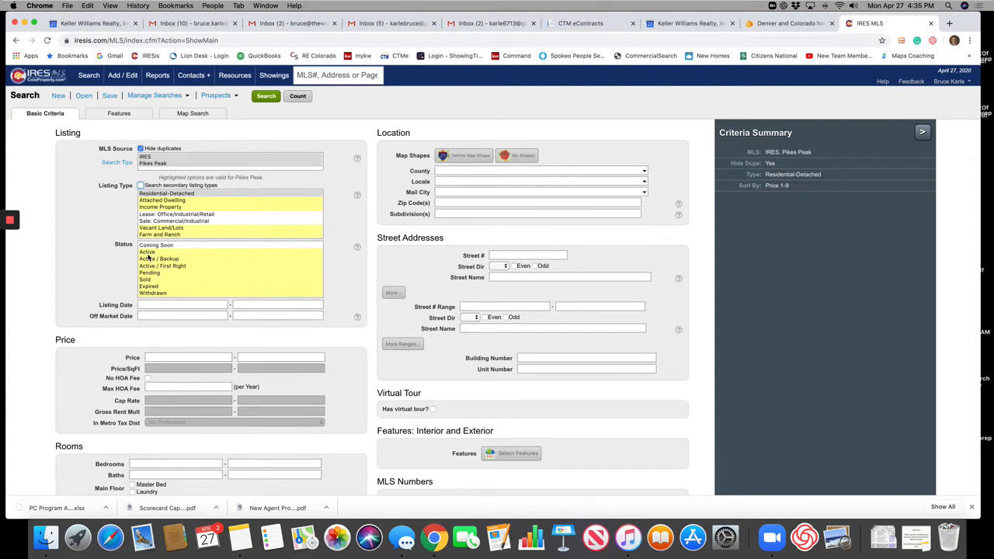
- Select statuses Active through Pending plus Sold in the Status list
{"action": "left_click", "coordinate": [146, 251]}
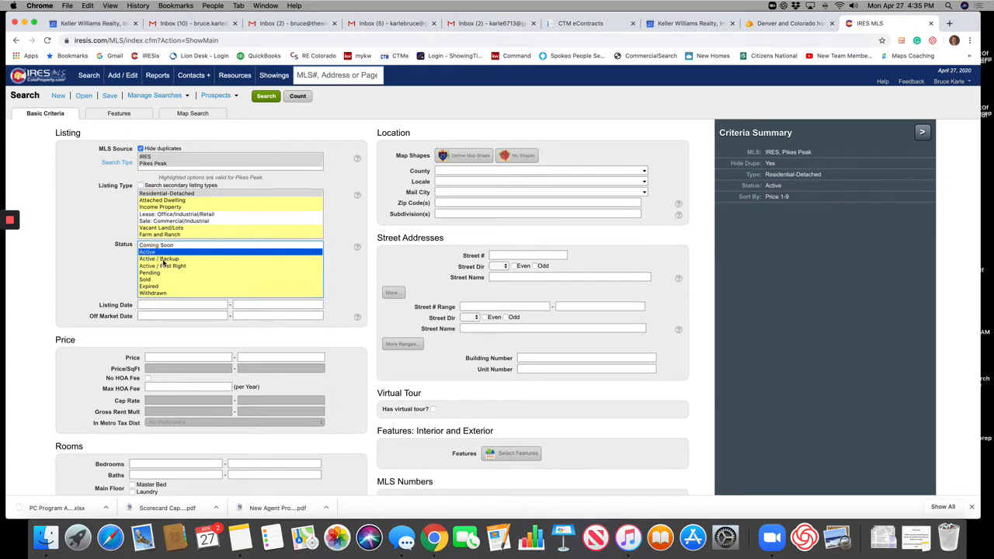
{"action": "left_click", "coordinate": [149, 274]}
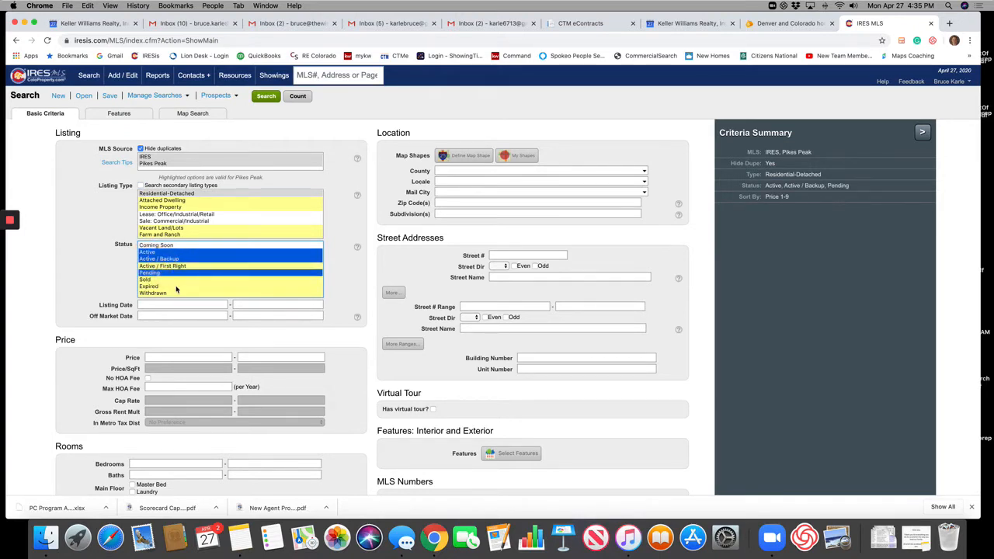
{"action": "left_click", "coordinate": [146, 280]}
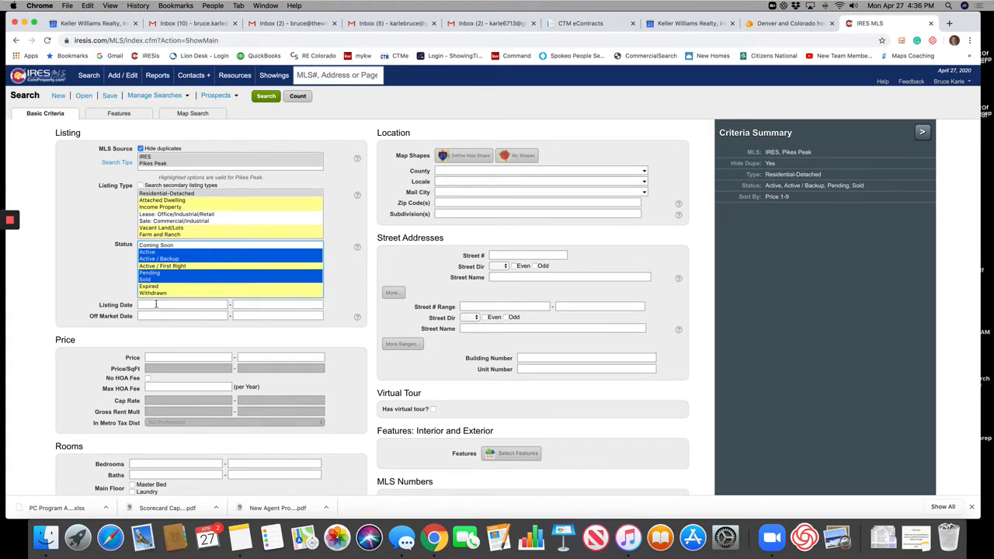
- Open the Listing Date calendar and page back toward December 2019
{"action": "left_click", "coordinate": [184, 315]}
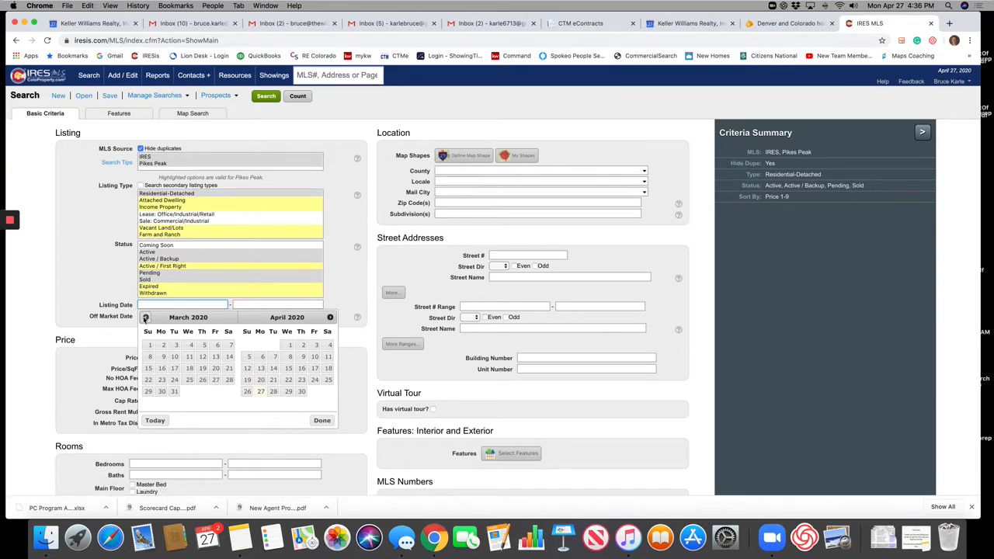
{"action": "left_click", "coordinate": [146, 317]}
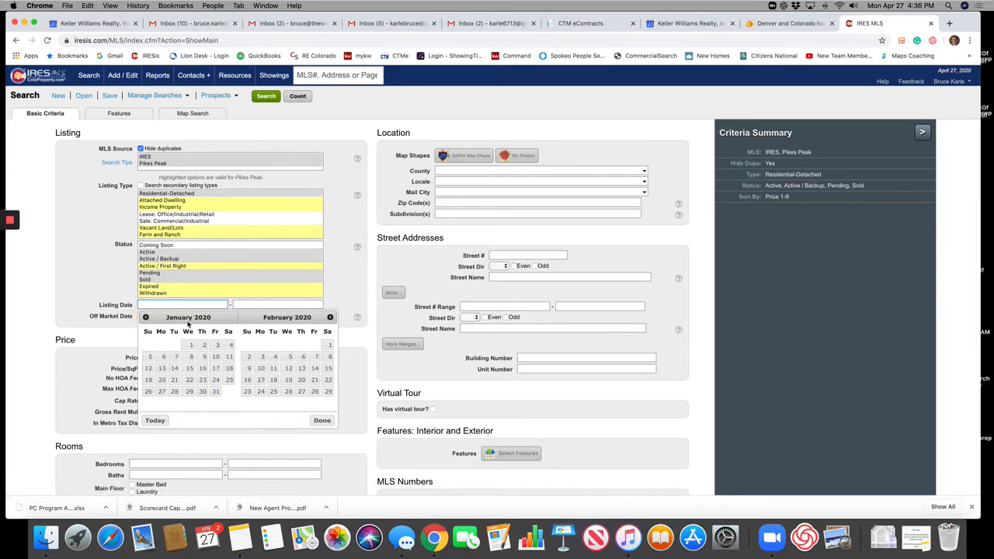
{"action": "mouse_move", "coordinate": [130, 314]}
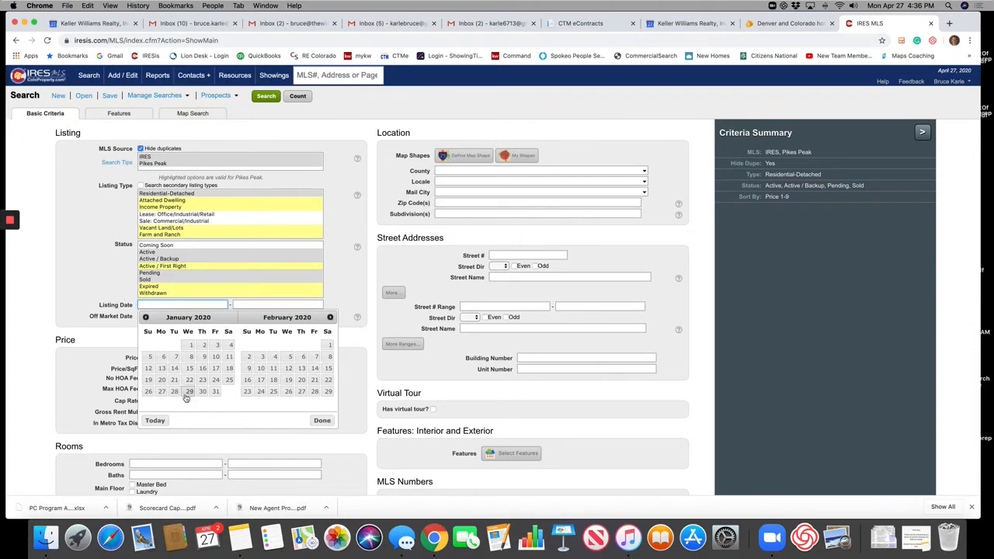
{"action": "mouse_move", "coordinate": [162, 392]}
{"action": "type", "text": "12/01/2019"}
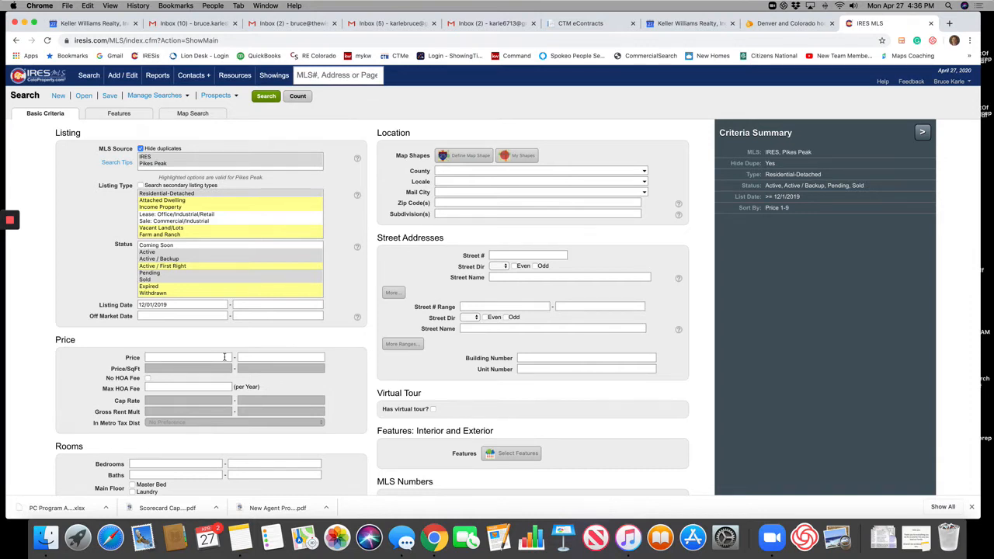
{"action": "mouse_move", "coordinate": [268, 378]}
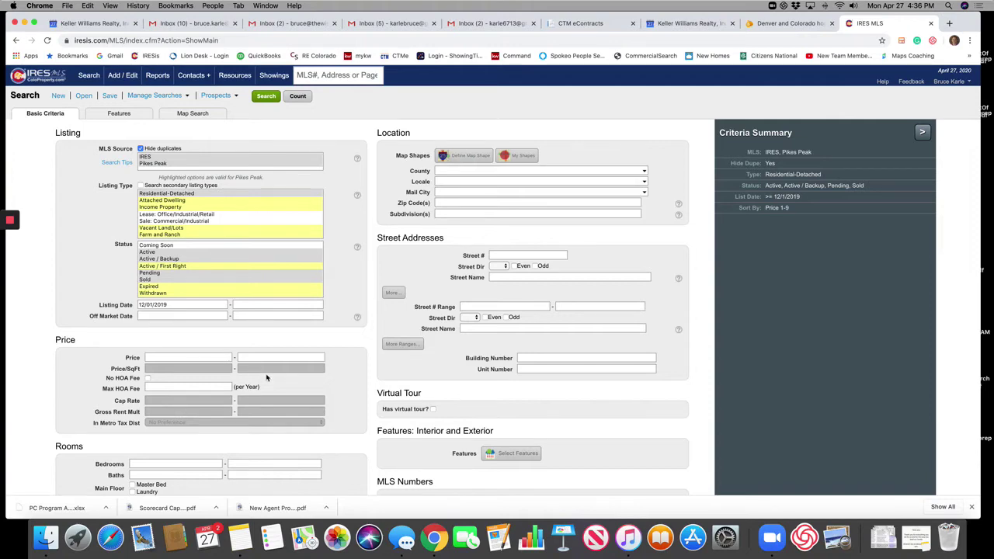
{"action": "scroll", "scroll_direction": "down", "scroll_amount": 3}
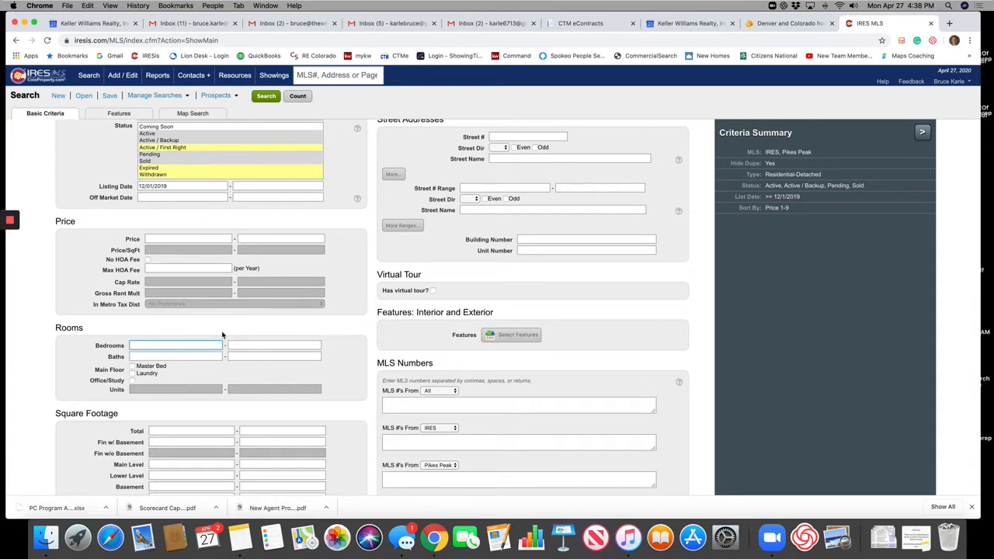
- Enter bedrooms 3 to 3 and baths 2 to 3 in the min/max fields
{"action": "type", "text": "3"}
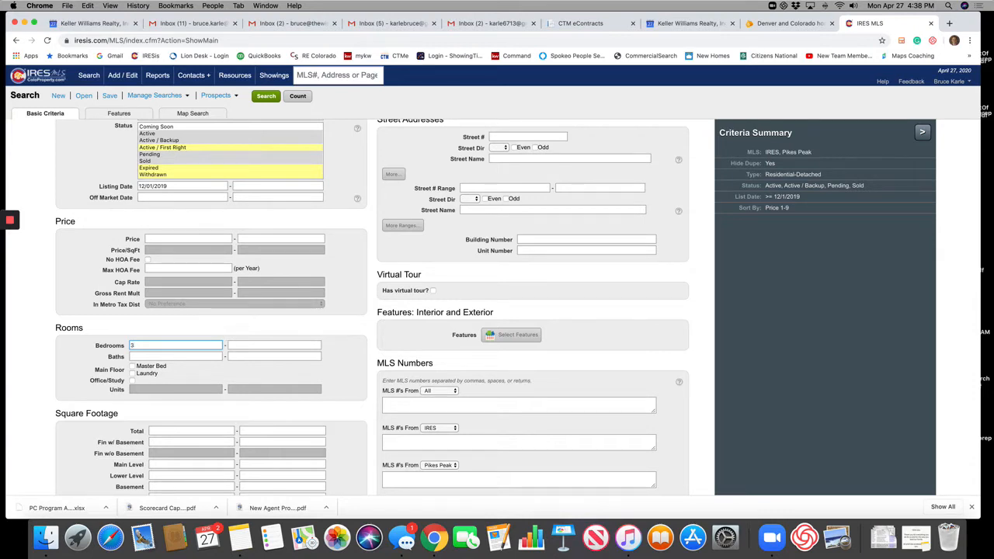
{"action": "type", "text": "3"}
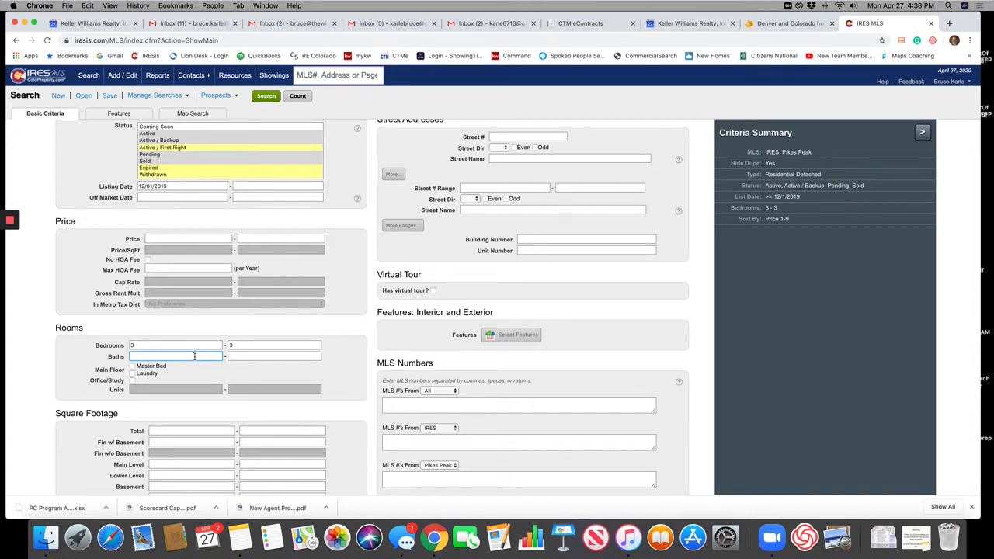
{"action": "type", "text": "2"}
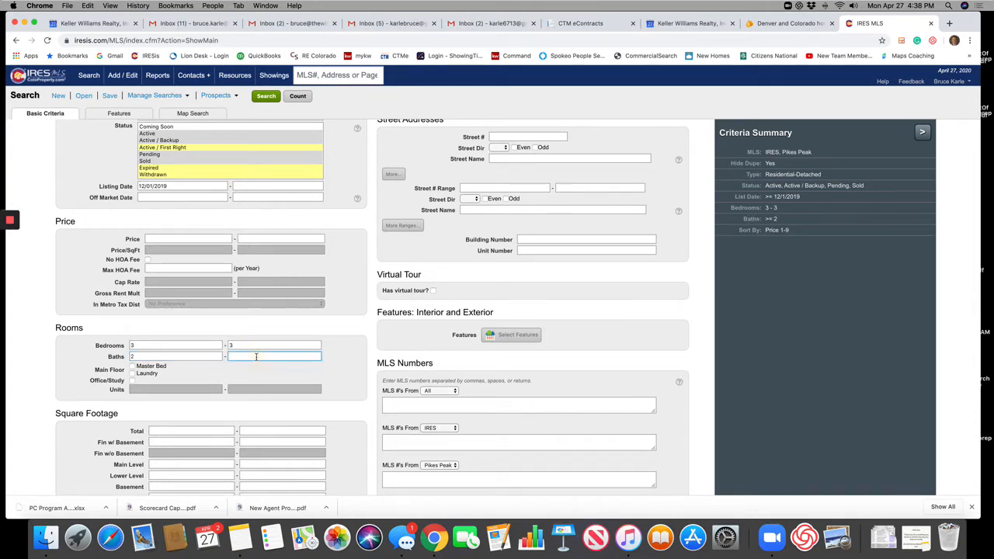
{"action": "type", "text": "3"}
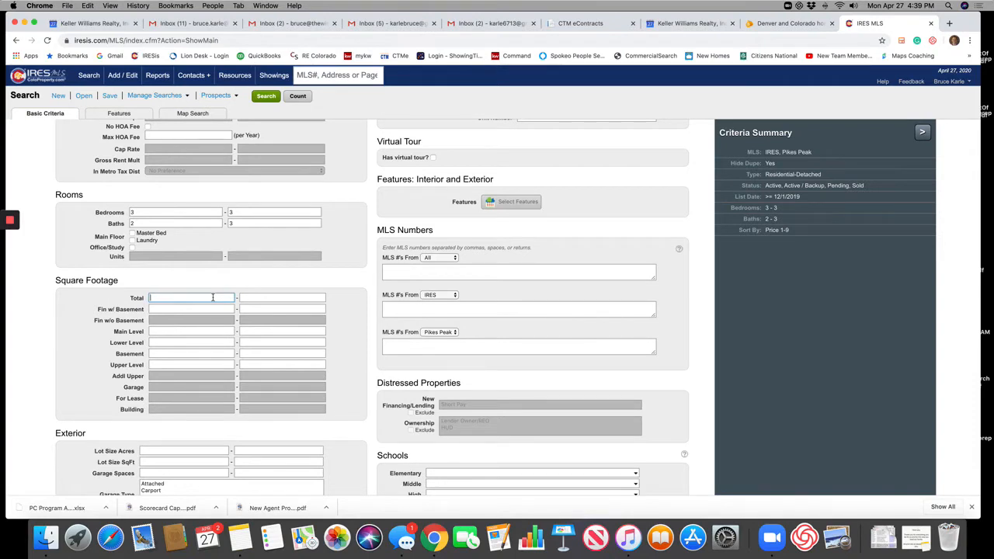
{"action": "mouse_move", "coordinate": [204, 305]}
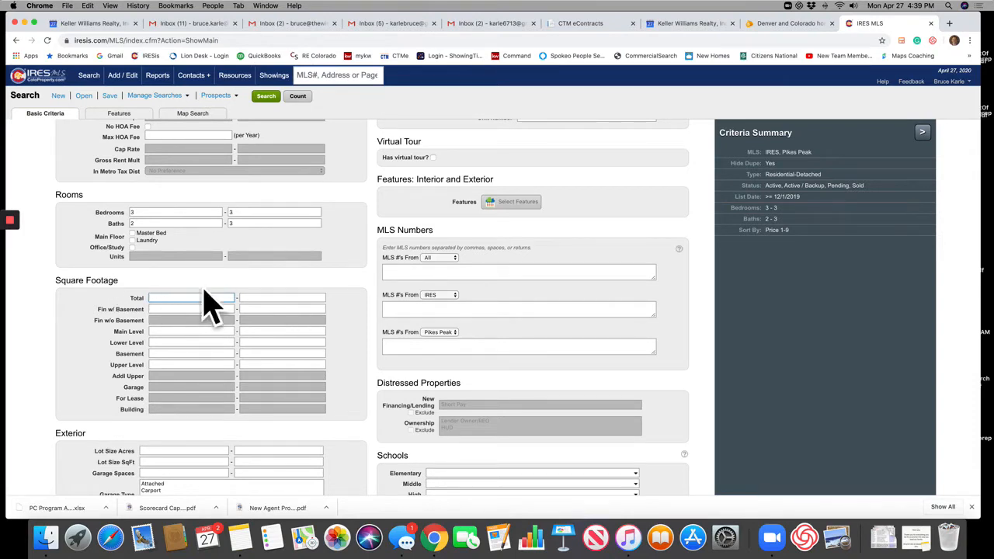
- Enter a Fin w/ Basement square footage range of 1700 to 2500
{"action": "left_click", "coordinate": [187, 298]}
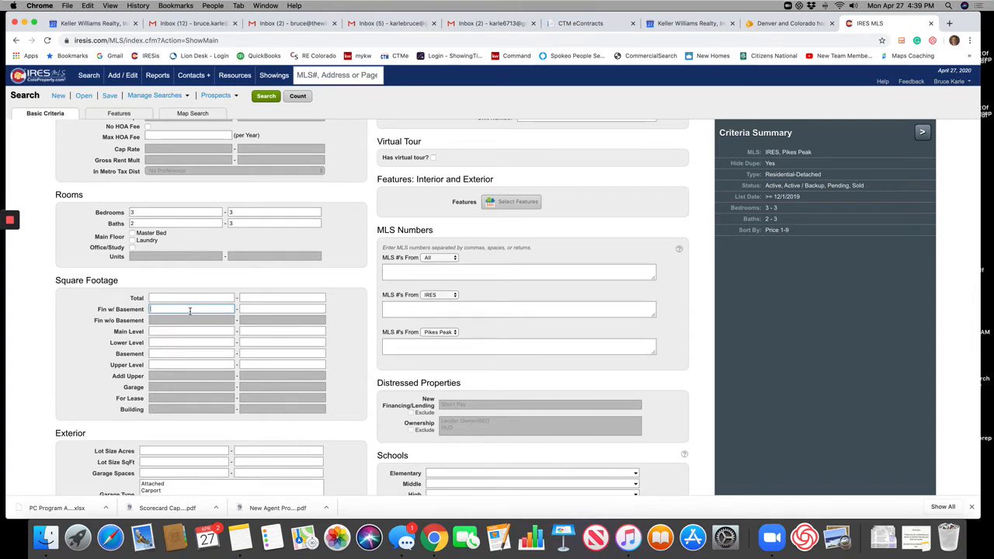
{"action": "type", "text": "1700"}
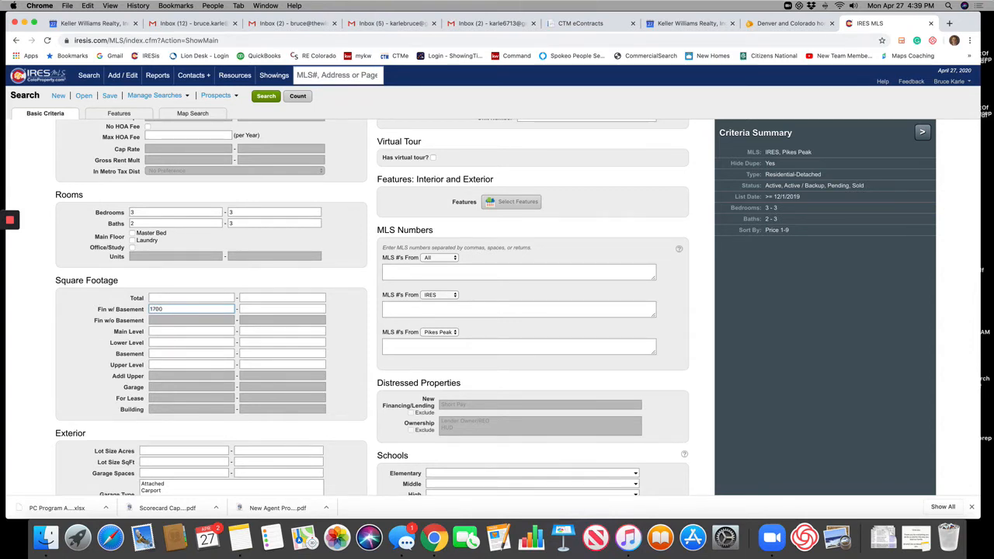
{"action": "type", "text": "2300"}
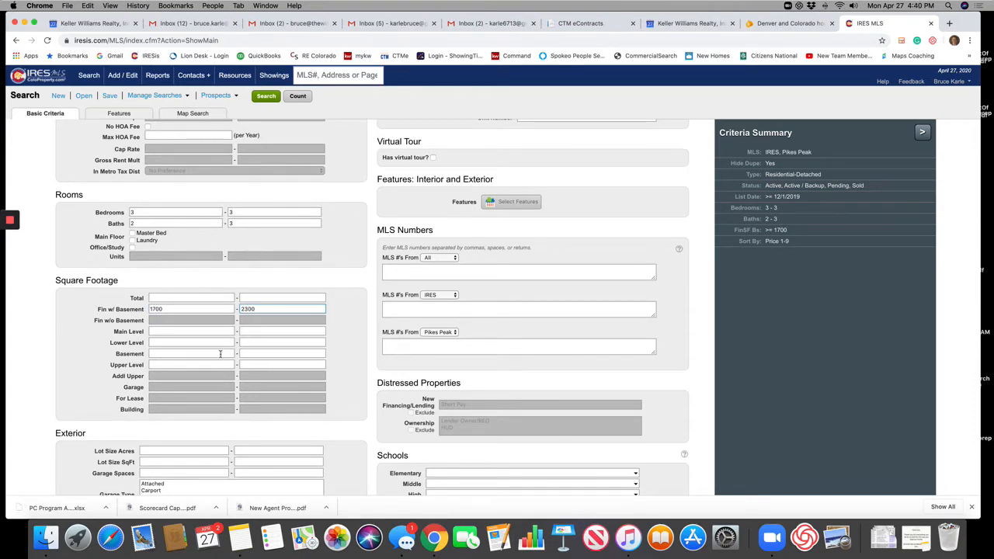
{"action": "scroll", "scroll_direction": "down", "scroll_amount": 3}
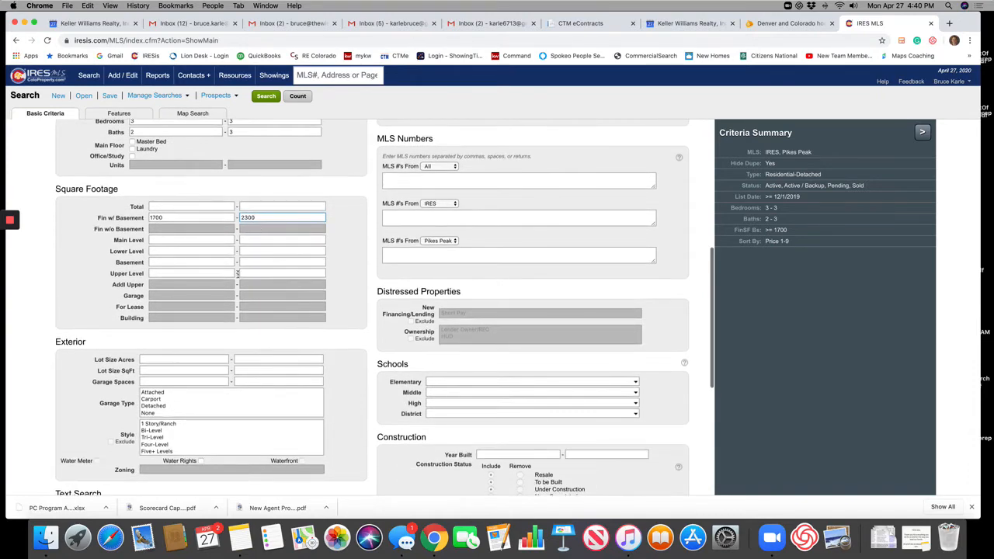
{"action": "scroll", "scroll_direction": "down", "scroll_amount": 3}
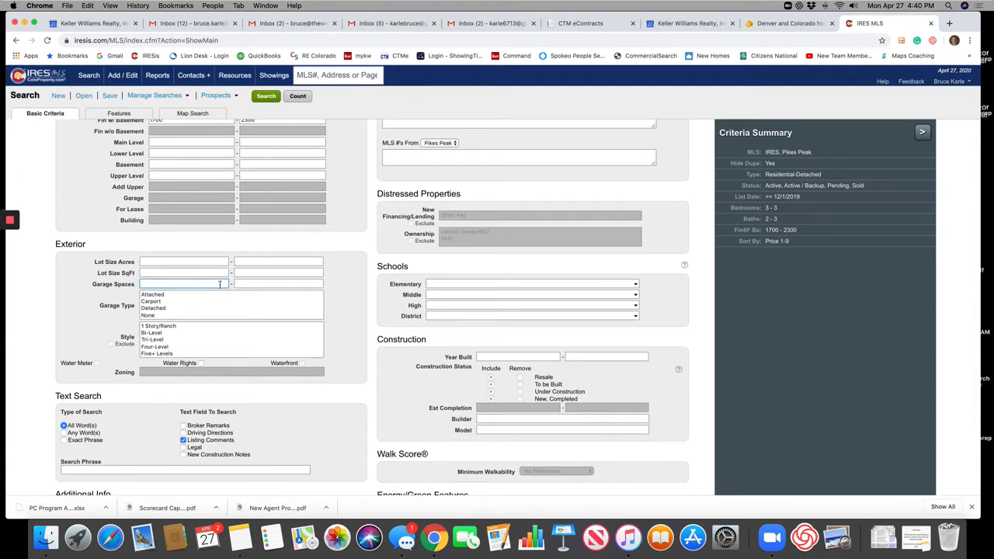
- Enter 2 as both minimum and maximum Garage Spaces
{"action": "type", "text": "2"}
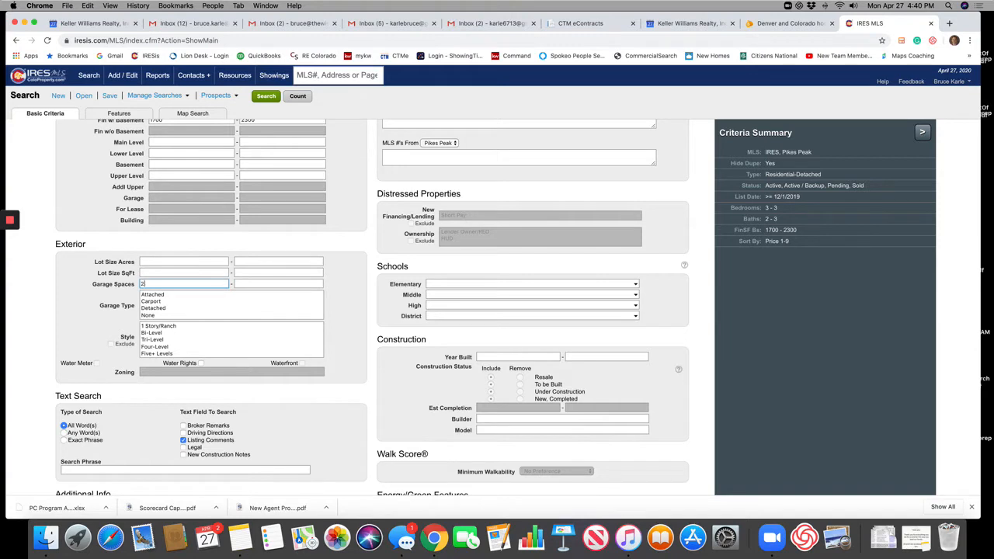
{"action": "type", "text": "2"}
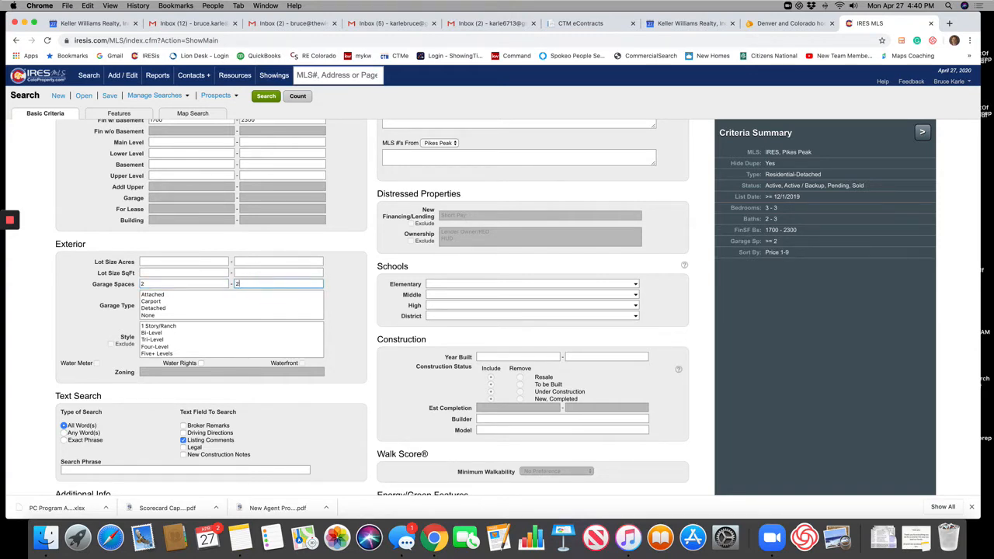
{"action": "mouse_move", "coordinate": [336, 302]}
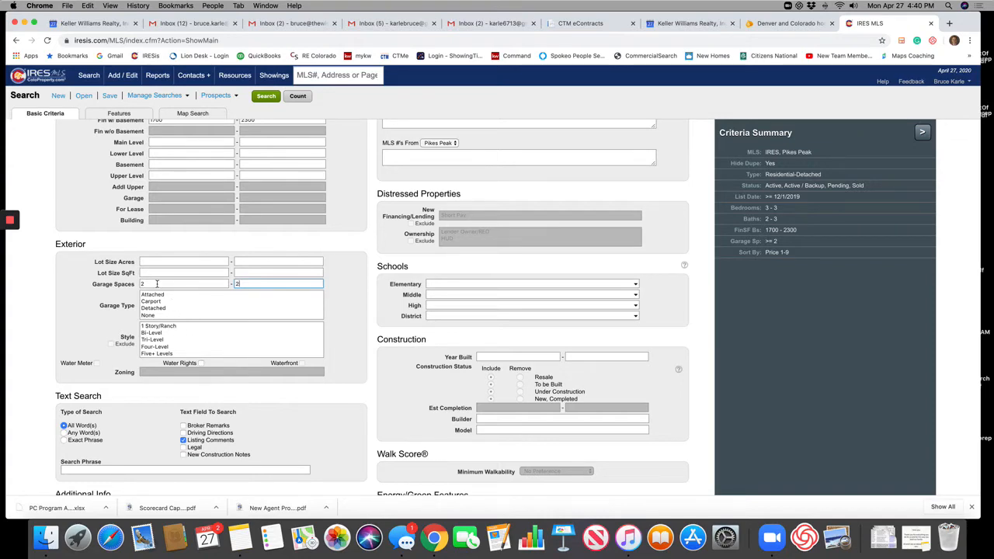
- Enter a Year Built range of 1980 to 2000 under Construction
{"action": "scroll", "scroll_direction": "down", "scroll_amount": 3}
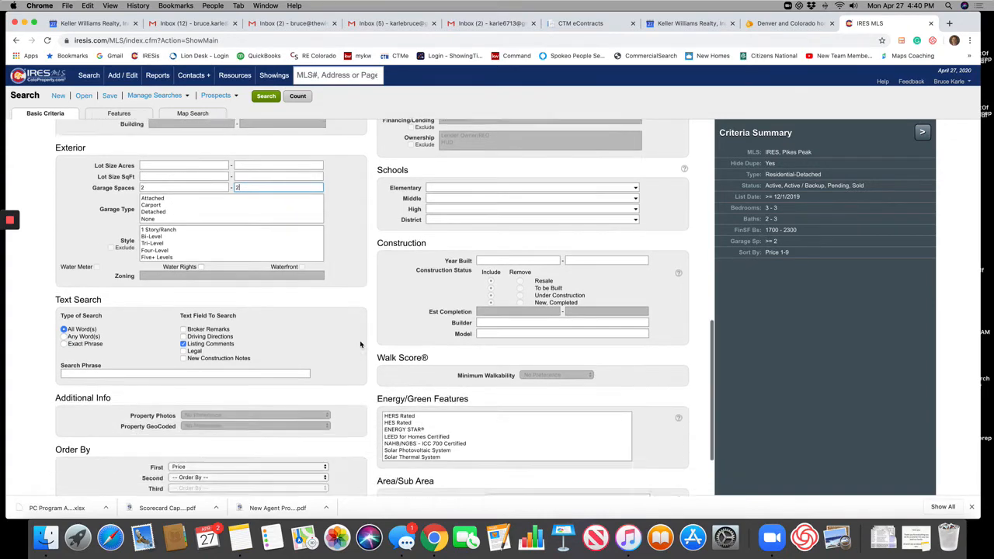
{"action": "scroll", "scroll_direction": "down", "scroll_amount": 3}
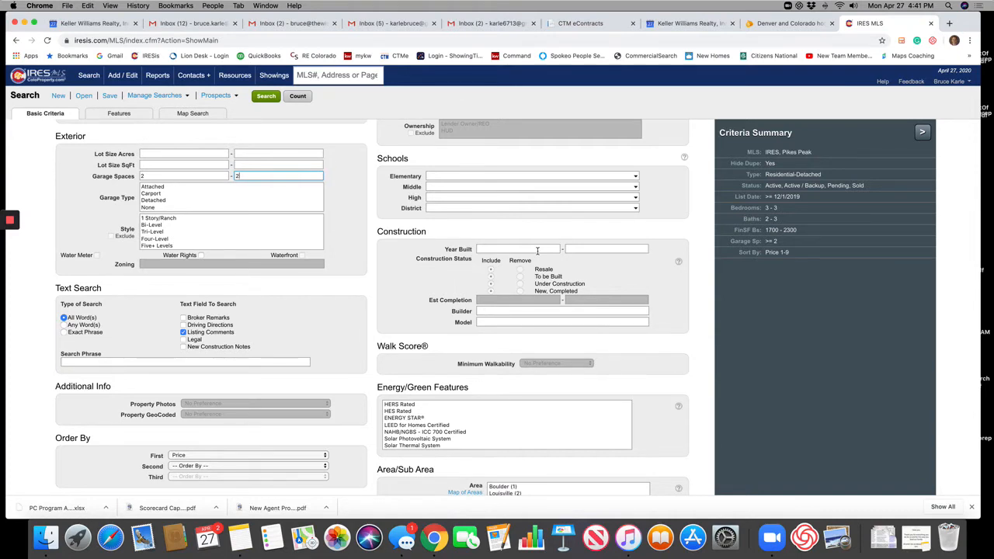
{"action": "mouse_move", "coordinate": [598, 270]}
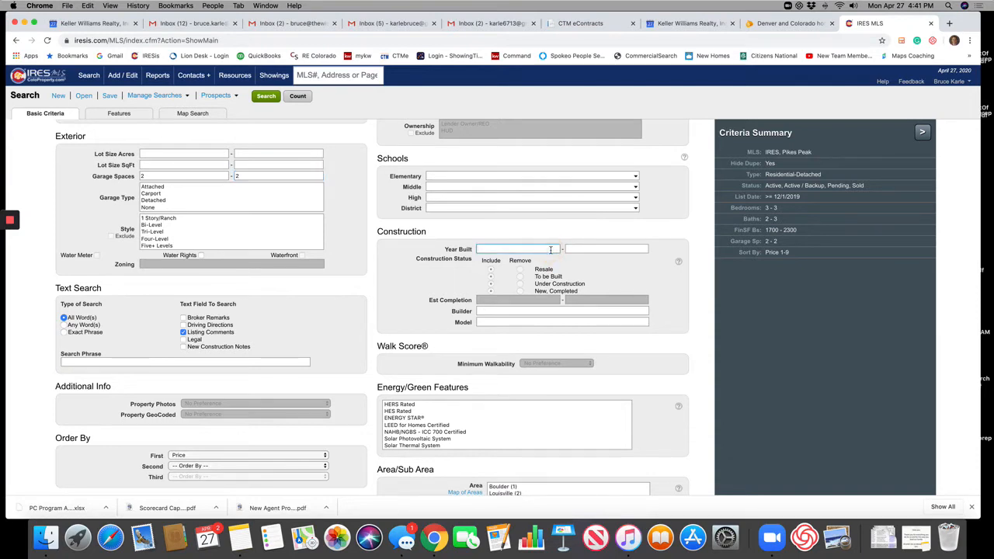
{"action": "type", "text": "1980"}
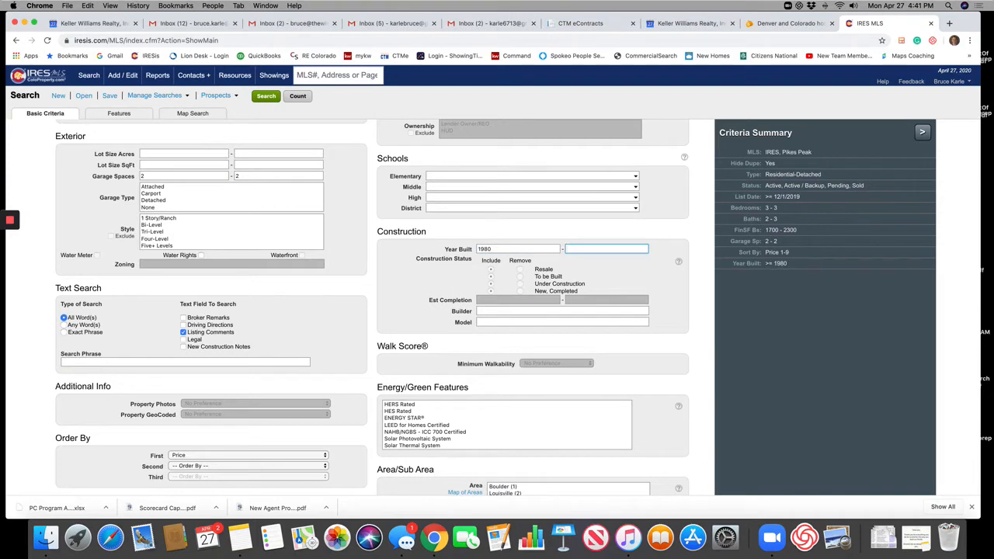
{"action": "type", "text": "2"}
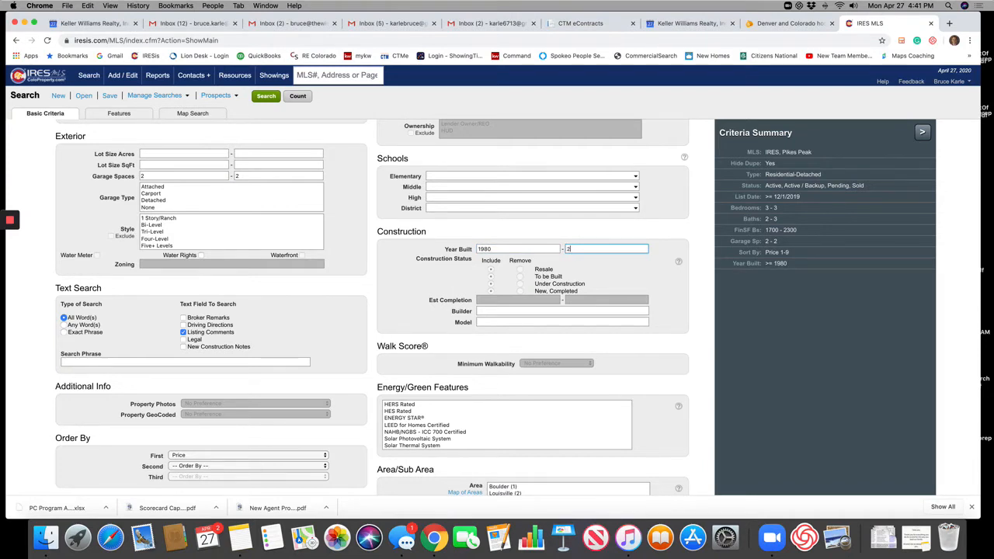
{"action": "type", "text": "2000"}
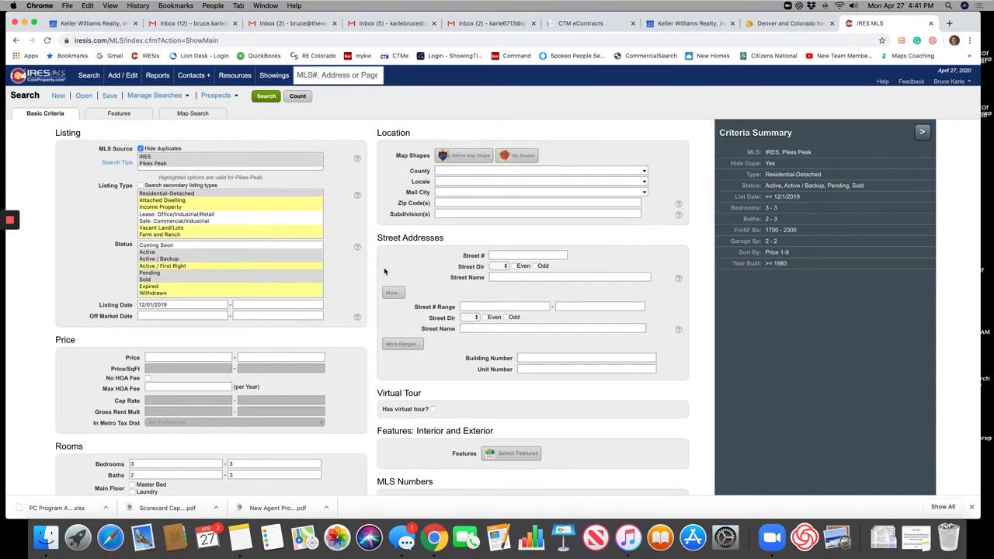
- Switch the search form to its Features criteria page
{"action": "left_click", "coordinate": [118, 113]}
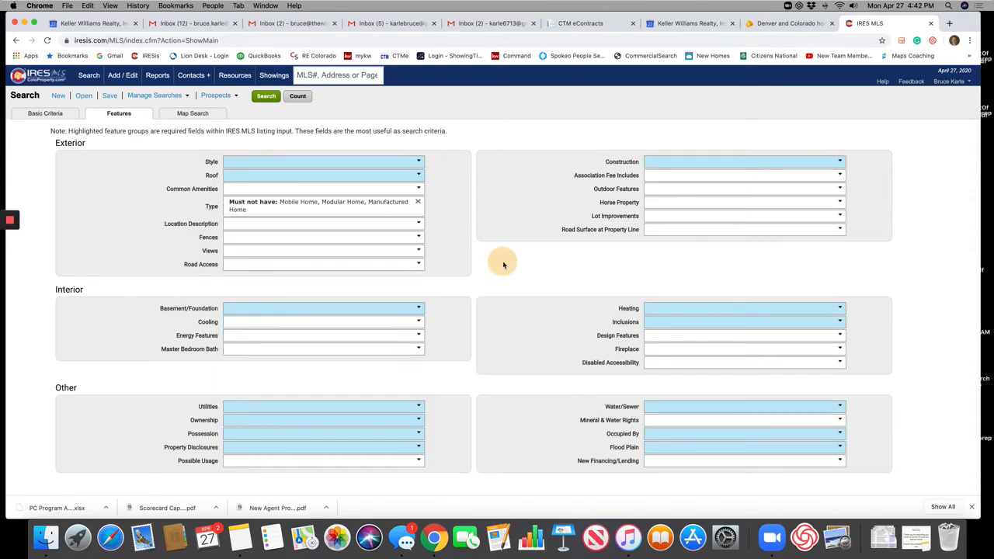
{"action": "mouse_move", "coordinate": [596, 230]}
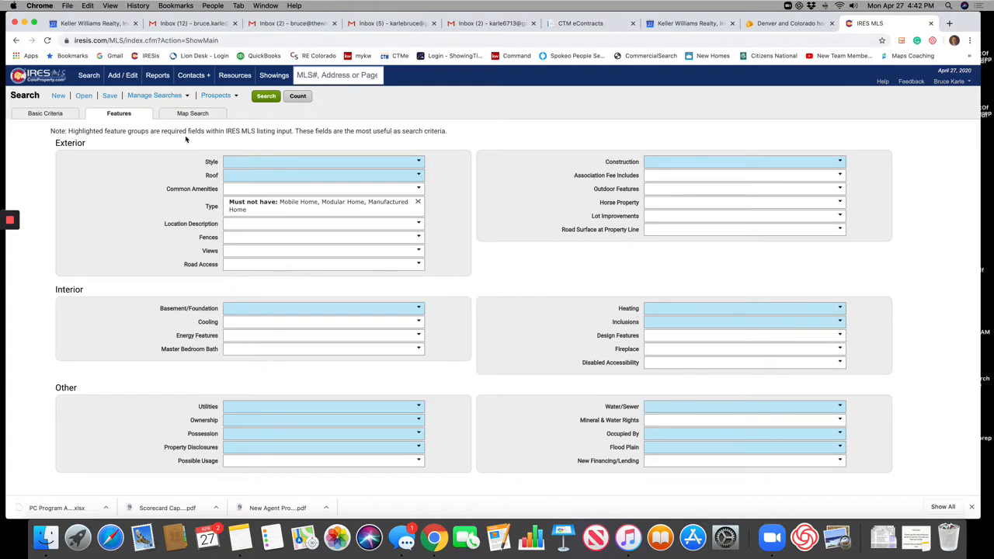
- Switch to the Map Search page showing the Longmont area map
{"action": "left_click", "coordinate": [193, 114]}
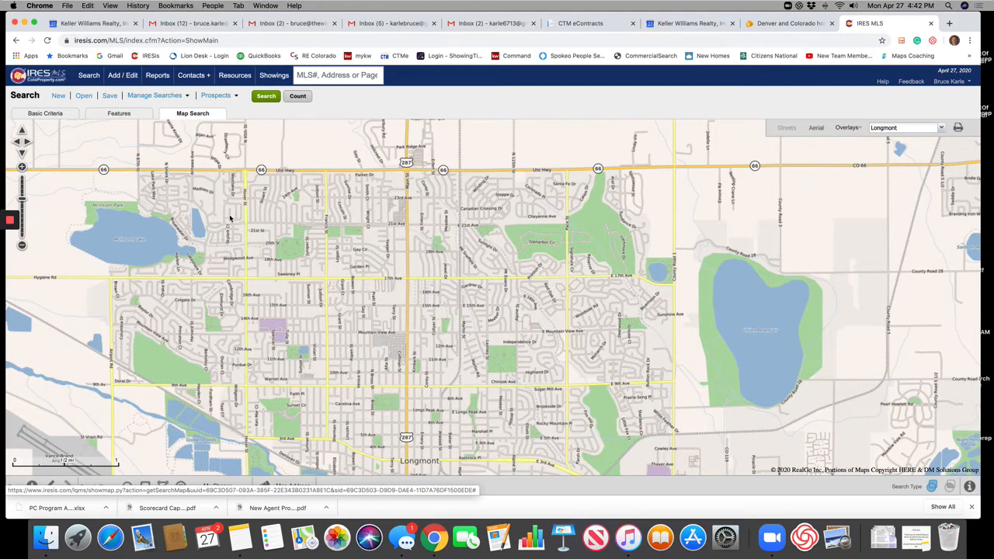
{"action": "mouse_move", "coordinate": [226, 456]}
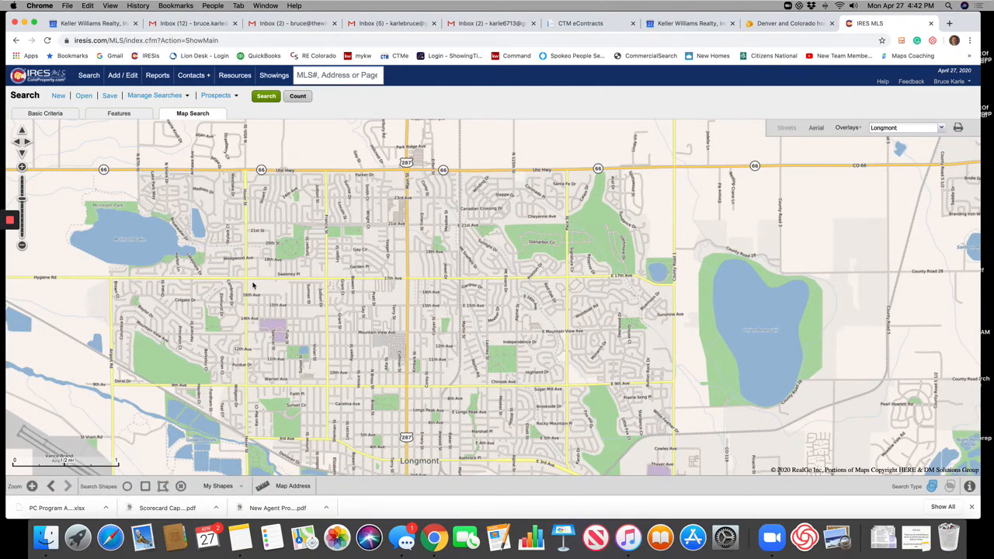
{"action": "mouse_move", "coordinate": [260, 218]}
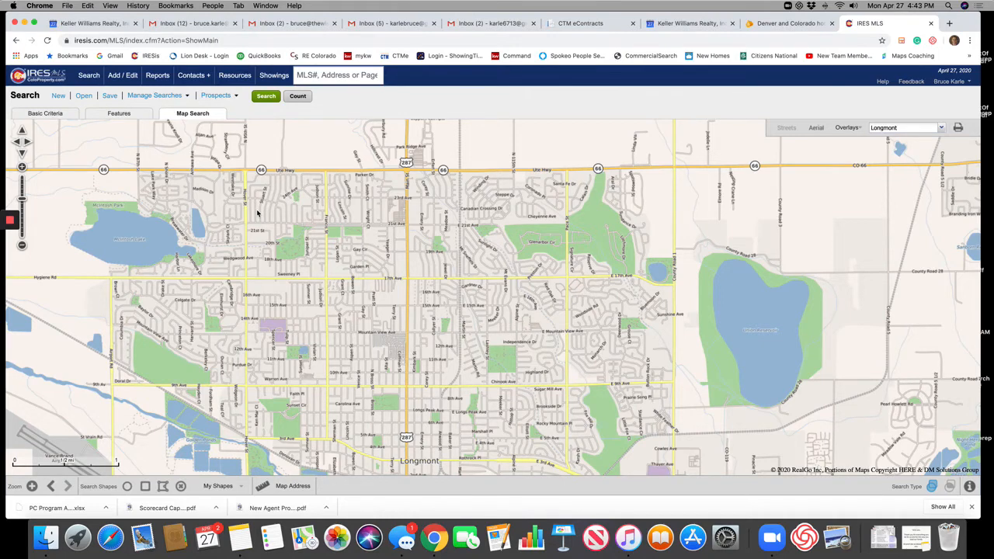
{"action": "mouse_move", "coordinate": [273, 390]}
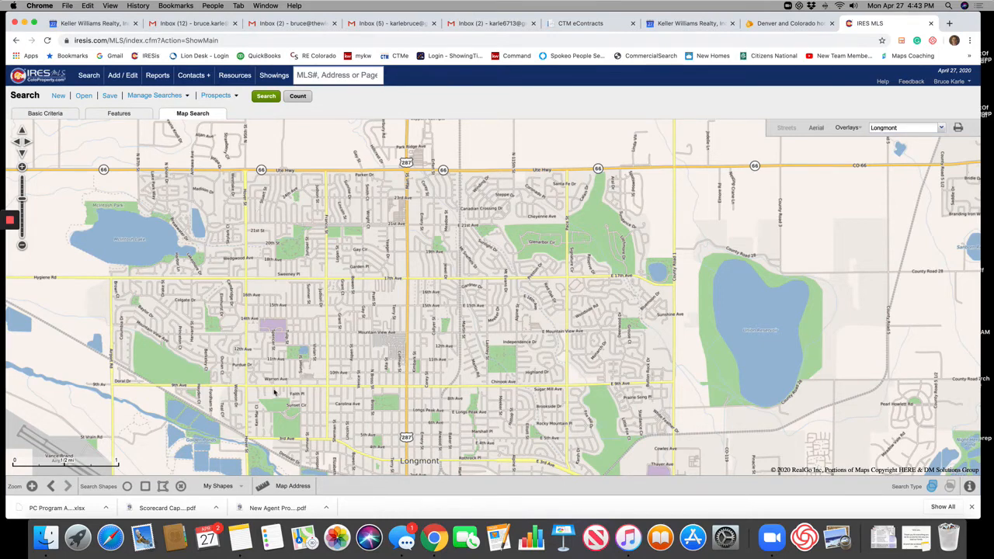
- Begin drawing a circular search area (~0.92 mi radius) over northwest Longmont
{"action": "left_click", "coordinate": [127, 487]}
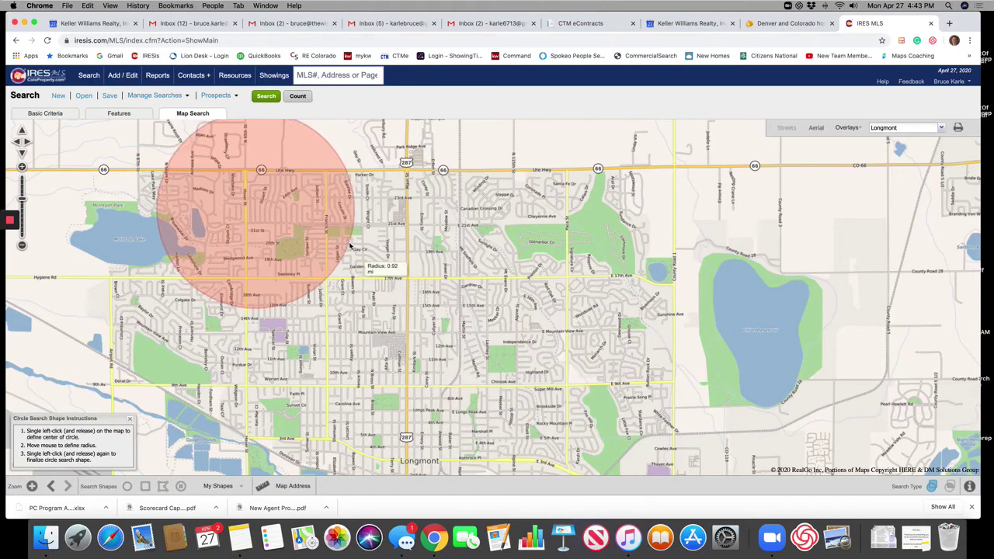
{"action": "mouse_move", "coordinate": [355, 247]}
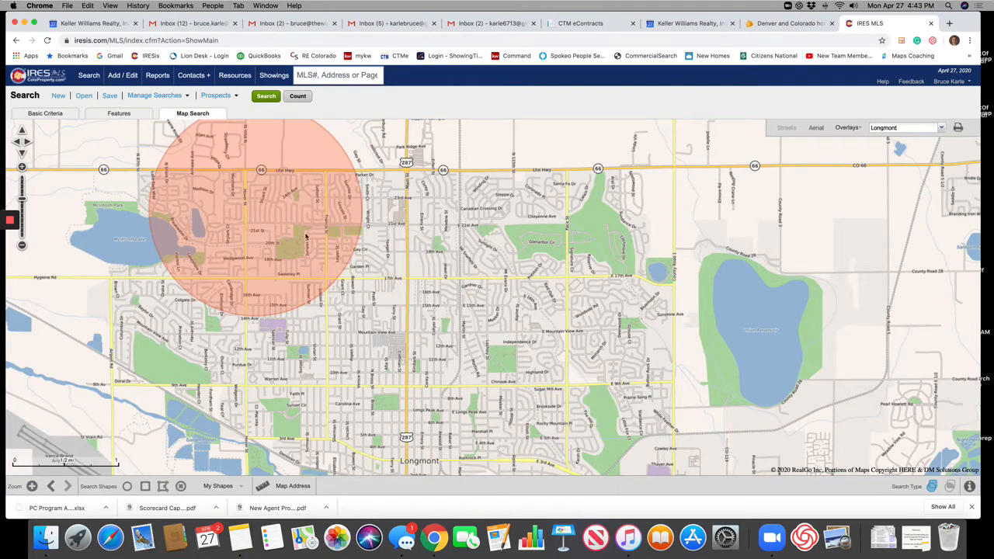
{"action": "mouse_move", "coordinate": [339, 246]}
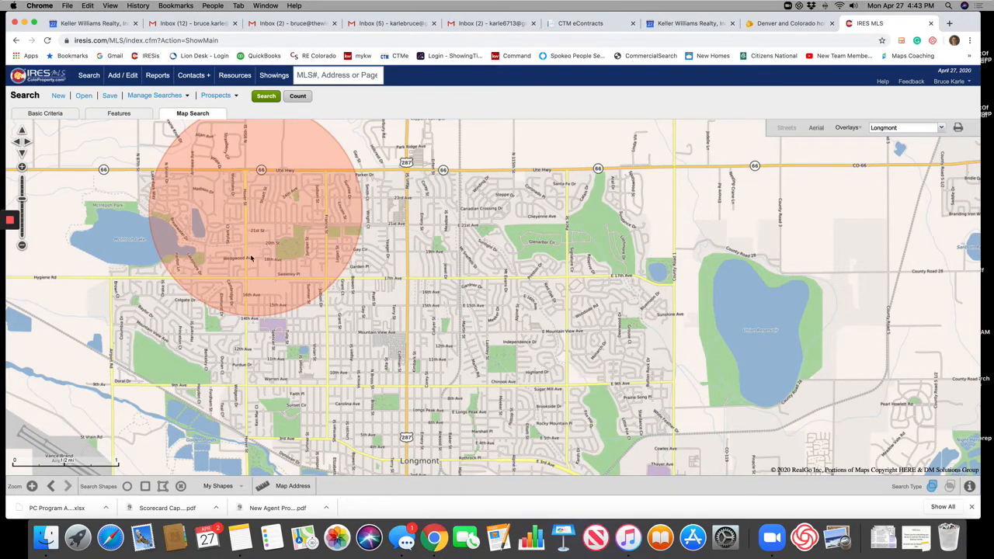
{"action": "mouse_move", "coordinate": [248, 280]}
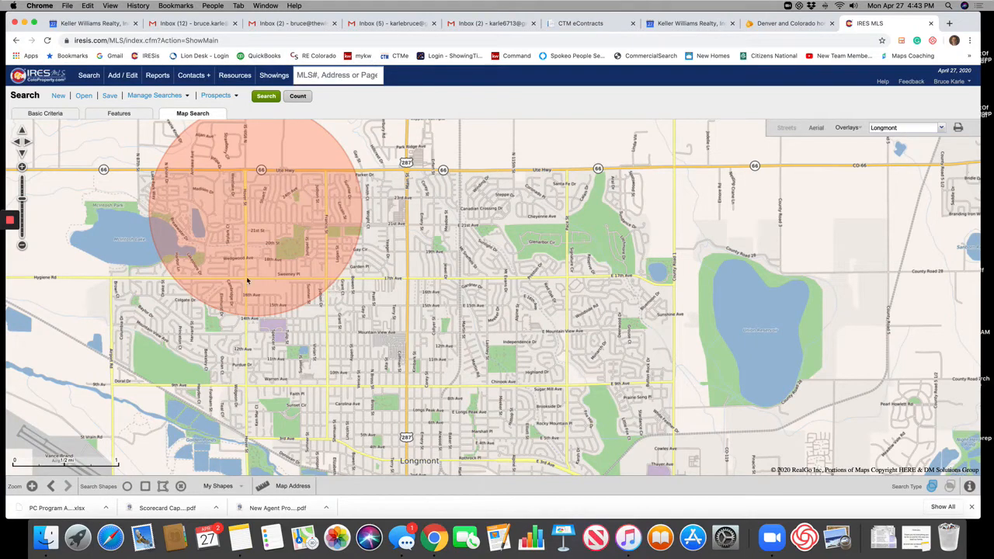
{"action": "mouse_move", "coordinate": [332, 205]}
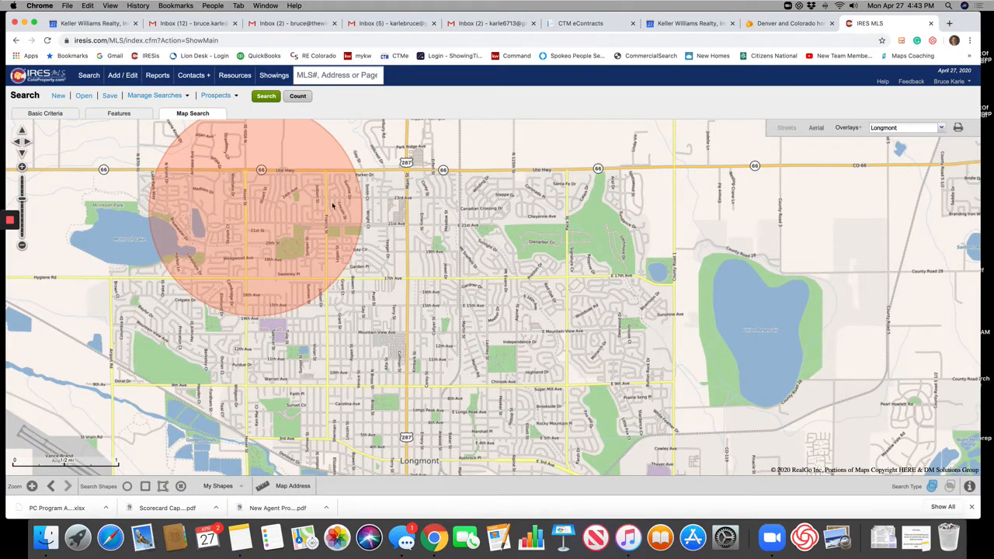
{"action": "mouse_move", "coordinate": [354, 302]}
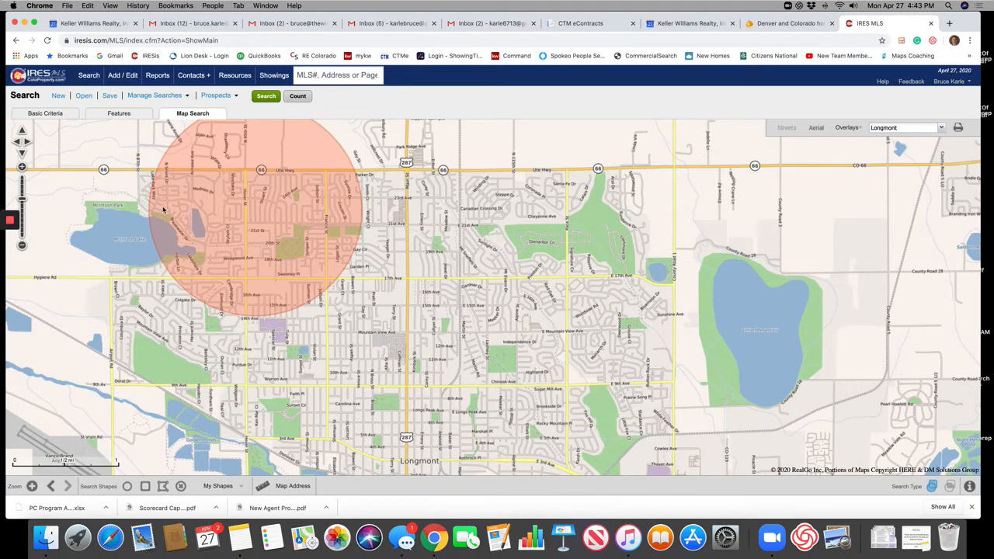
{"action": "mouse_move", "coordinate": [190, 255]}
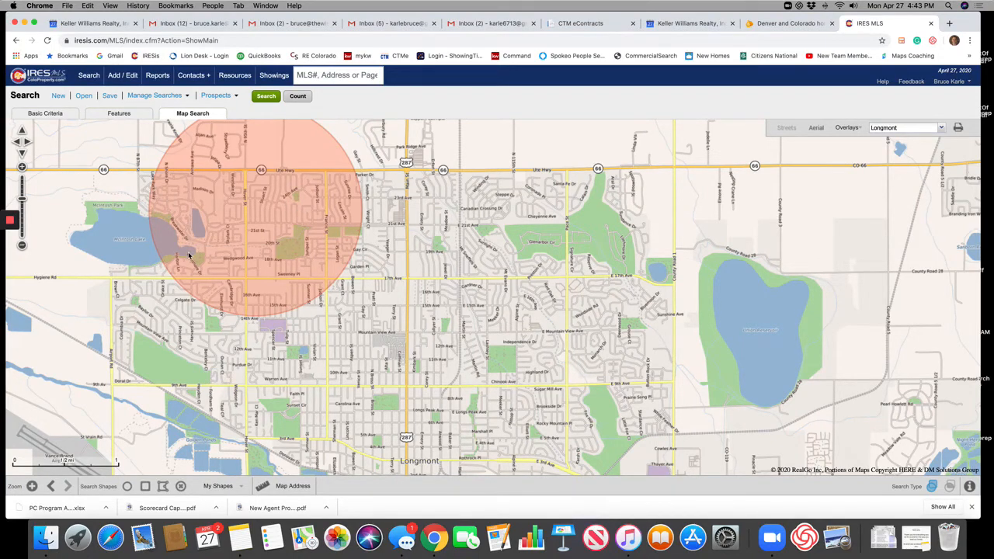
{"action": "mouse_move", "coordinate": [183, 247]}
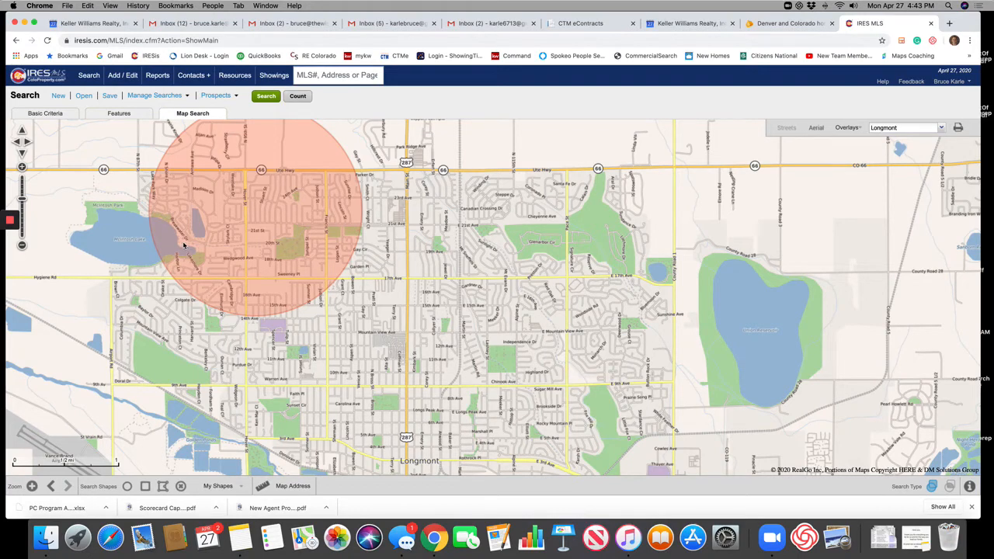
{"action": "mouse_move", "coordinate": [329, 211]}
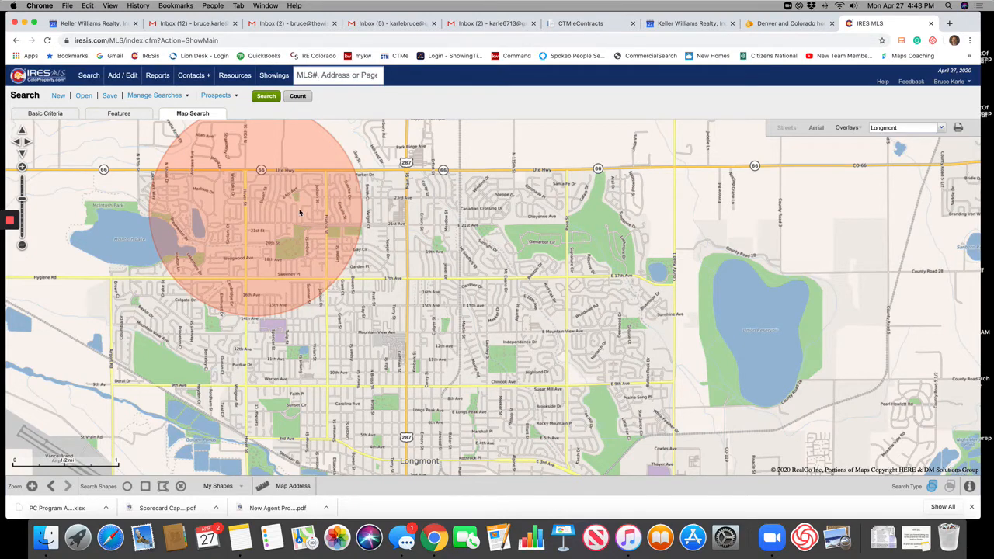
{"action": "mouse_move", "coordinate": [277, 208]}
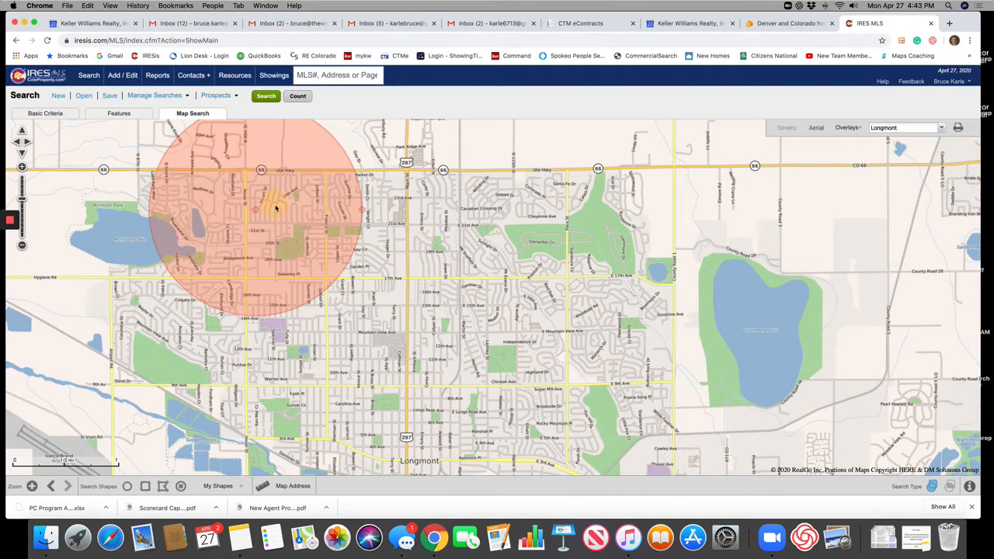
- Replace the circle with a rectangular search area and count the four listings inside it
{"action": "left_click", "coordinate": [181, 486]}
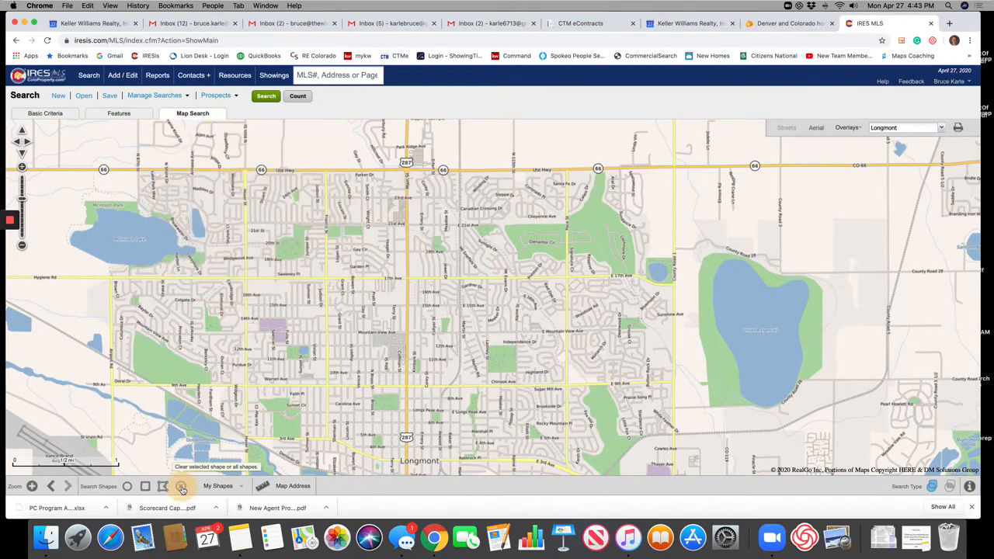
{"action": "left_click", "coordinate": [162, 486]}
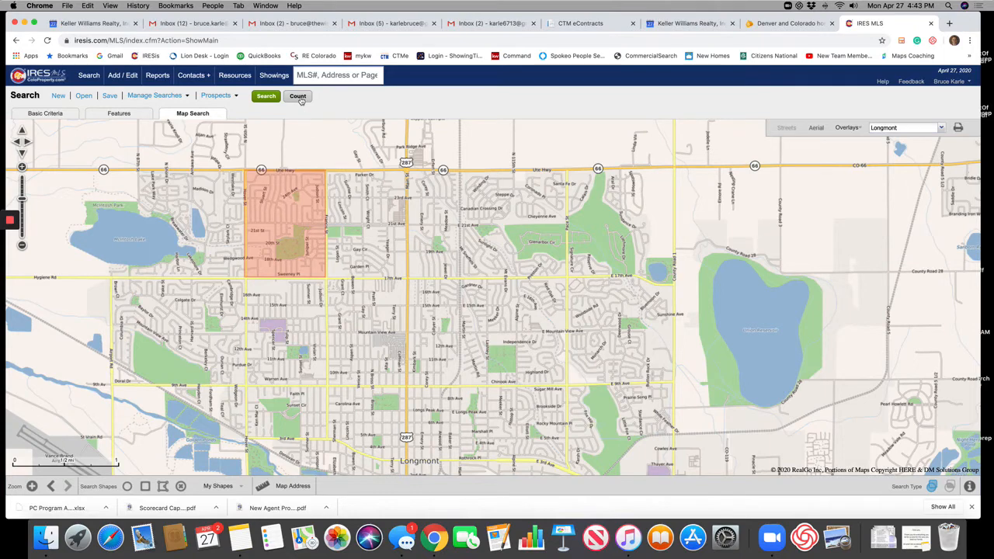
{"action": "left_click", "coordinate": [297, 96]}
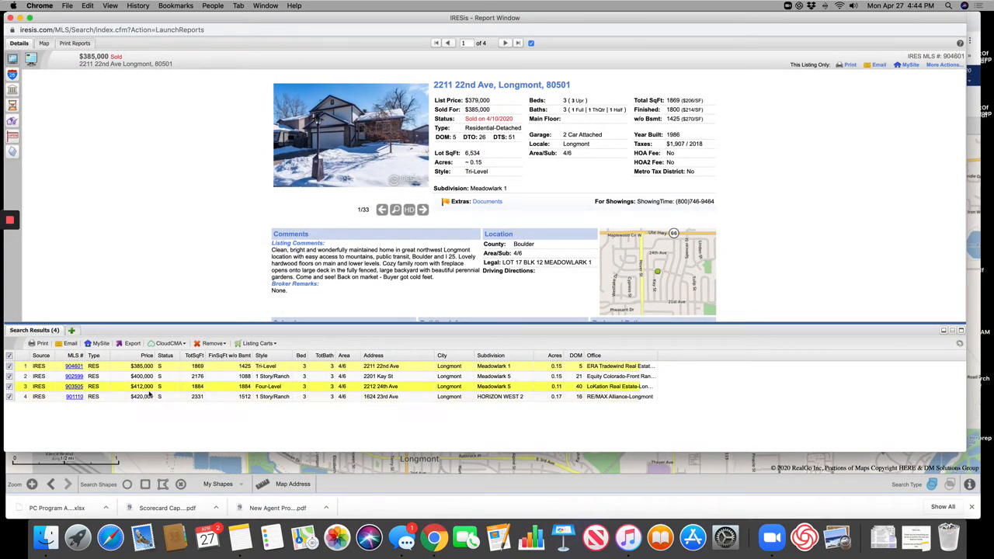
- Close the listing report window and return to the map search with the shaded area
{"action": "left_click", "coordinate": [141, 366]}
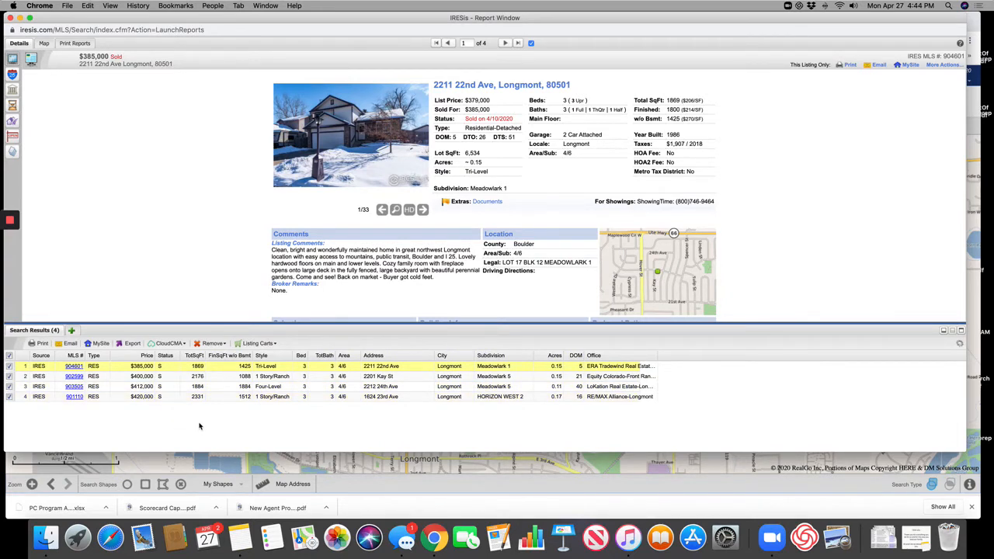
{"action": "left_click", "coordinate": [184, 376]}
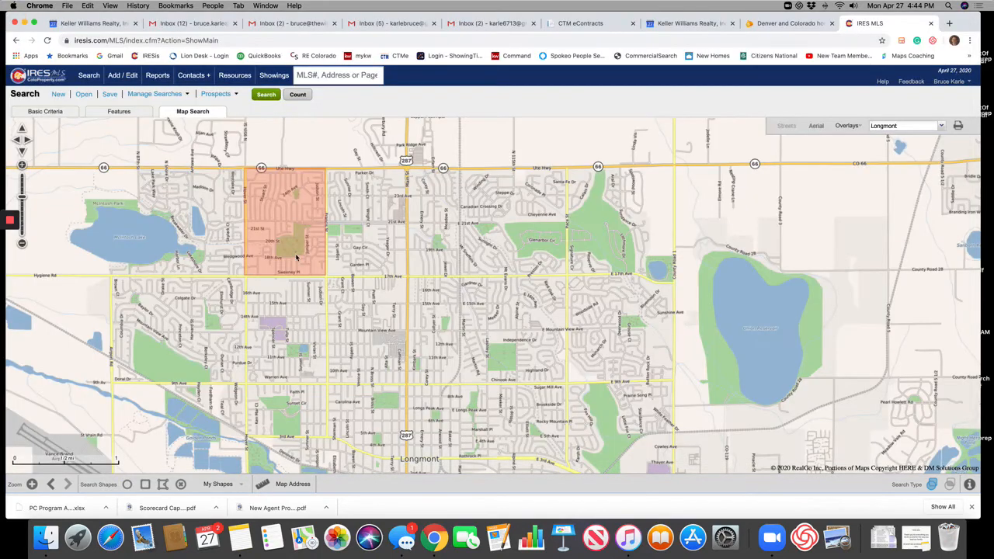
- Move the Listing Date start back to 9/1/2019 in Basic Criteria and rerun the search for eight results
{"action": "left_click", "coordinate": [45, 112]}
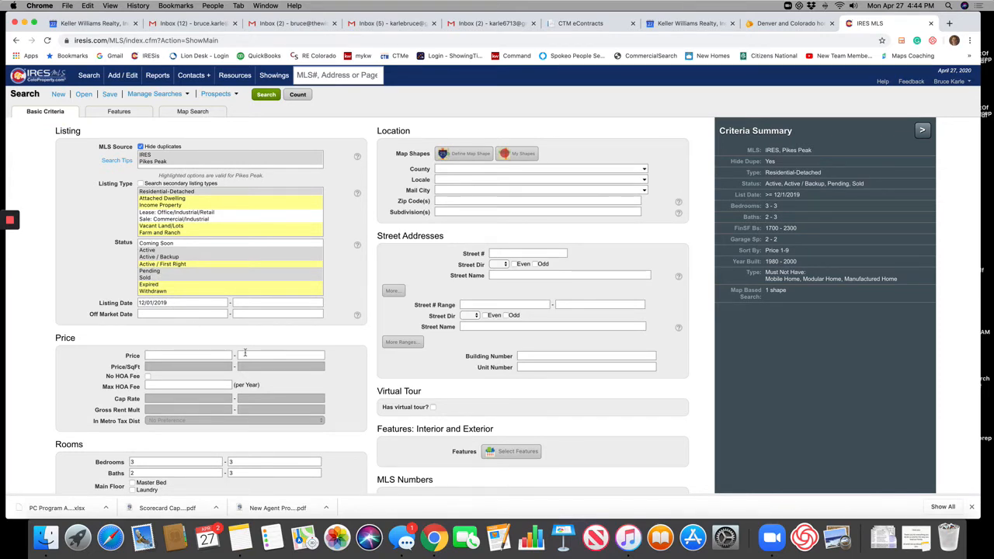
{"action": "scroll", "scroll_direction": "down", "scroll_amount": 3}
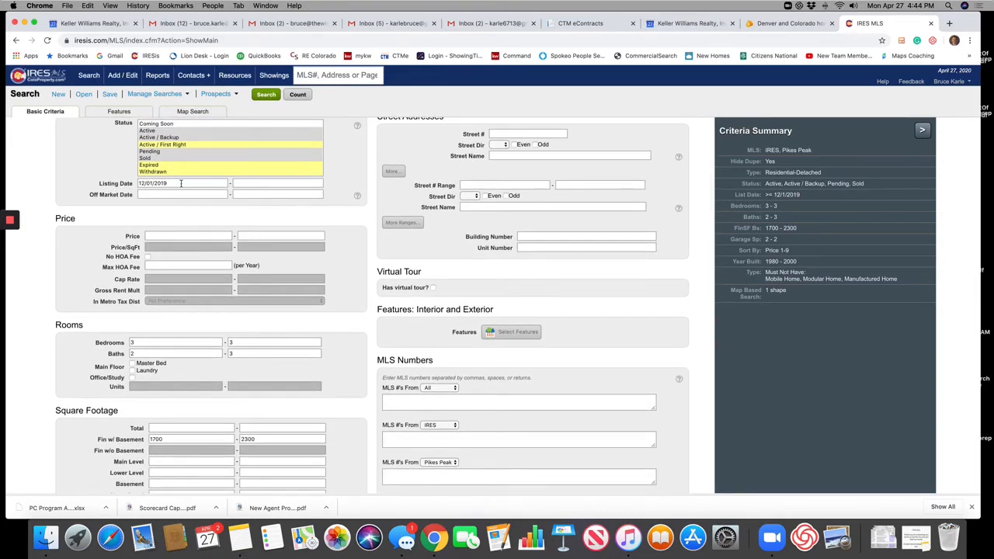
{"action": "left_click", "coordinate": [182, 174]}
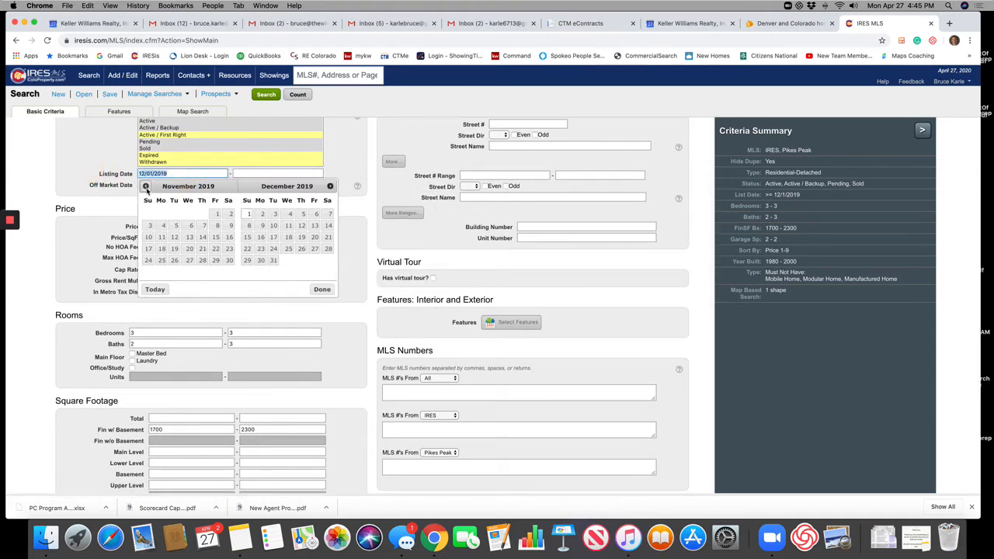
{"action": "left_click", "coordinate": [146, 186]}
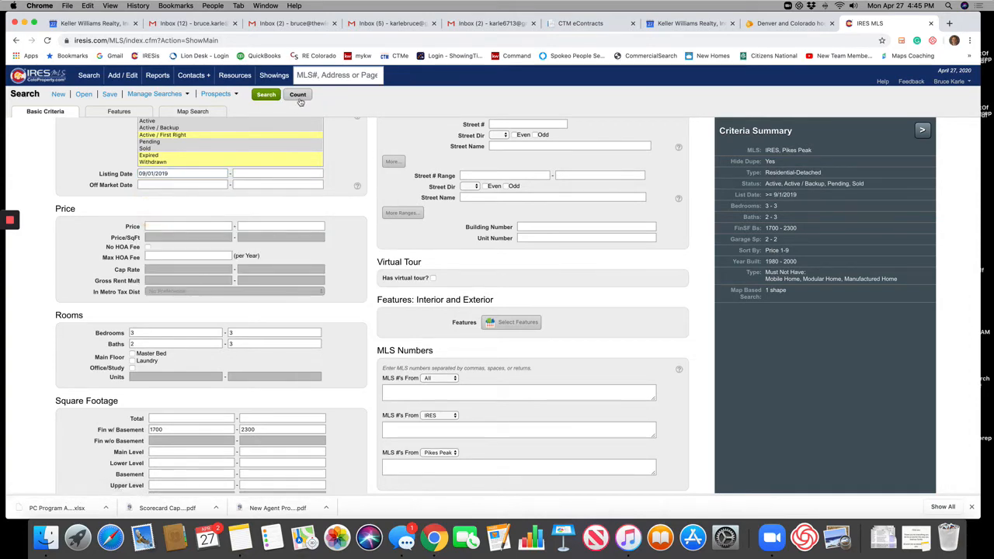
{"action": "left_click", "coordinate": [298, 95]}
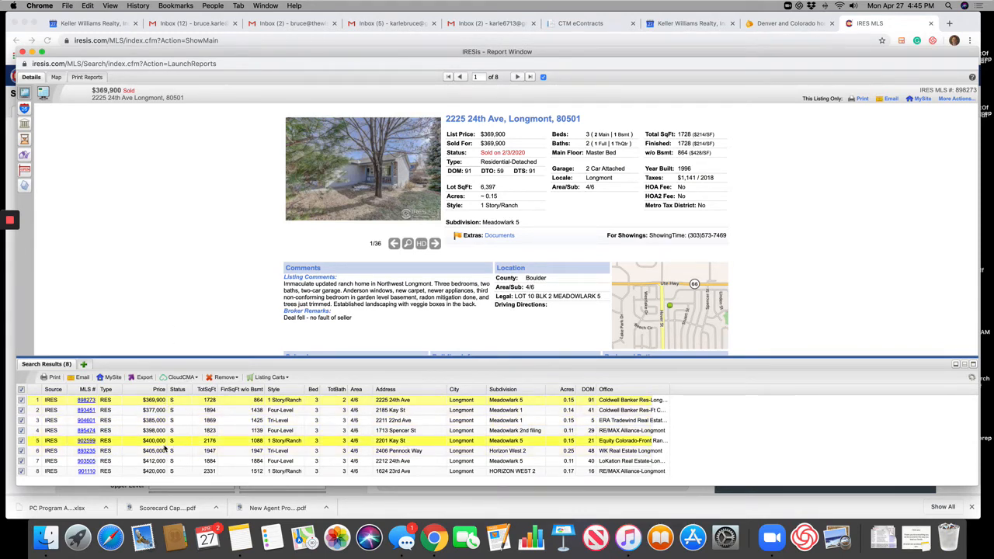
- Uncheck the selected listings until the 'No listings are selected' notice appears
{"action": "left_click", "coordinate": [158, 401]}
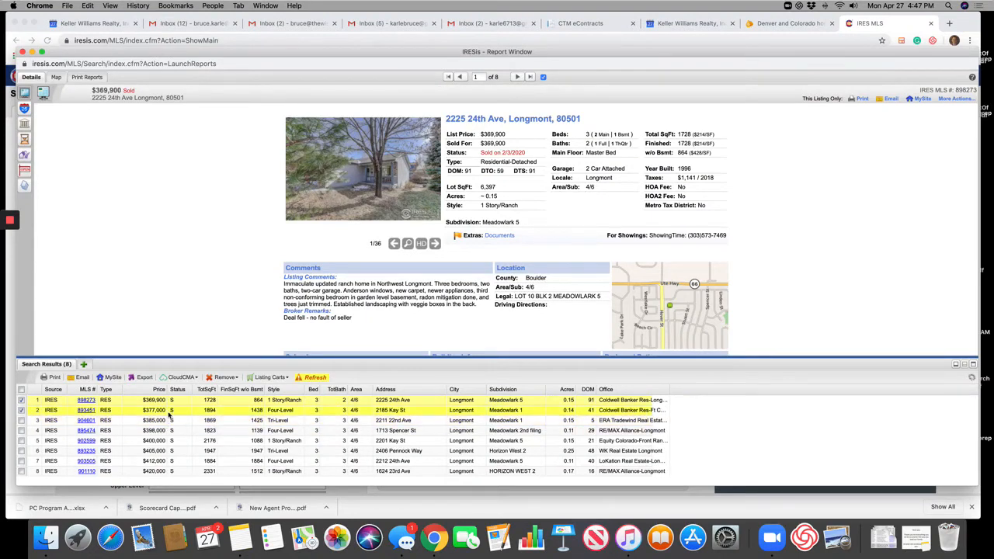
{"action": "left_click", "coordinate": [158, 419]}
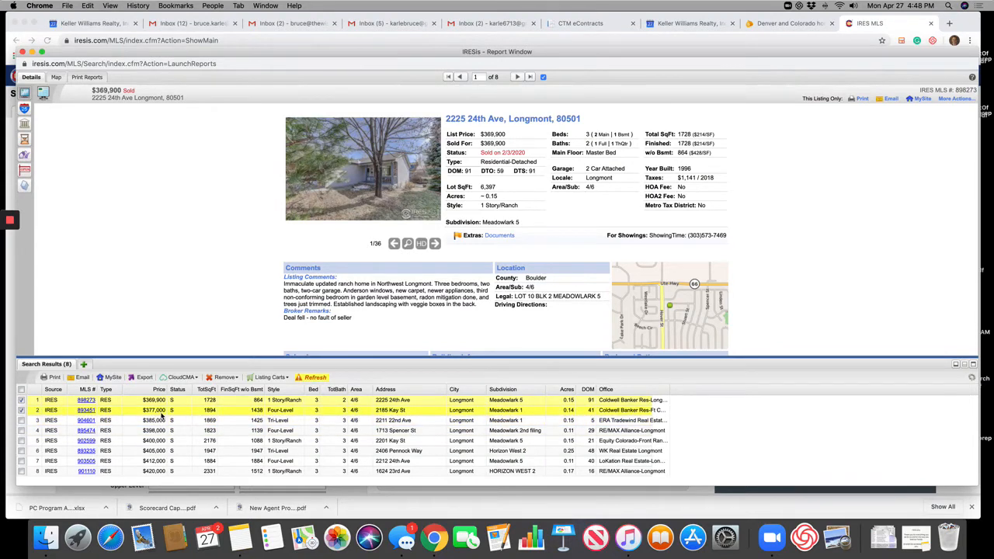
{"action": "left_click", "coordinate": [159, 401]}
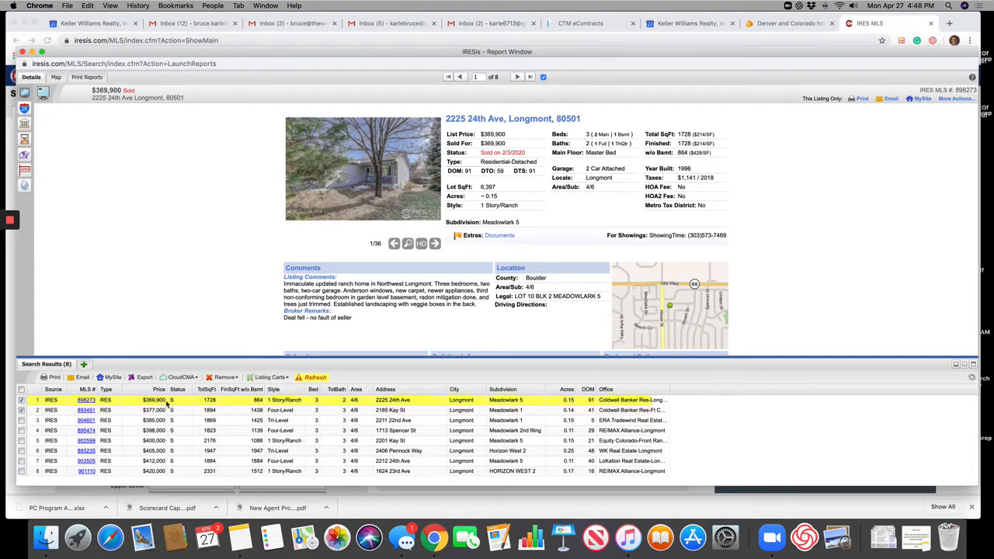
{"action": "mouse_move", "coordinate": [164, 410]}
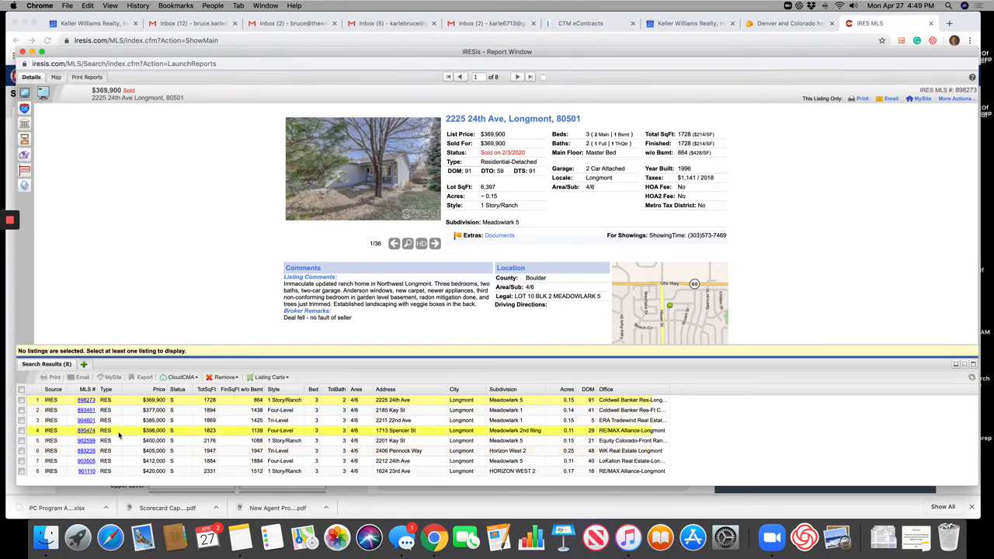
- Check the listings to keep, including 1624 23rd Ave and 2201 Kay St
{"action": "left_click", "coordinate": [208, 441]}
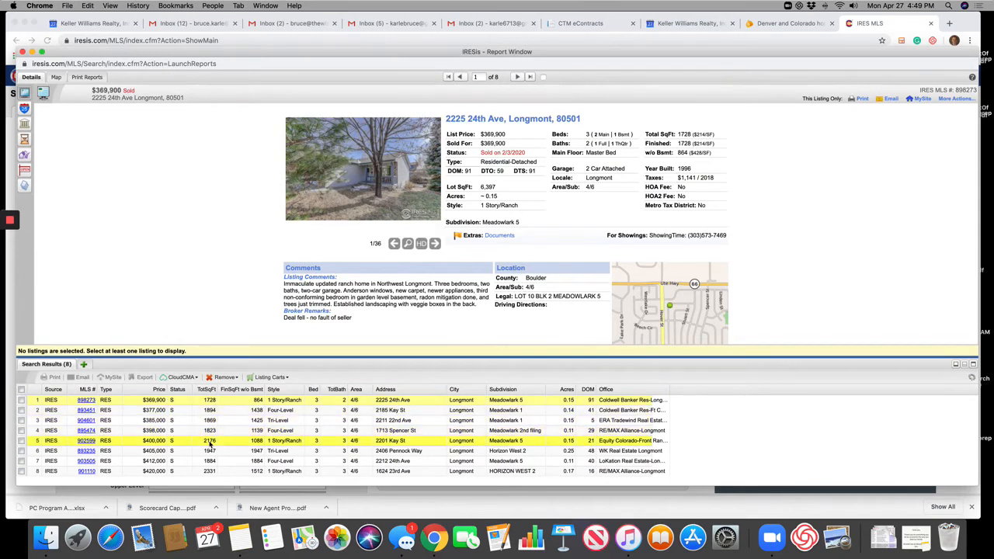
{"action": "left_click", "coordinate": [13, 440]}
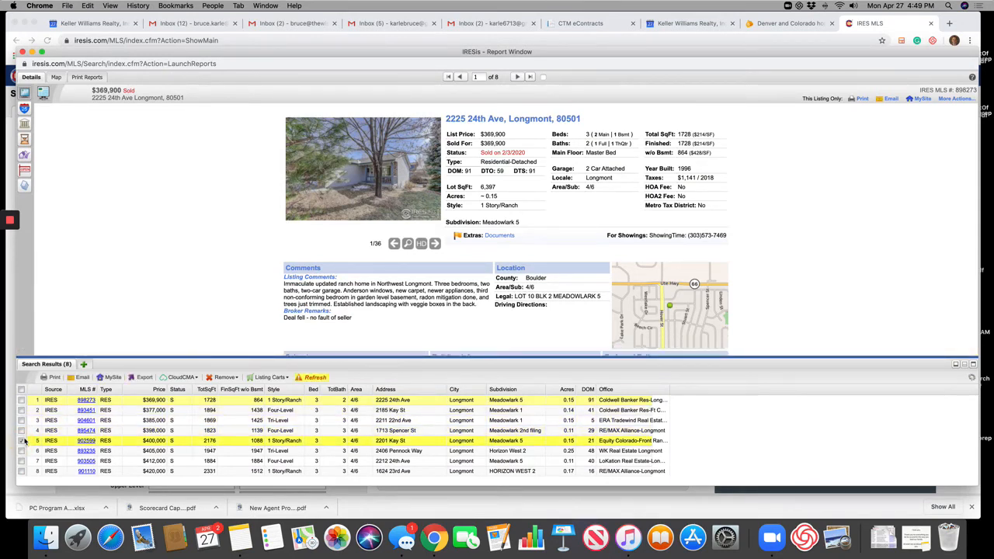
{"action": "left_click", "coordinate": [21, 451]}
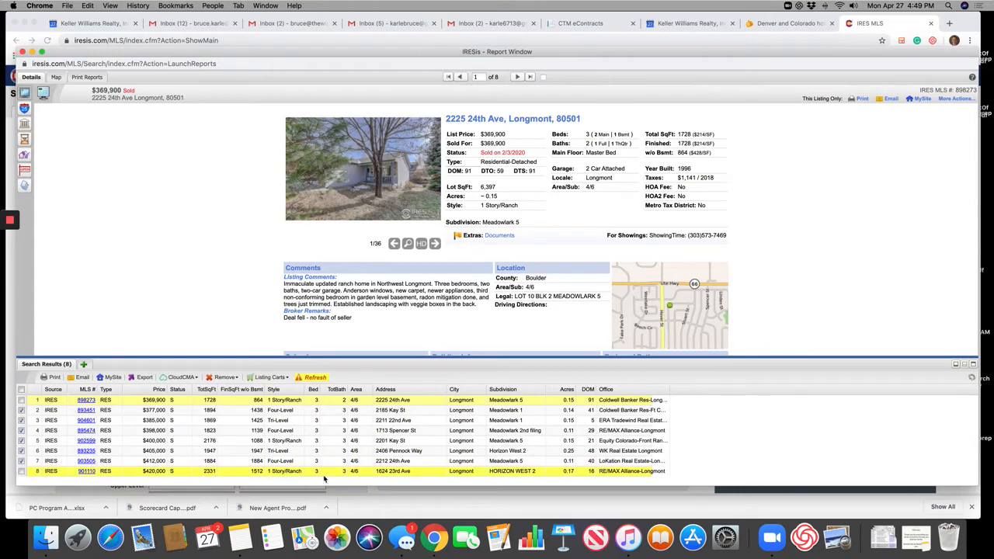
{"action": "left_click", "coordinate": [230, 411]}
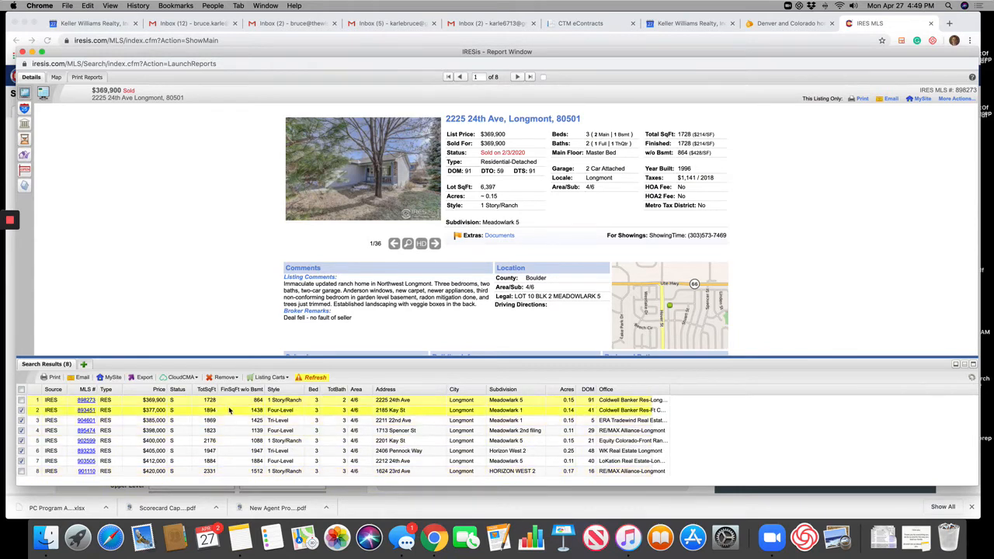
{"action": "left_click", "coordinate": [152, 419]}
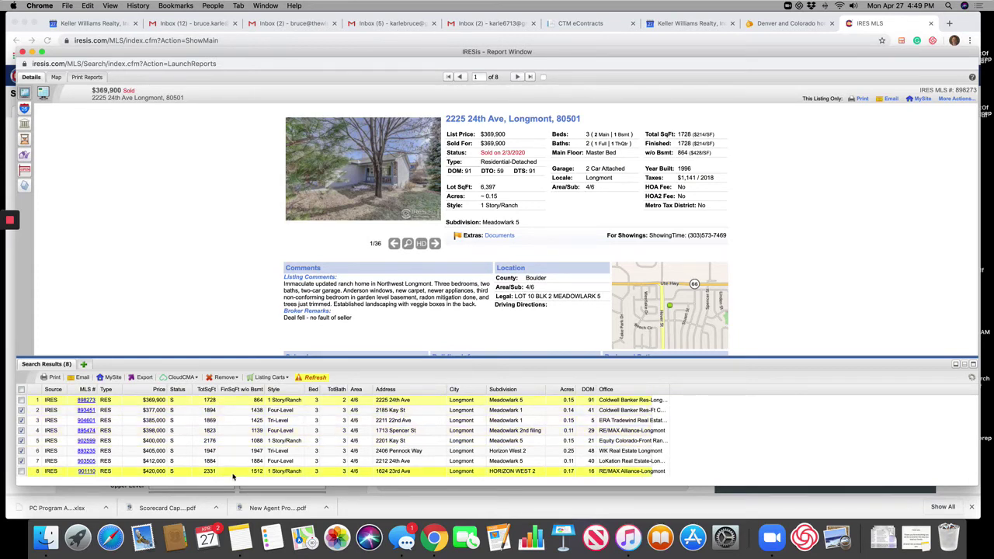
{"action": "mouse_move", "coordinate": [209, 476]}
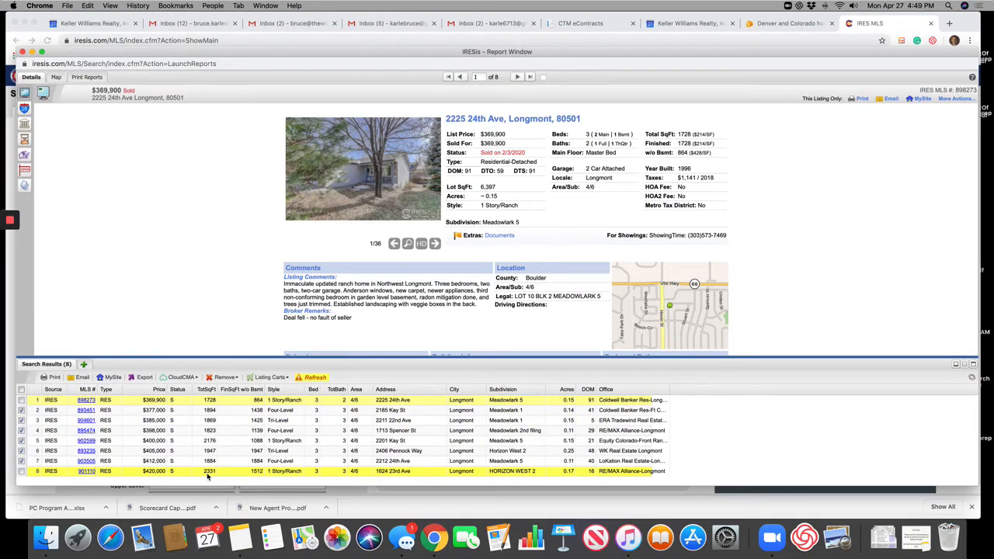
{"action": "left_click", "coordinate": [50, 436]}
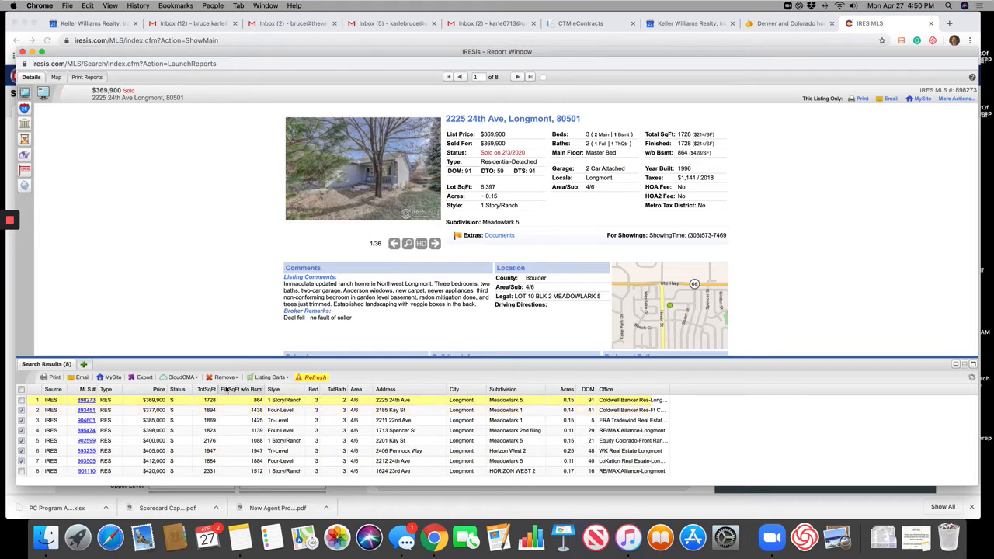
{"action": "mouse_move", "coordinate": [316, 377]}
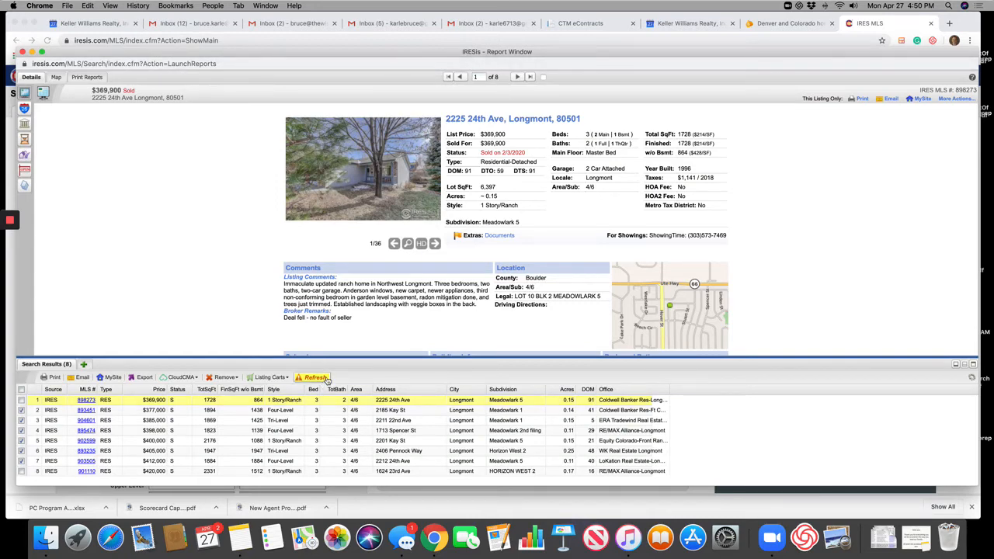
- Show reports for only the checked listings and browse 2185 Kay St's driveway and living room photos
{"action": "left_click", "coordinate": [388, 410]}
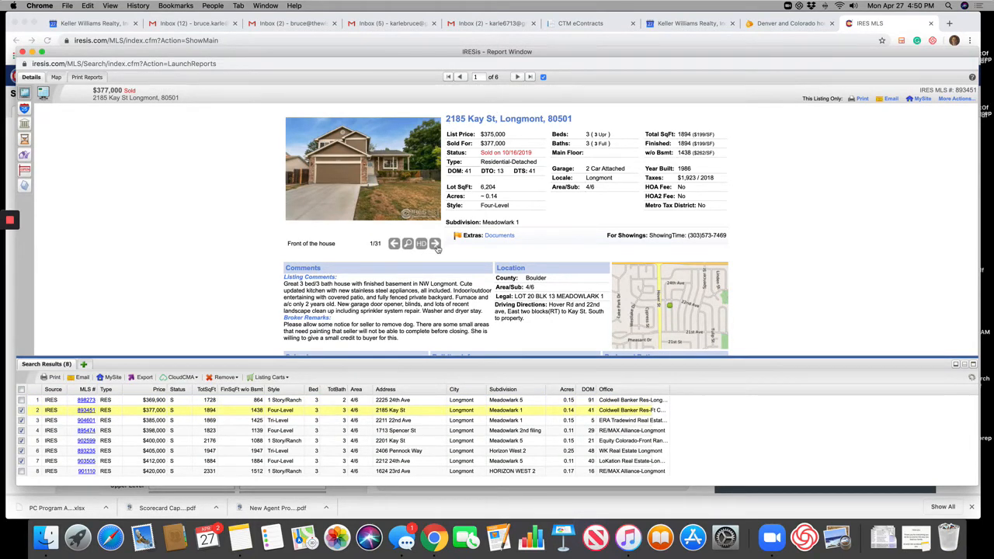
{"action": "mouse_move", "coordinate": [435, 244]}
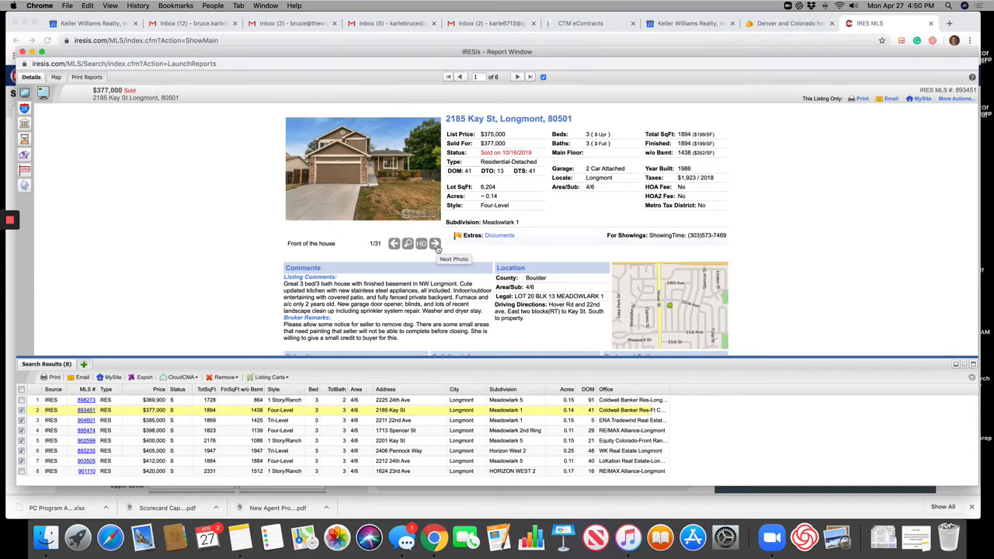
{"action": "left_click", "coordinate": [435, 244]}
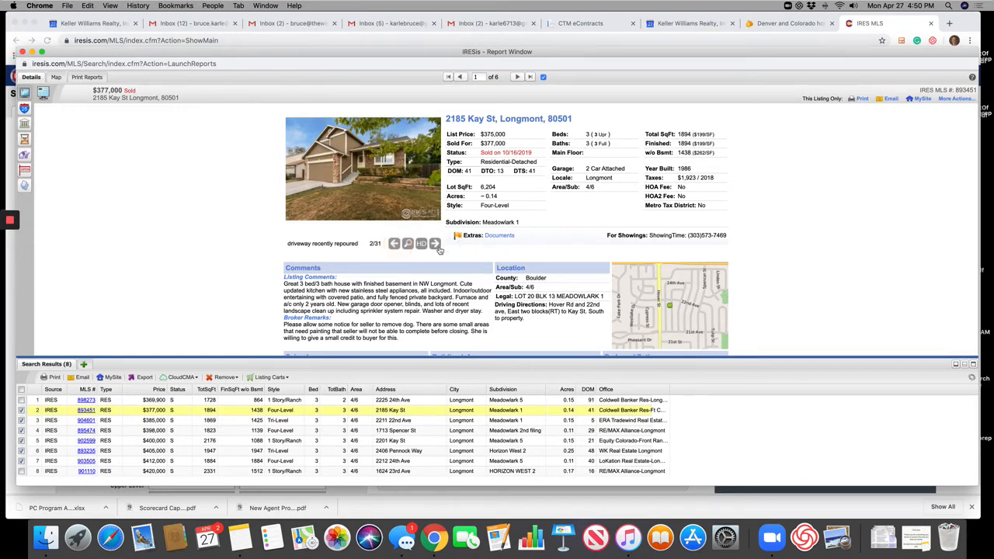
{"action": "mouse_move", "coordinate": [436, 244]}
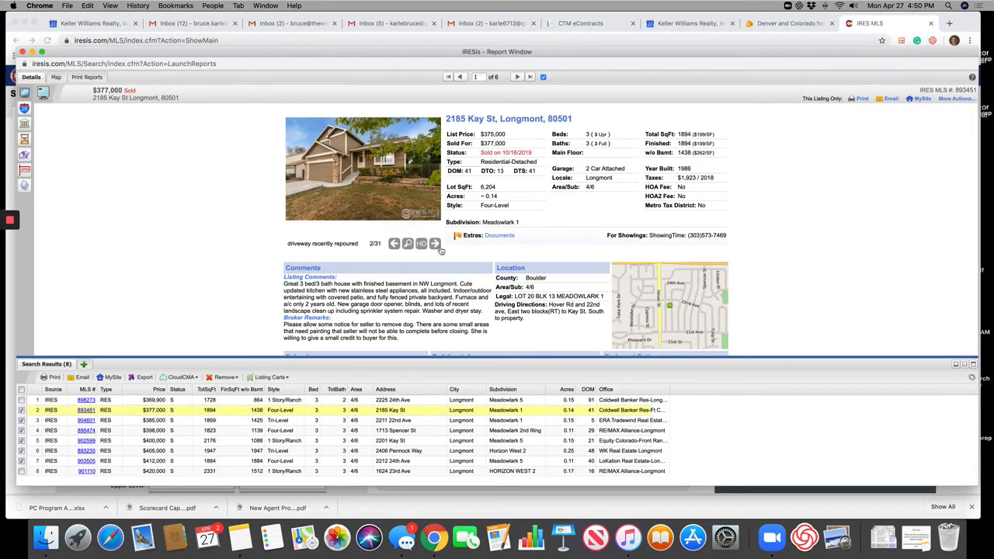
{"action": "left_click", "coordinate": [436, 244]}
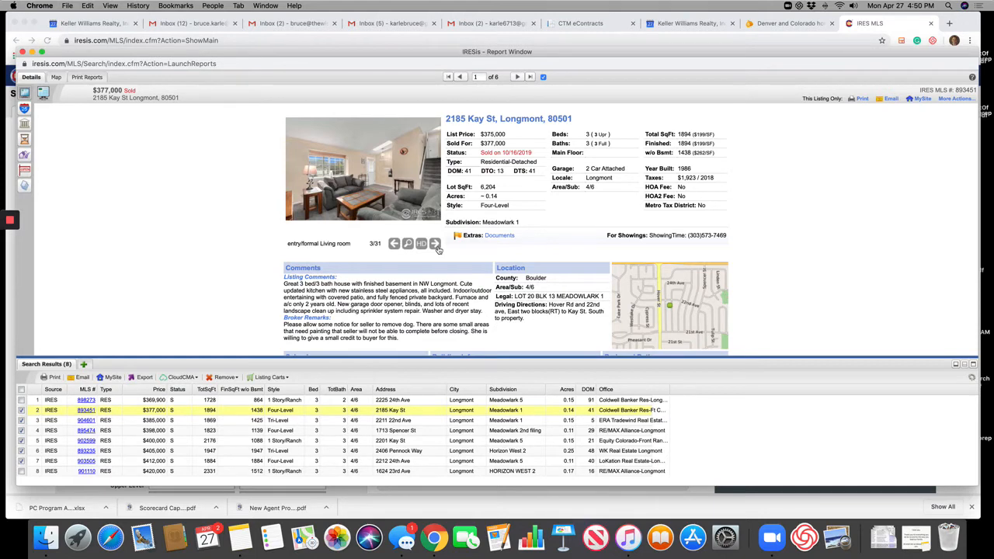
{"action": "left_click", "coordinate": [435, 244]}
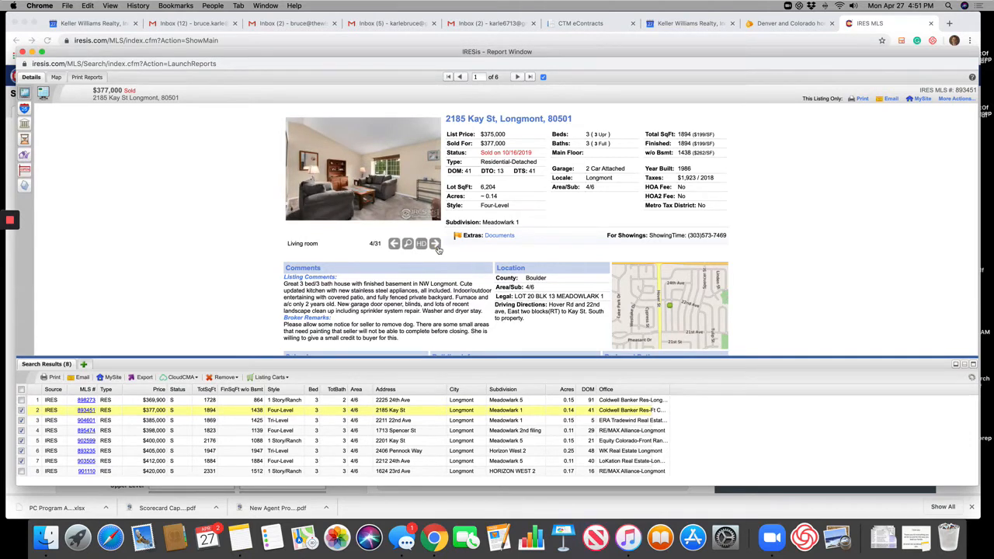
{"action": "left_click", "coordinate": [437, 243]}
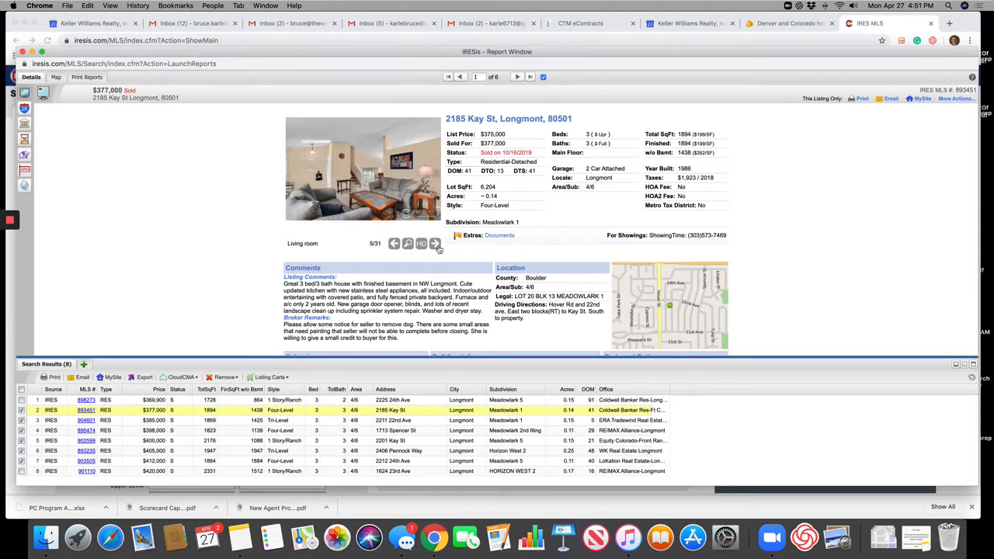
{"action": "left_click", "coordinate": [435, 242]}
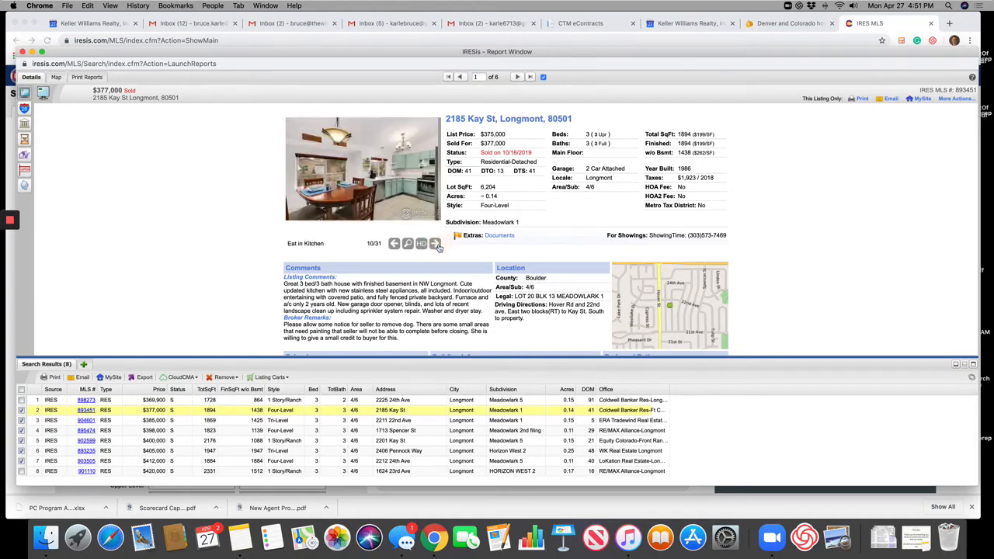
{"action": "left_click", "coordinate": [435, 242]}
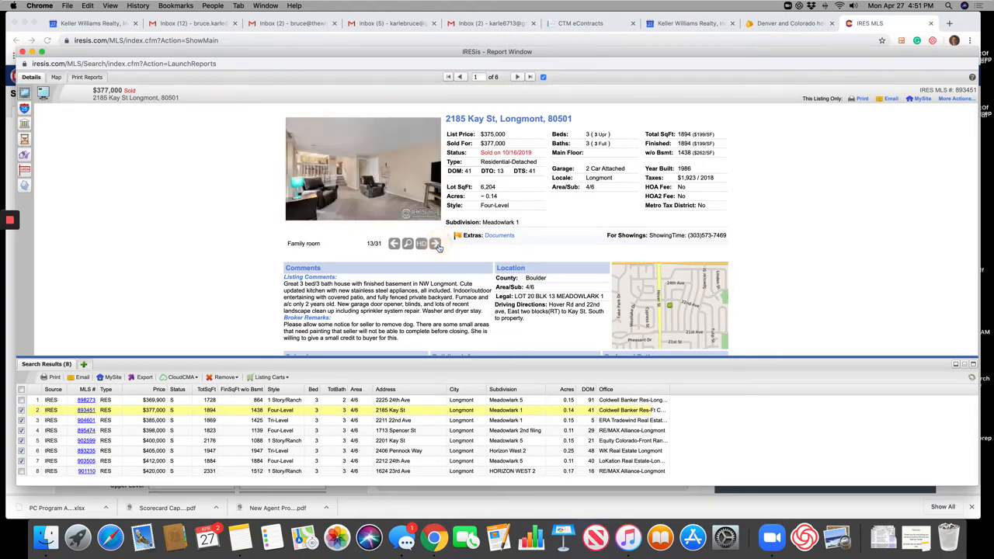
{"action": "left_click", "coordinate": [435, 242]}
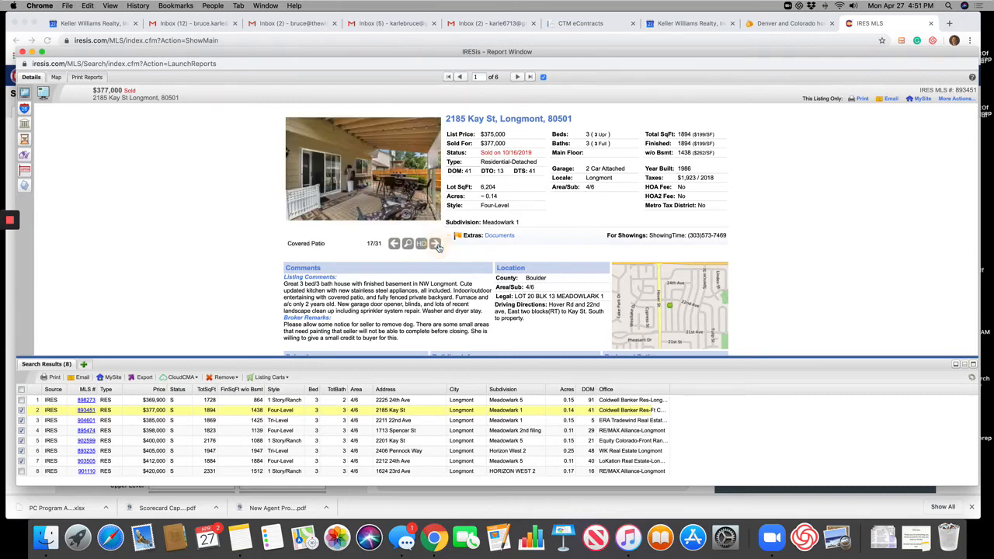
{"action": "left_click", "coordinate": [435, 242]}
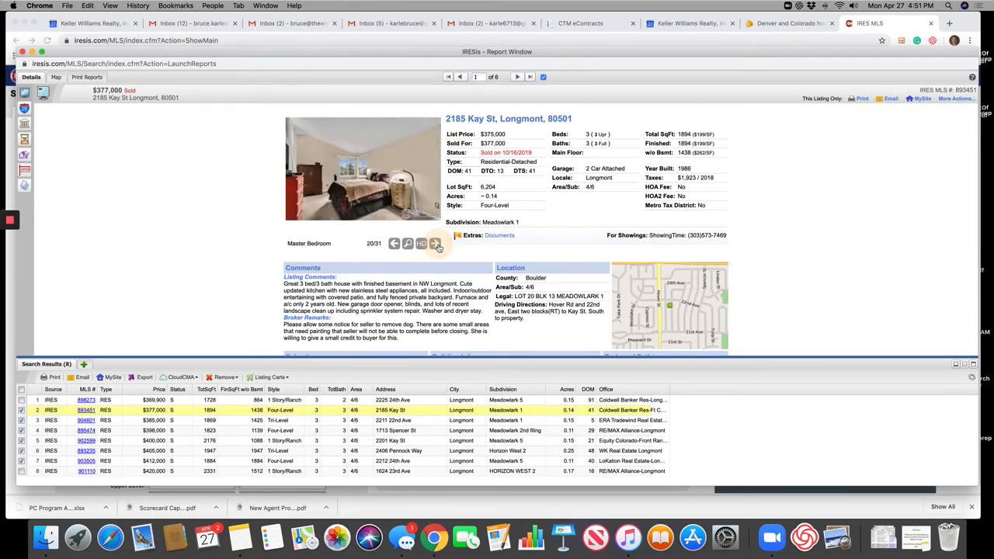
{"action": "left_click", "coordinate": [435, 243]}
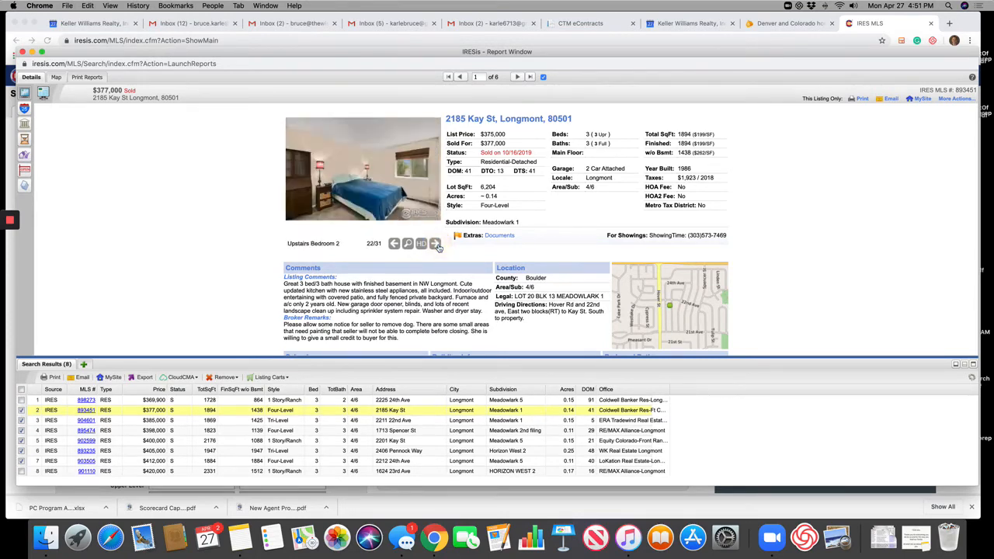
{"action": "left_click", "coordinate": [437, 243]}
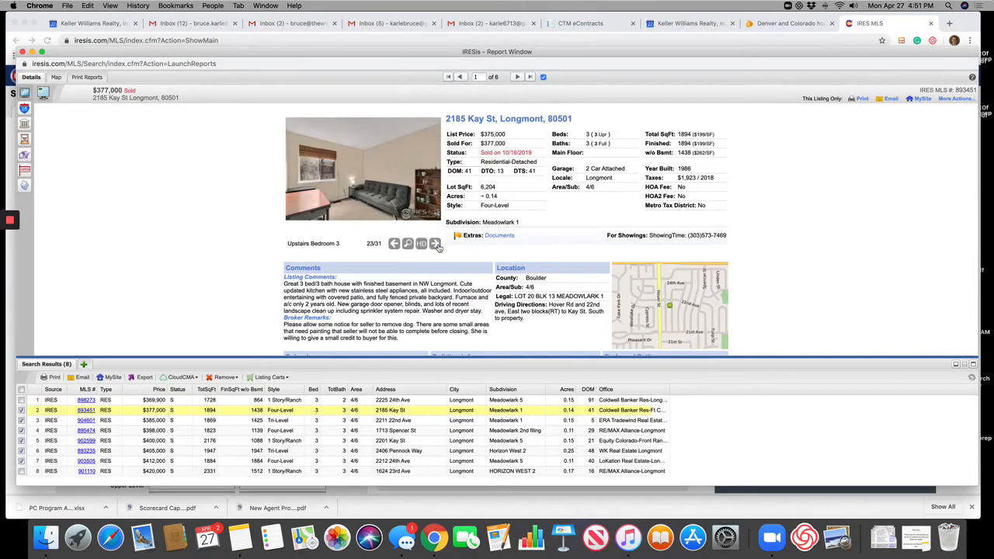
{"action": "left_click", "coordinate": [435, 244]}
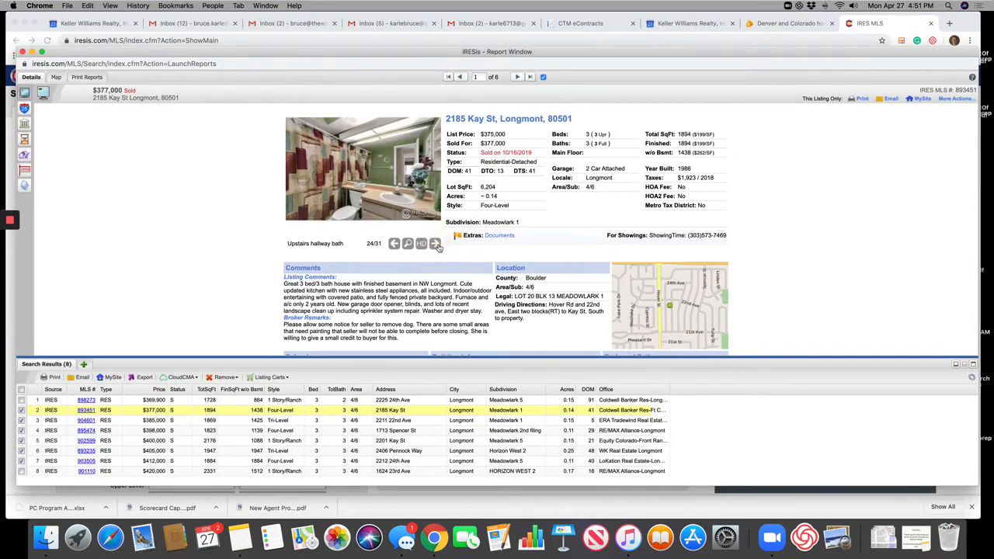
{"action": "left_click", "coordinate": [435, 244]}
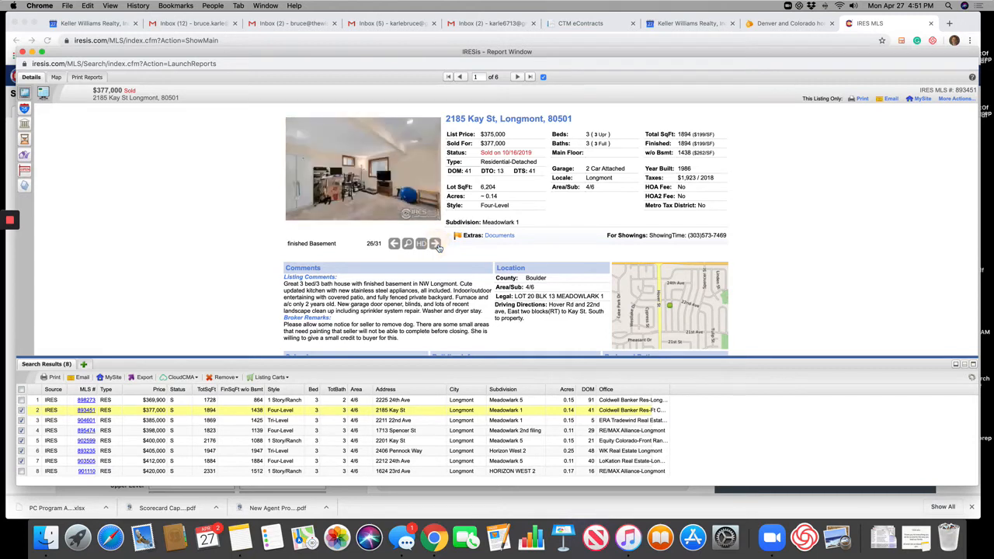
{"action": "left_click", "coordinate": [435, 242]}
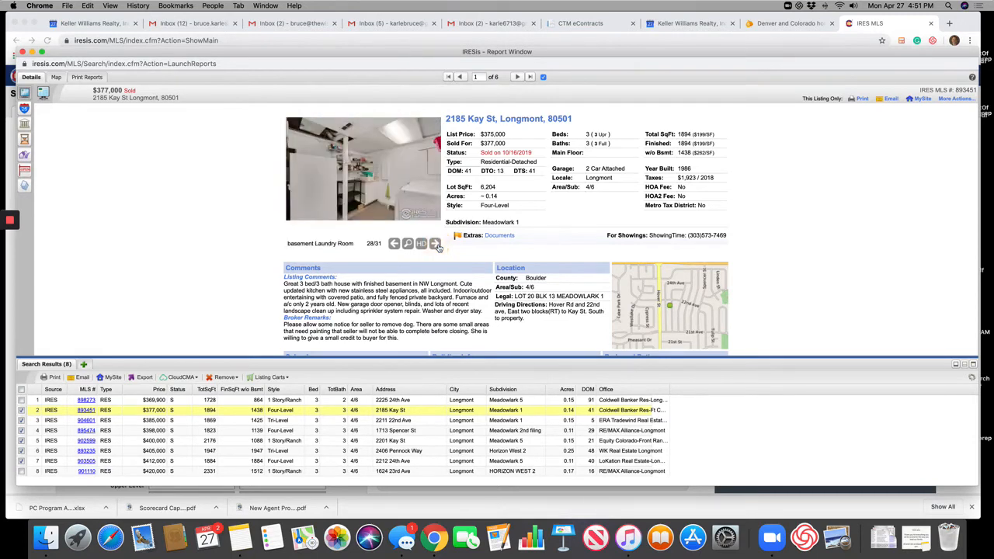
{"action": "left_click", "coordinate": [435, 242]}
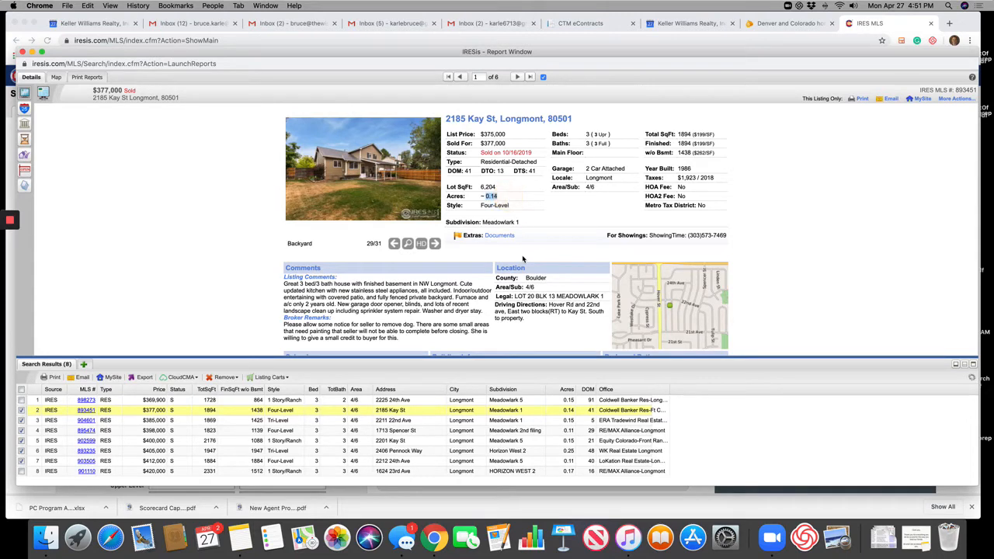
{"action": "left_click", "coordinate": [432, 243]}
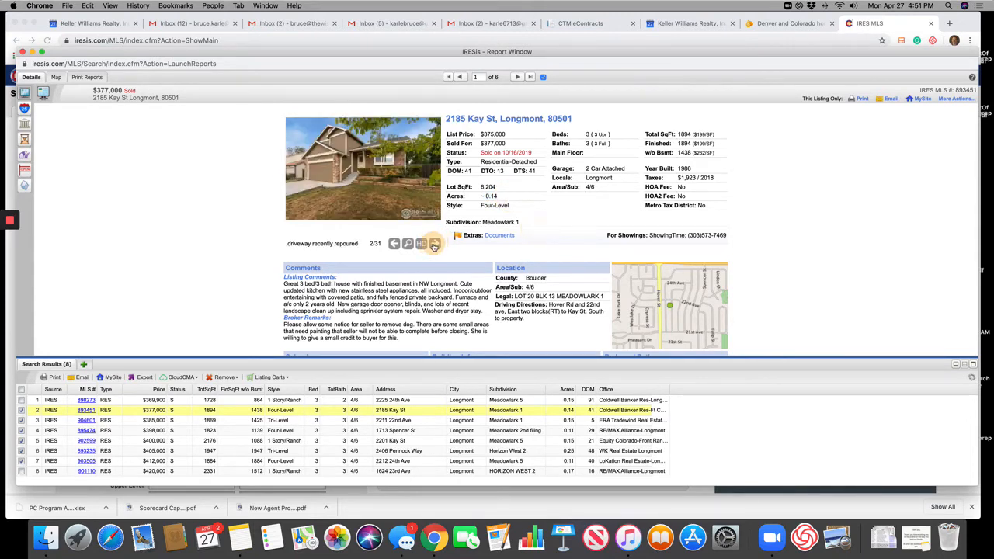
{"action": "left_click", "coordinate": [432, 243]}
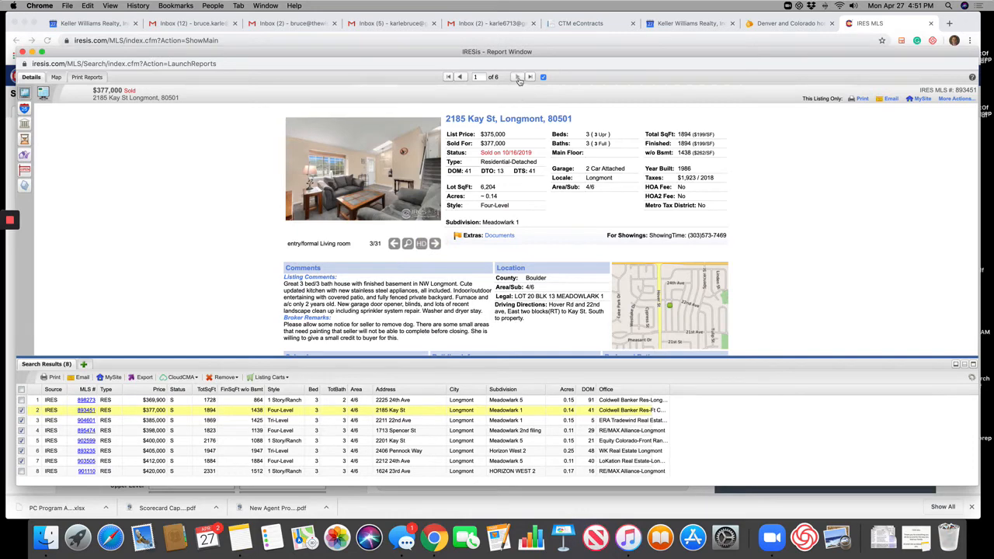
{"action": "left_click", "coordinate": [527, 78]}
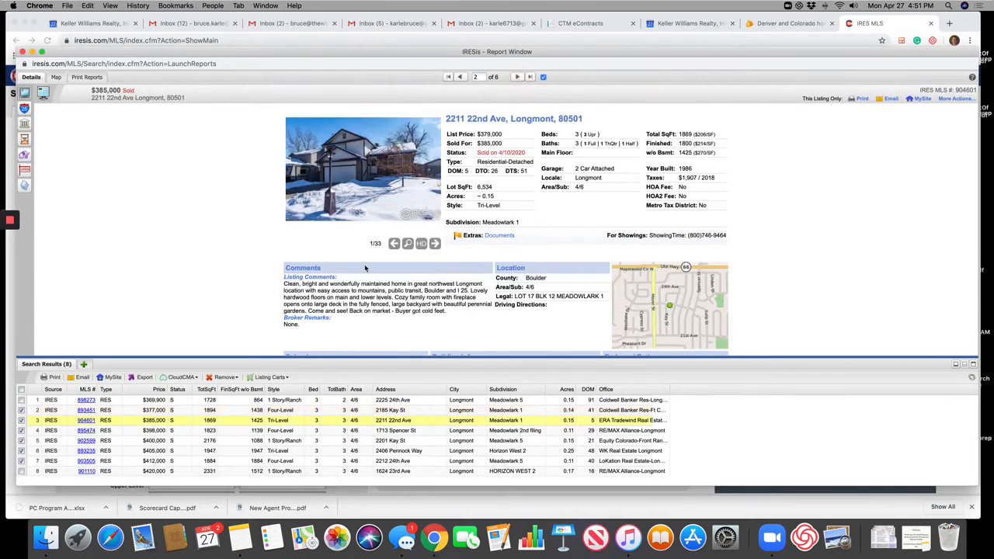
{"action": "left_click", "coordinate": [432, 242]}
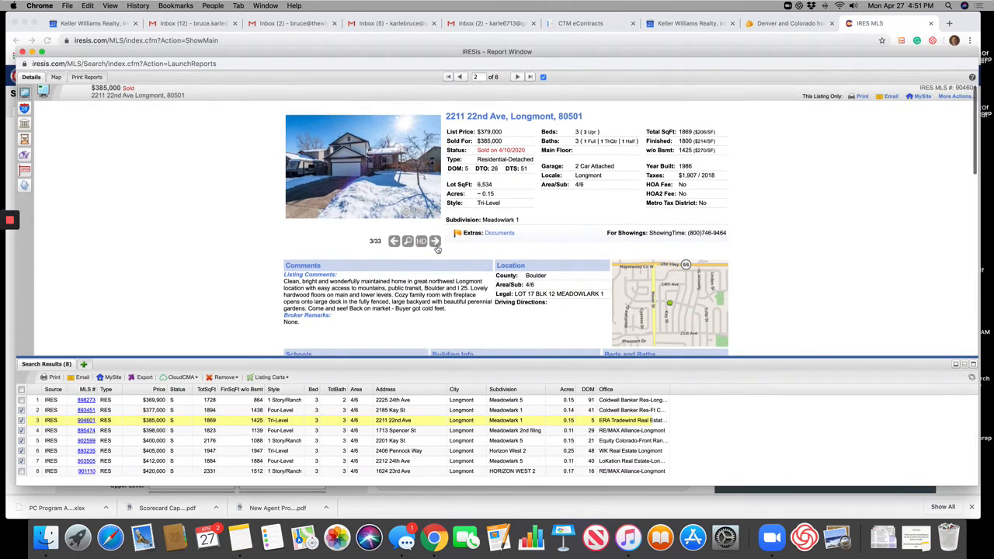
{"action": "left_click", "coordinate": [435, 240]}
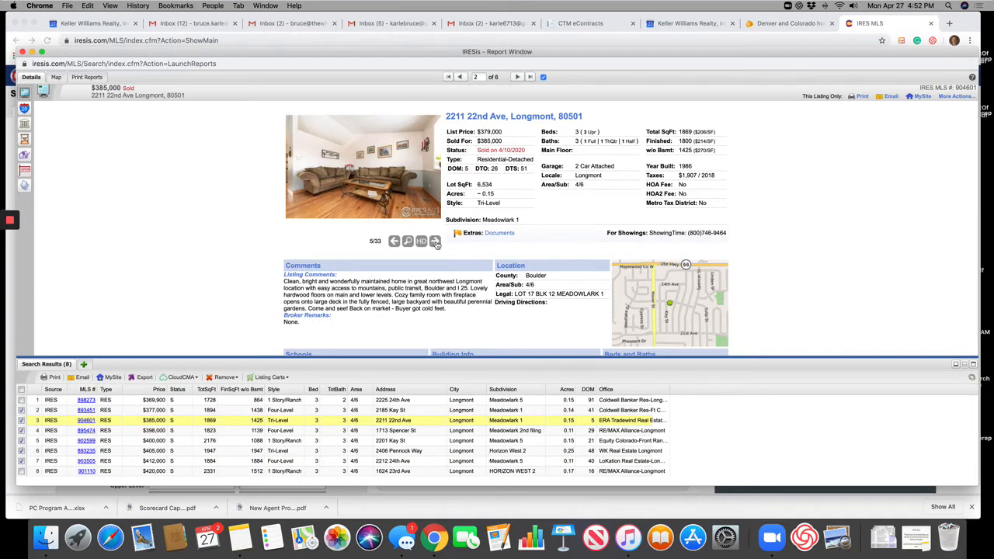
{"action": "left_click", "coordinate": [435, 243]}
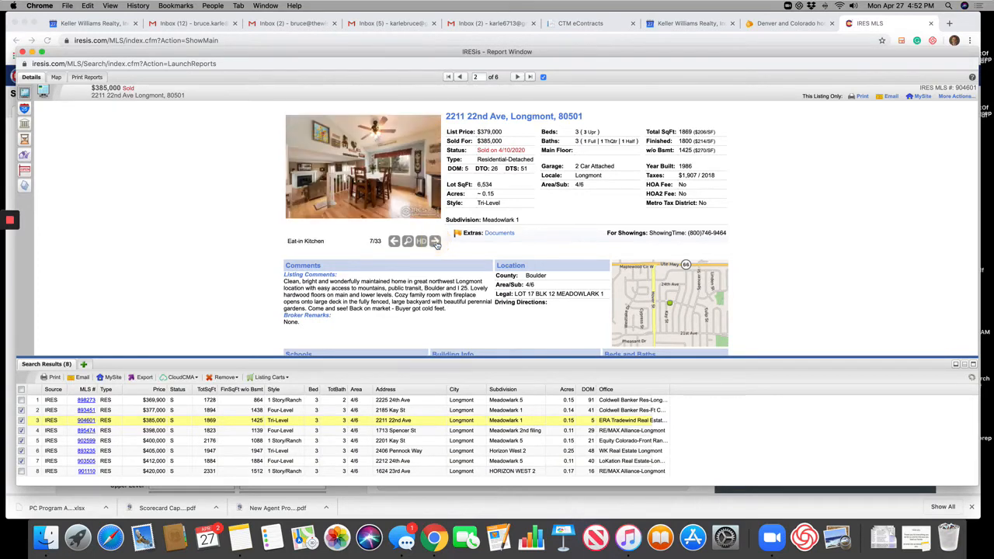
{"action": "left_click", "coordinate": [435, 241]}
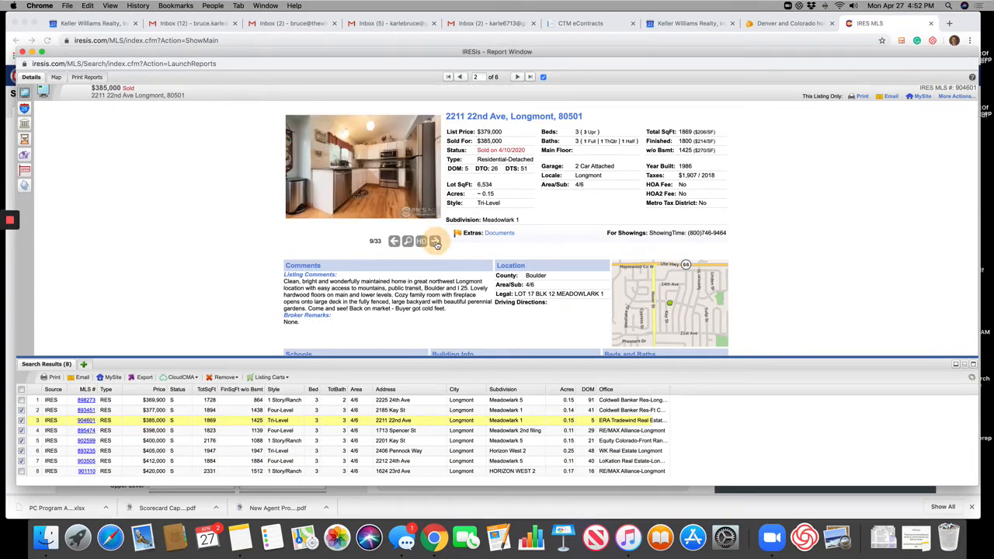
{"action": "left_click", "coordinate": [435, 241]}
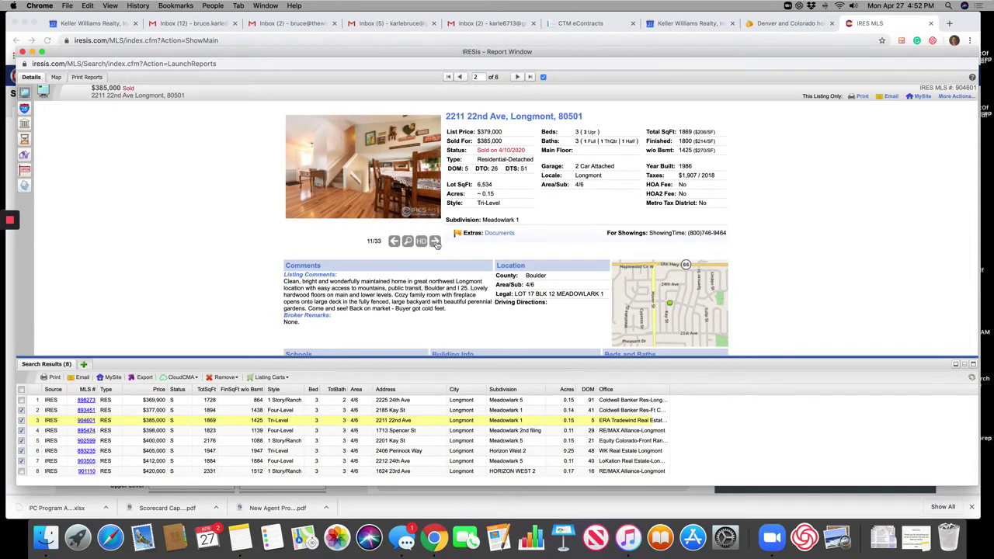
{"action": "left_click", "coordinate": [435, 241]}
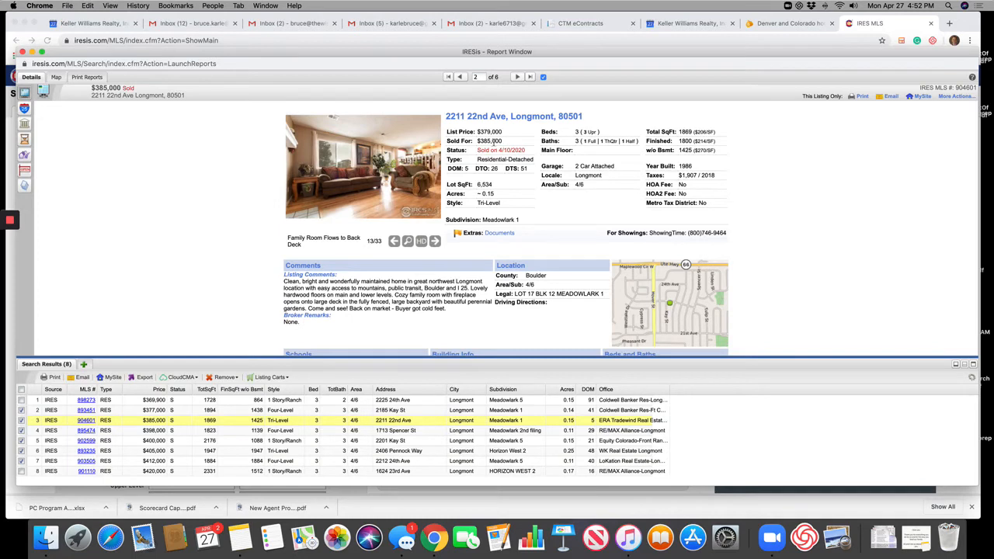
{"action": "mouse_move", "coordinate": [365, 245]}
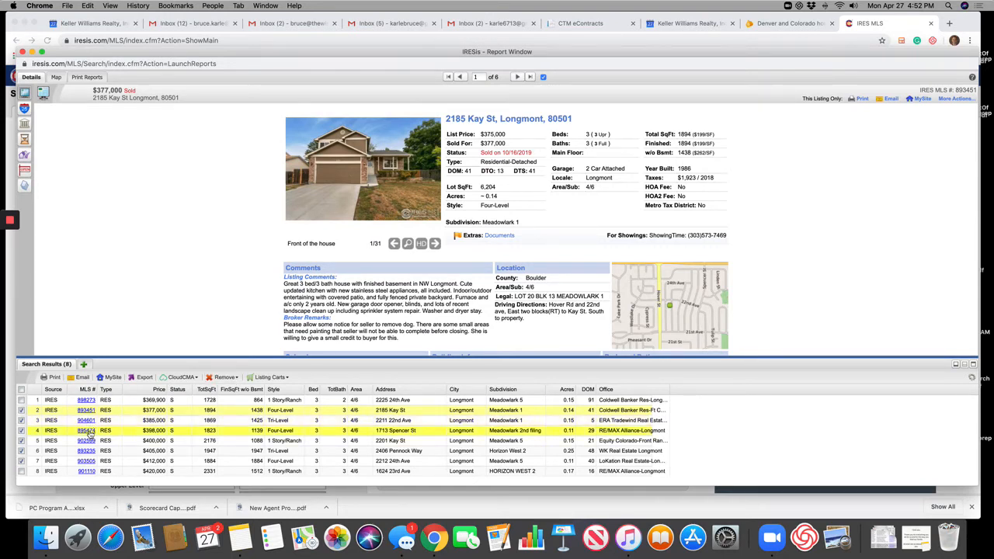
{"action": "left_click", "coordinate": [526, 77]}
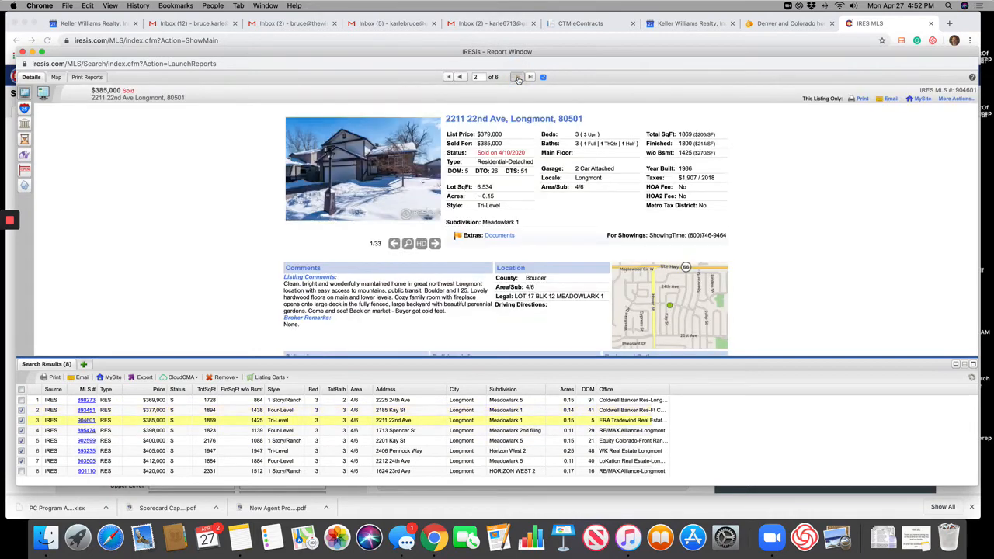
{"action": "left_click", "coordinate": [529, 78]}
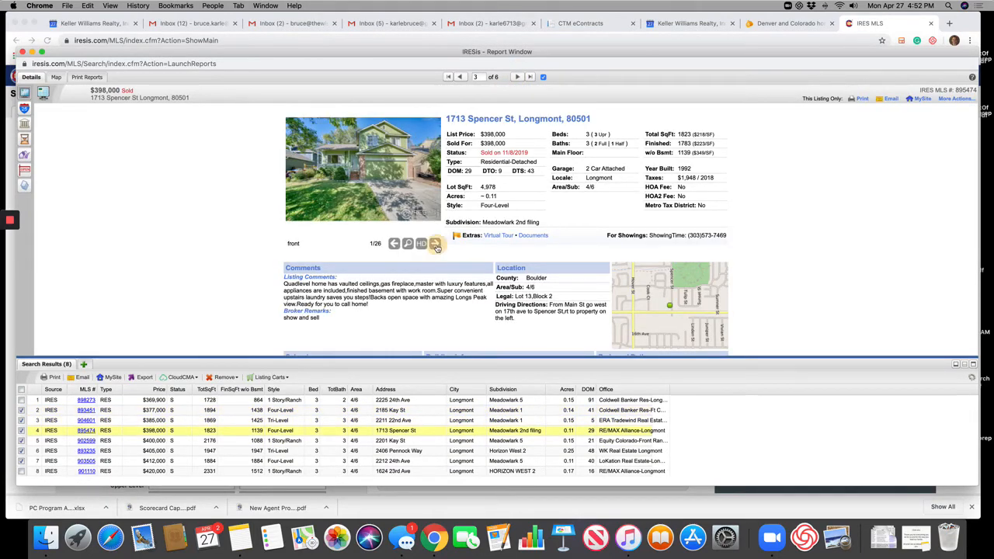
{"action": "left_click", "coordinate": [435, 243]}
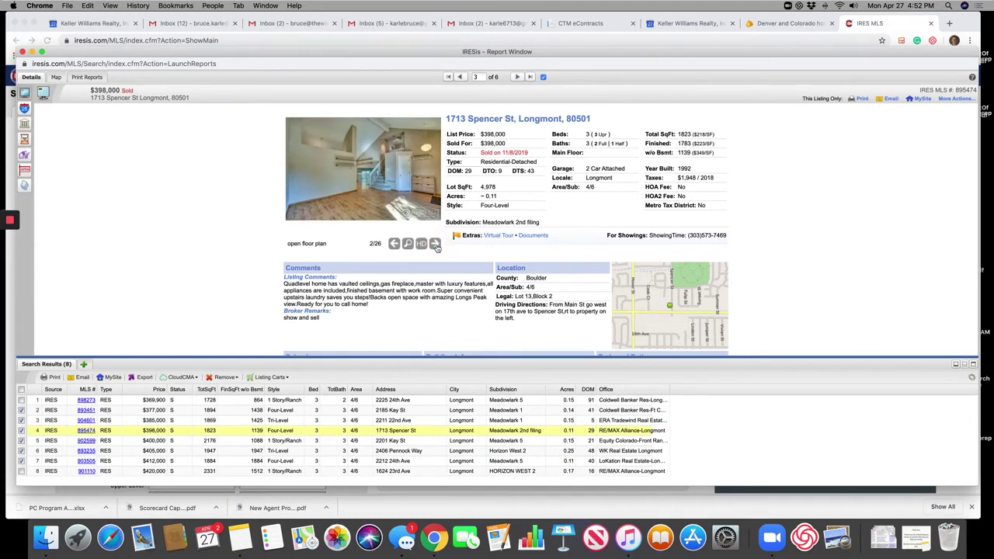
{"action": "left_click", "coordinate": [435, 242]}
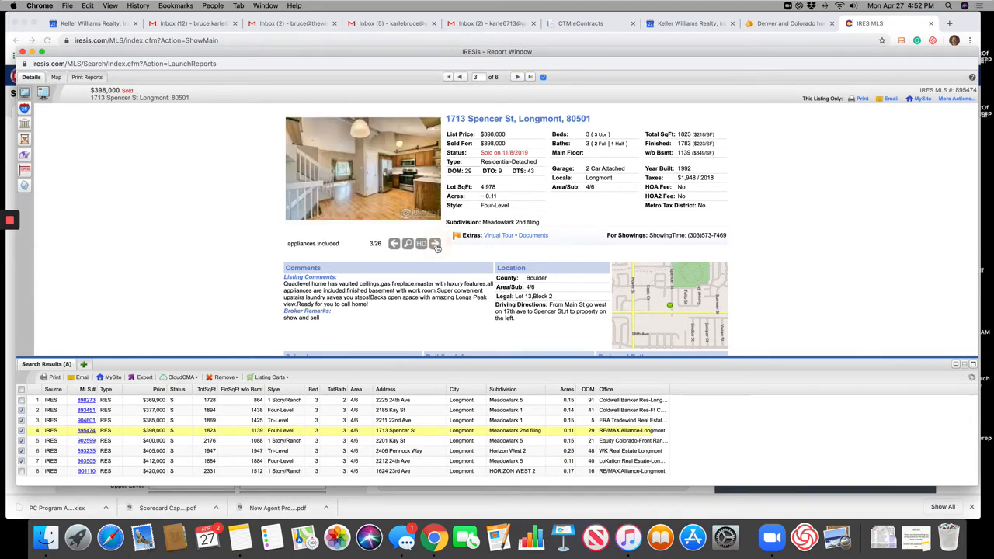
{"action": "left_click", "coordinate": [435, 244]}
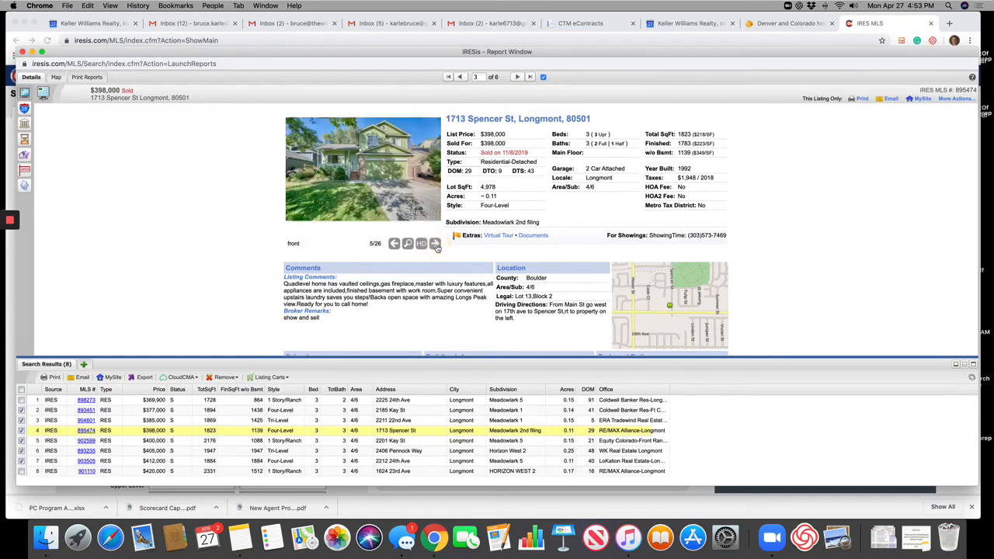
{"action": "left_click", "coordinate": [435, 243]}
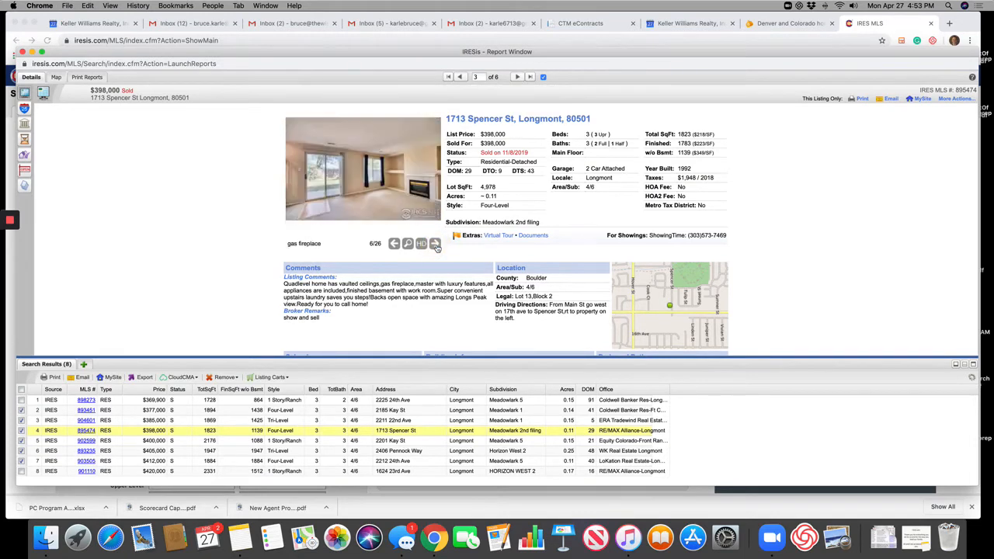
{"action": "left_click", "coordinate": [435, 244]}
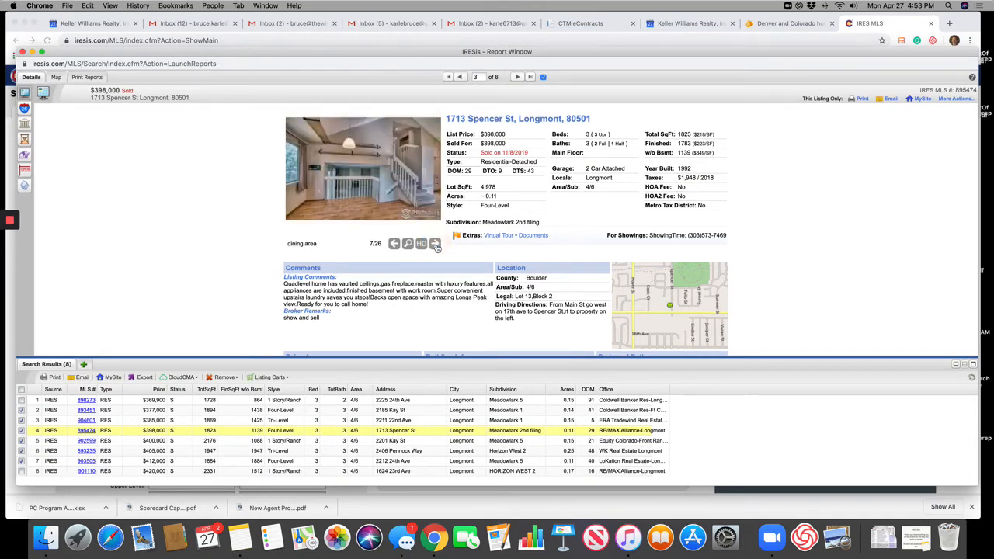
{"action": "left_click", "coordinate": [435, 244]}
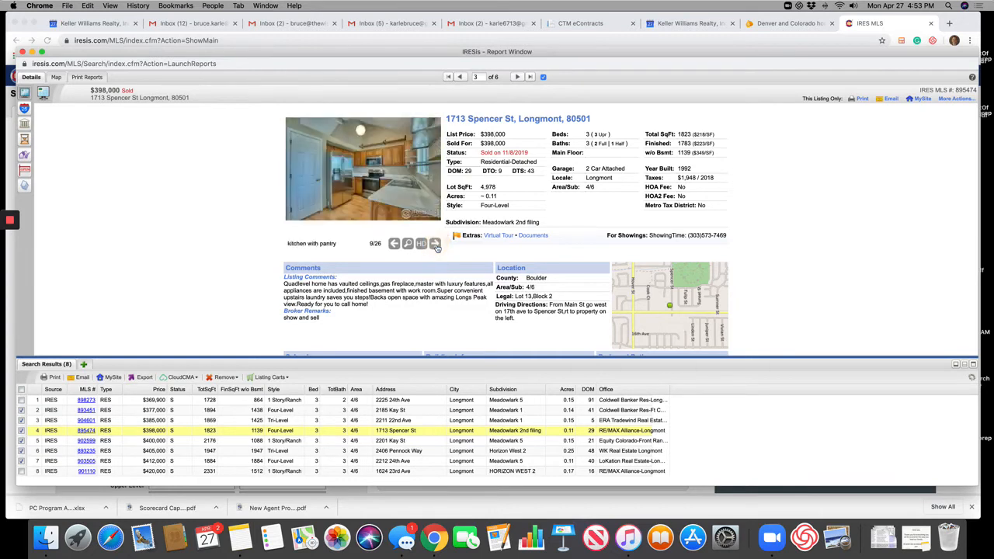
{"action": "left_click", "coordinate": [435, 242]}
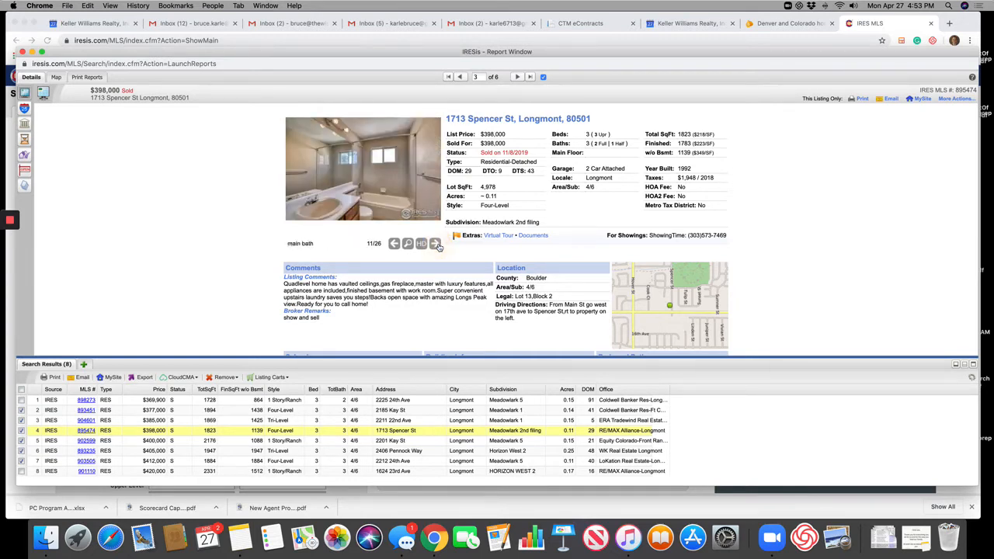
{"action": "left_click", "coordinate": [435, 242]}
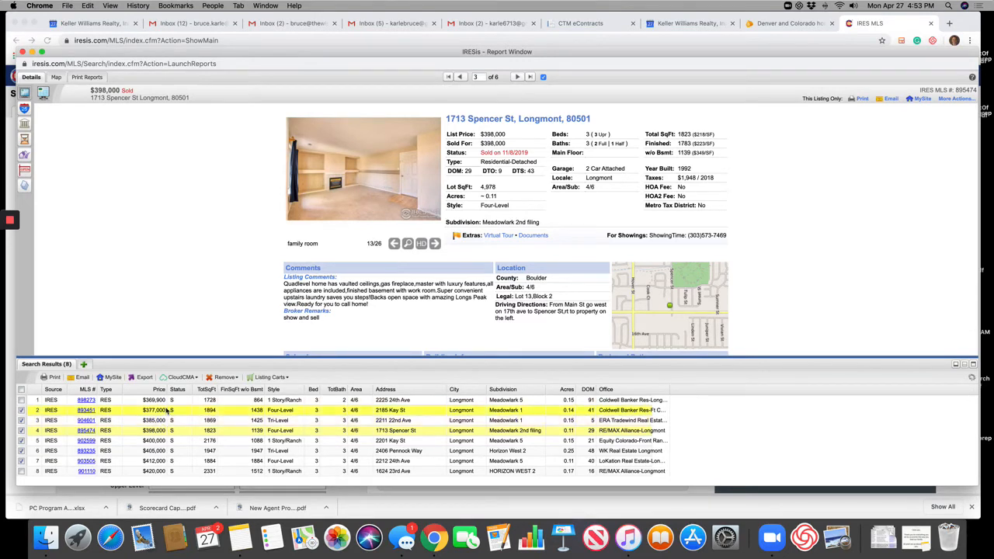
{"action": "left_click", "coordinate": [385, 430]}
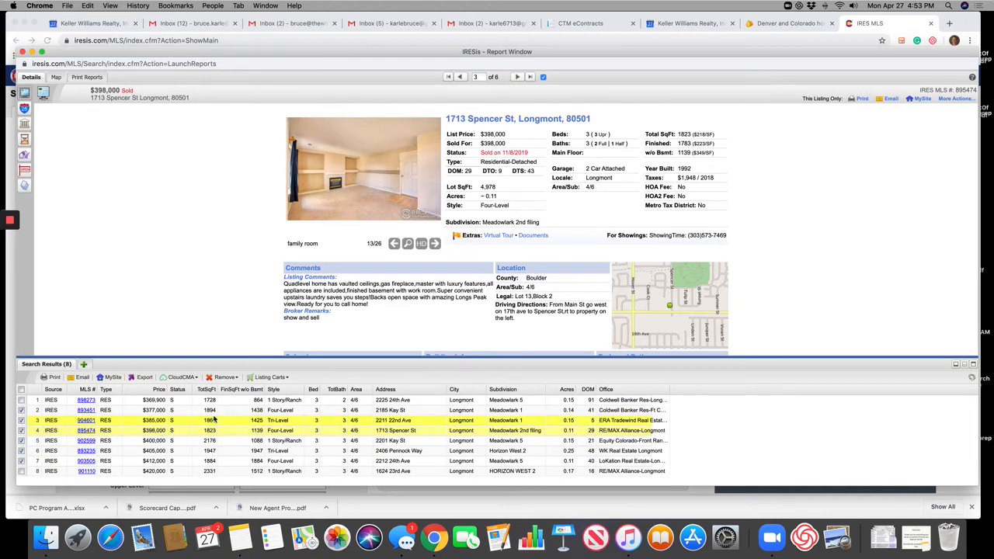
{"action": "left_click", "coordinate": [280, 430]}
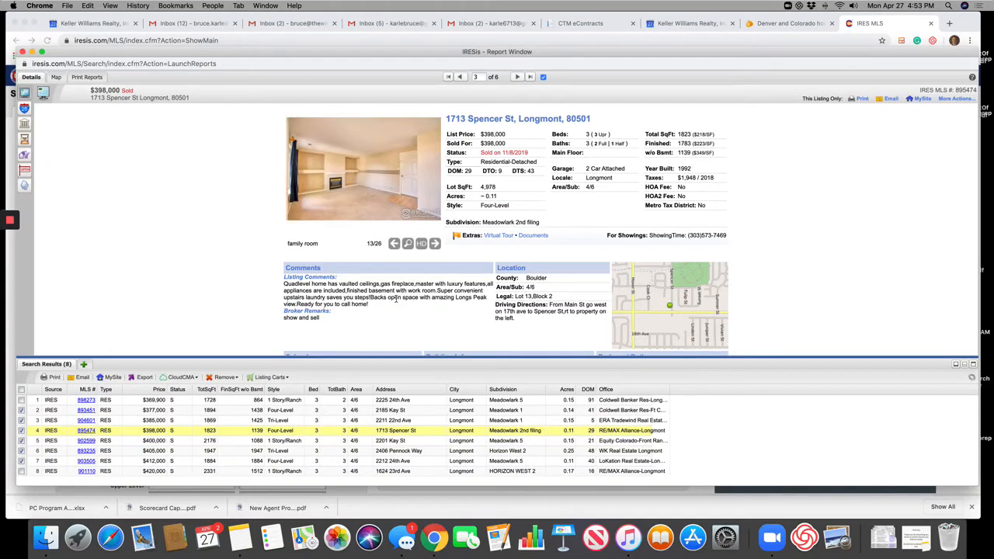
{"action": "left_click", "coordinate": [434, 243]}
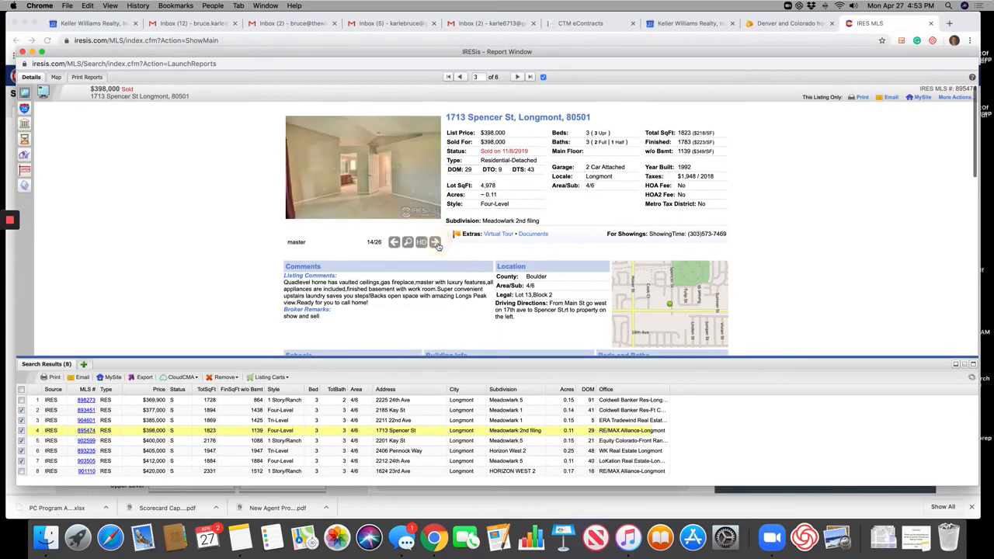
{"action": "left_click", "coordinate": [435, 242]}
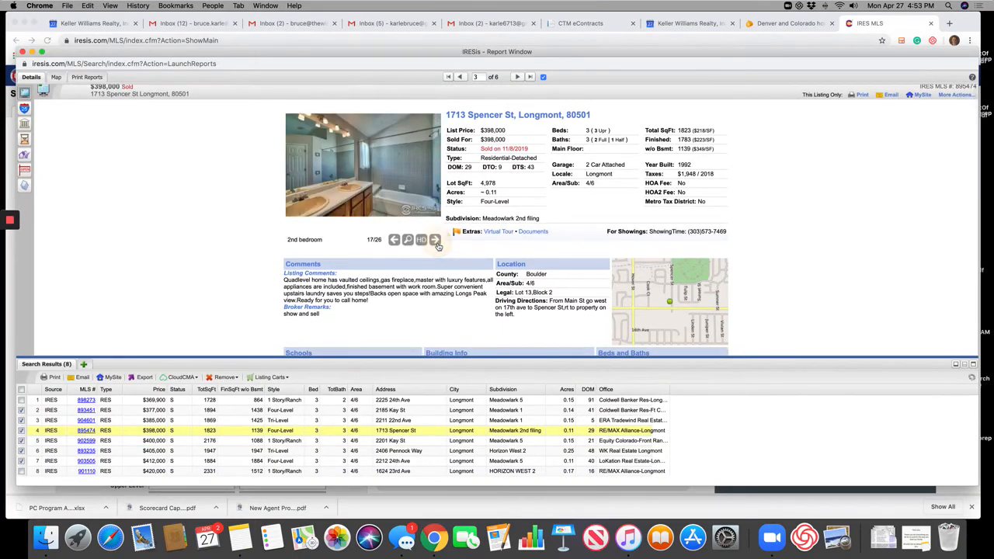
{"action": "left_click", "coordinate": [435, 239]}
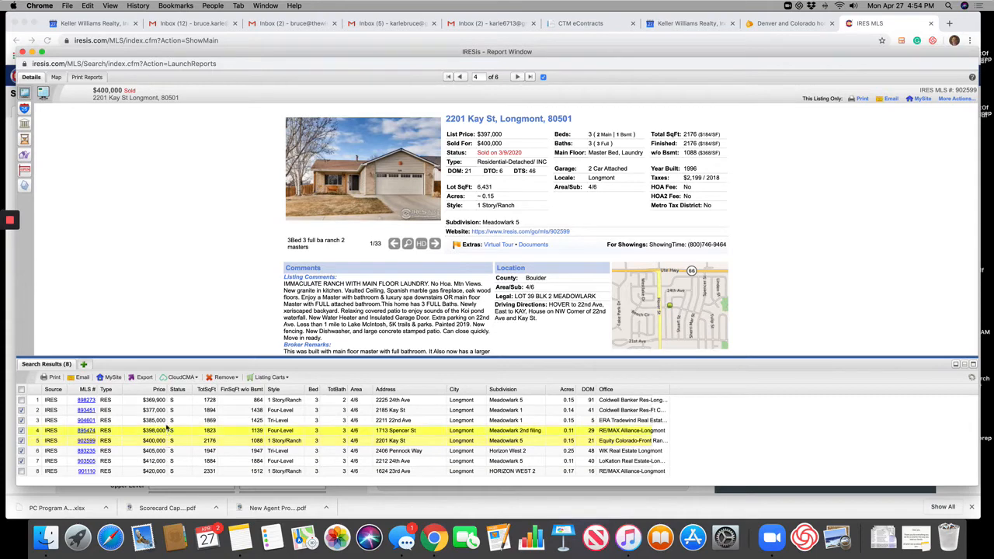
{"action": "left_click", "coordinate": [18, 416]}
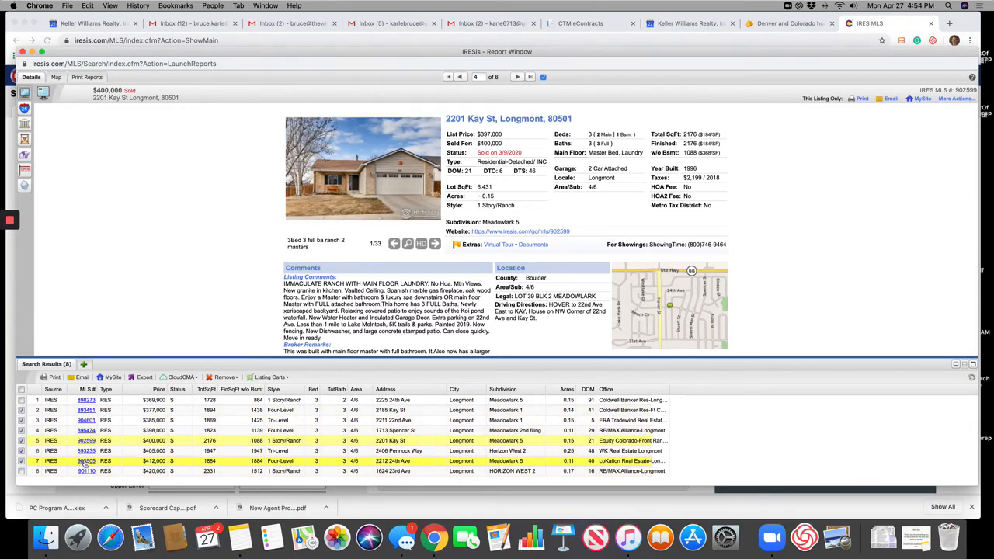
{"action": "left_click", "coordinate": [180, 378]}
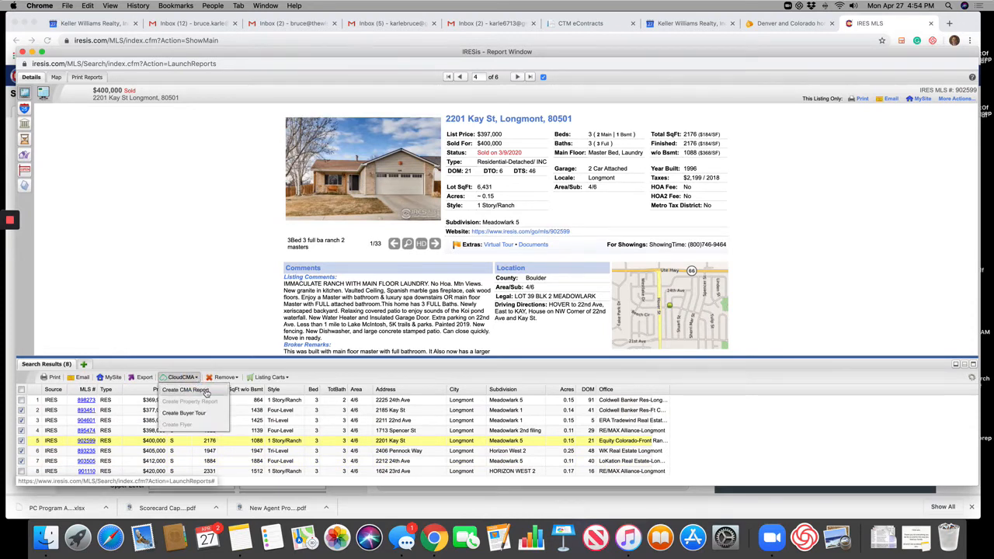
{"action": "mouse_move", "coordinate": [214, 392]}
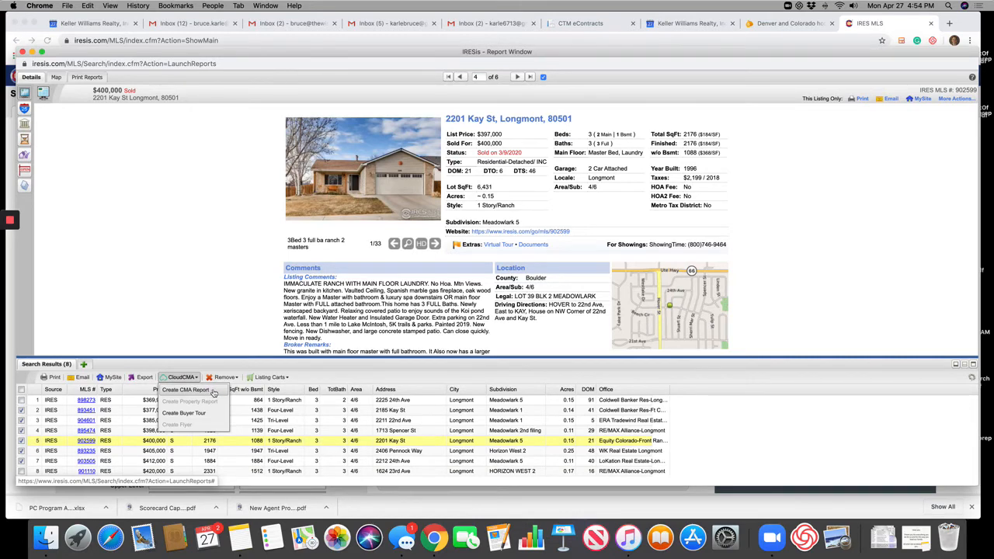
- Create a CMA report for clients Bob and Joy with subject address 123 test
{"action": "left_click", "coordinate": [185, 390]}
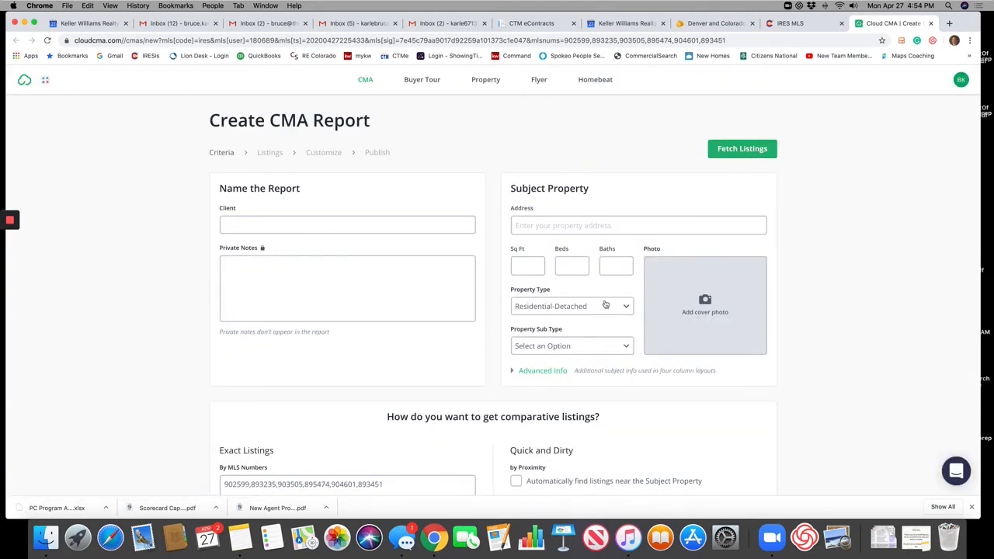
{"action": "mouse_move", "coordinate": [833, 320]}
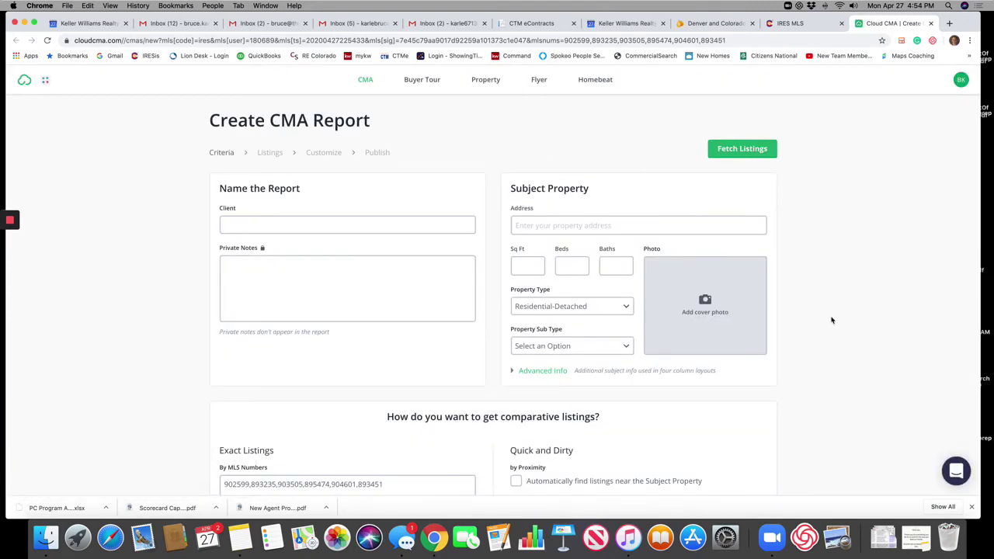
{"action": "left_click", "coordinate": [348, 224]}
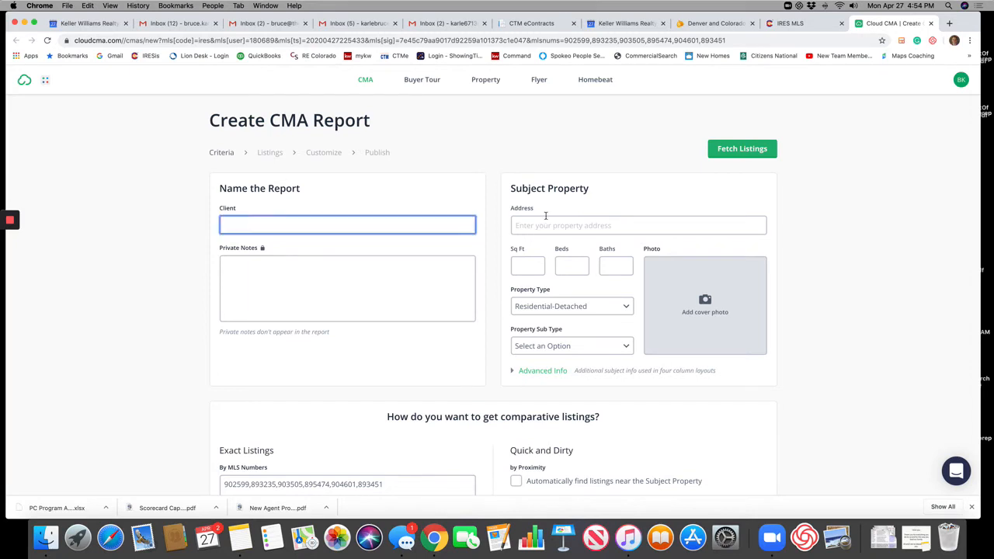
{"action": "type", "text": "Bob and"}
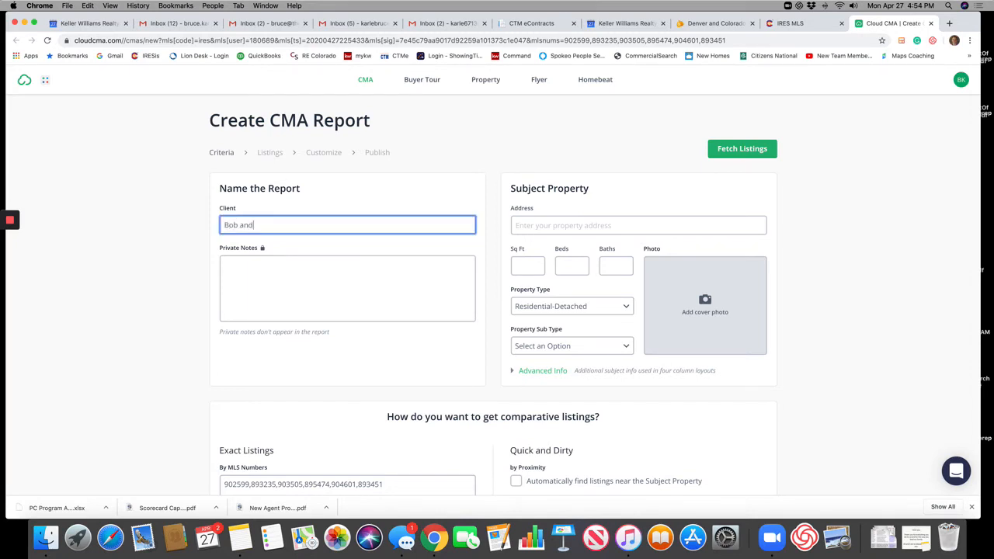
{"action": "type", "text": "jo"}
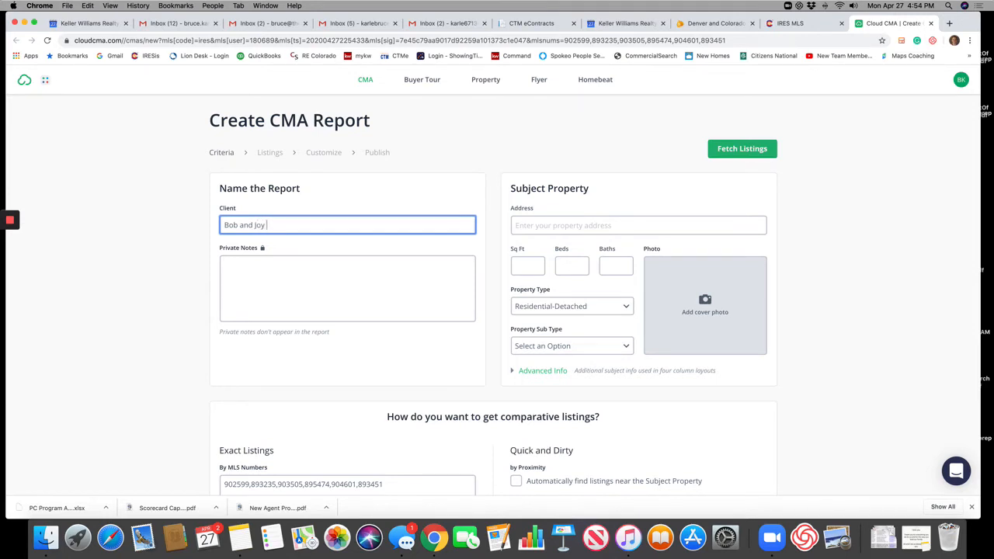
{"action": "left_click", "coordinate": [639, 225]}
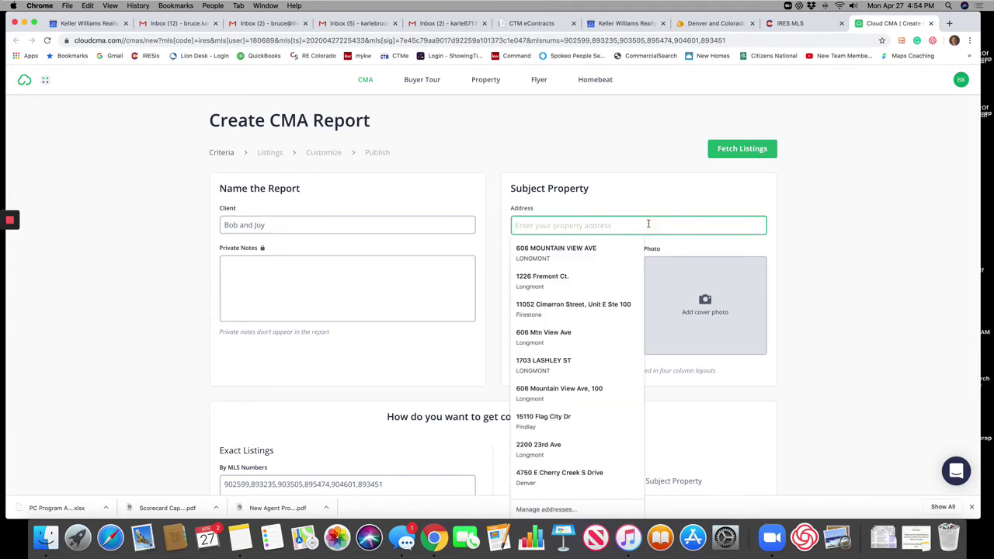
{"action": "type", "text": "123 test"}
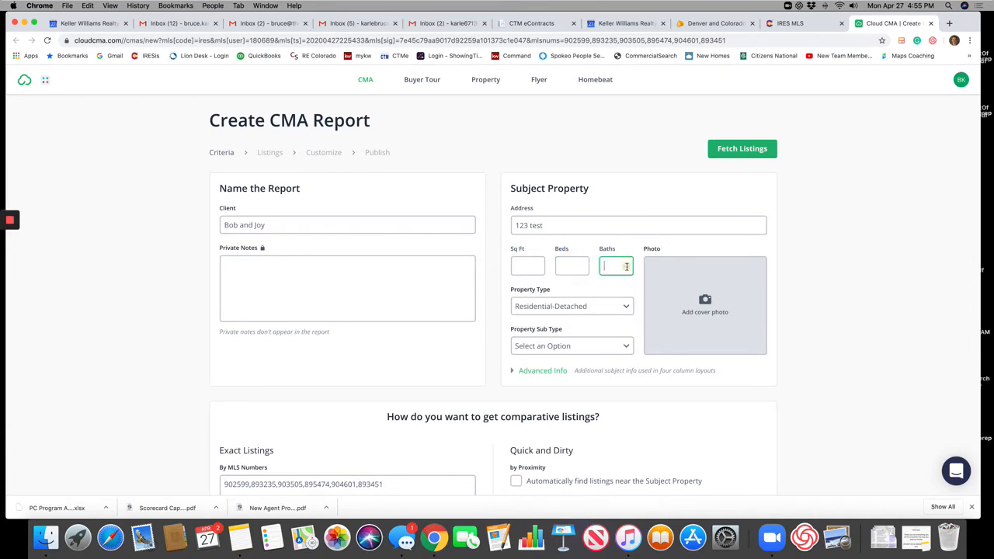
{"action": "mouse_move", "coordinate": [746, 326]}
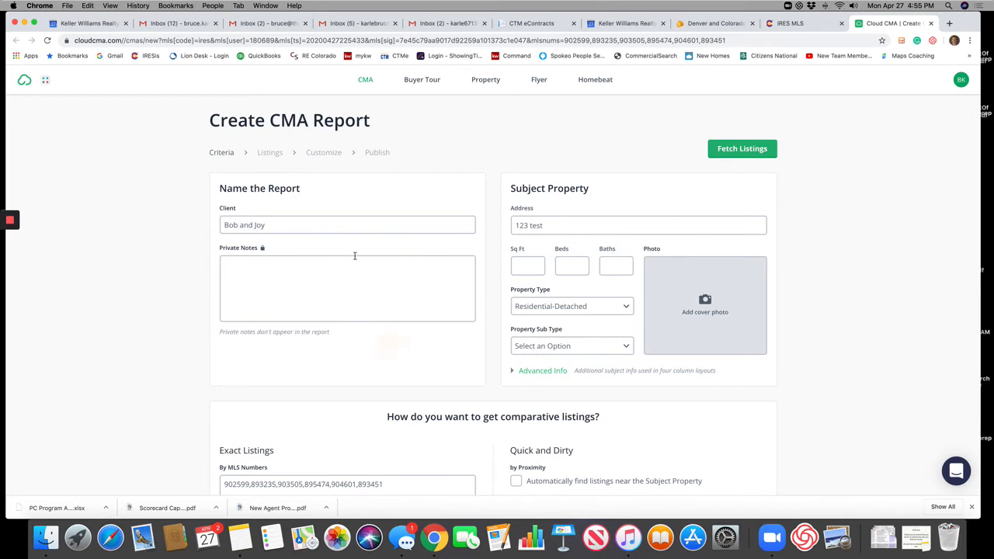
- Fetch the comparable listings from the pre-filled MLS numbers under Exact Listings
{"action": "scroll", "scroll_direction": "down", "scroll_amount": 3}
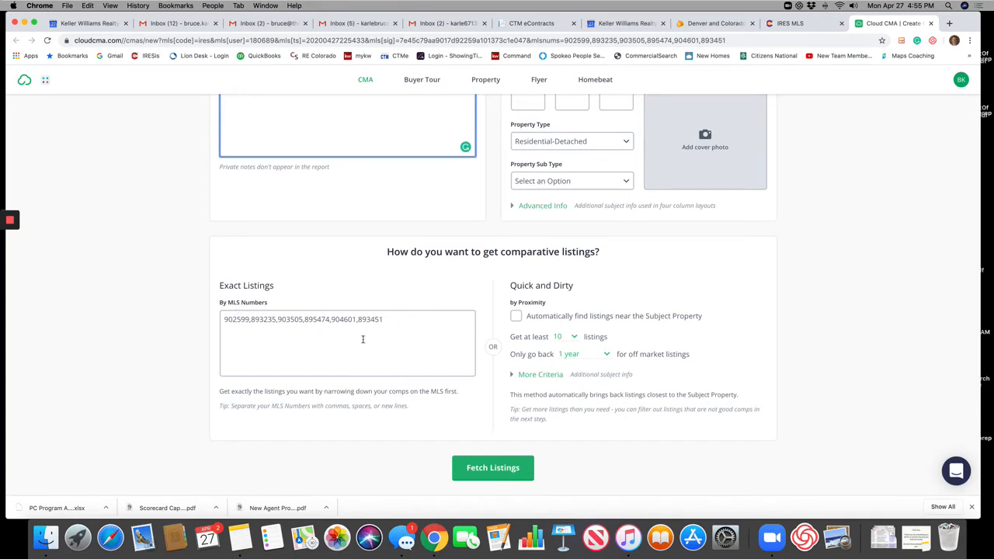
{"action": "mouse_move", "coordinate": [493, 468]}
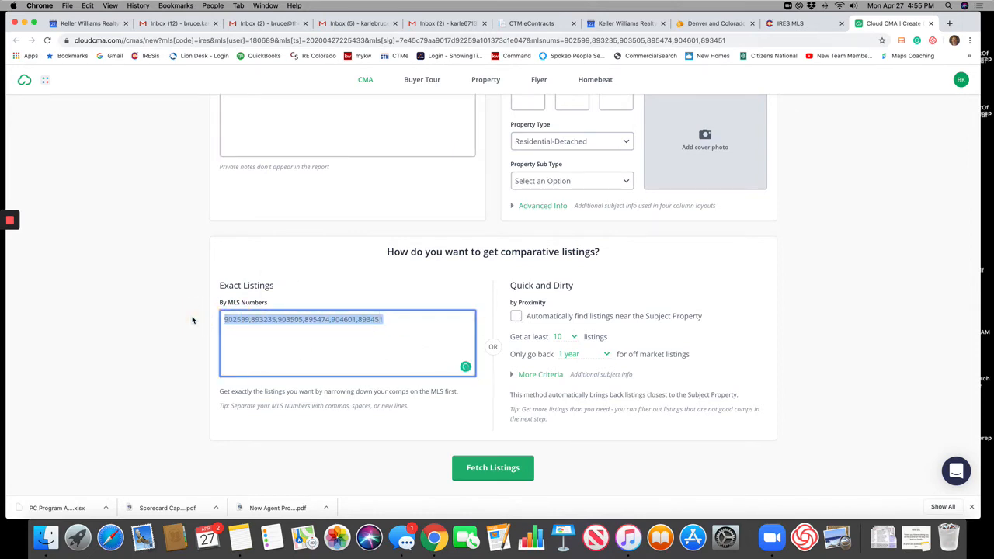
{"action": "left_click", "coordinate": [492, 468]}
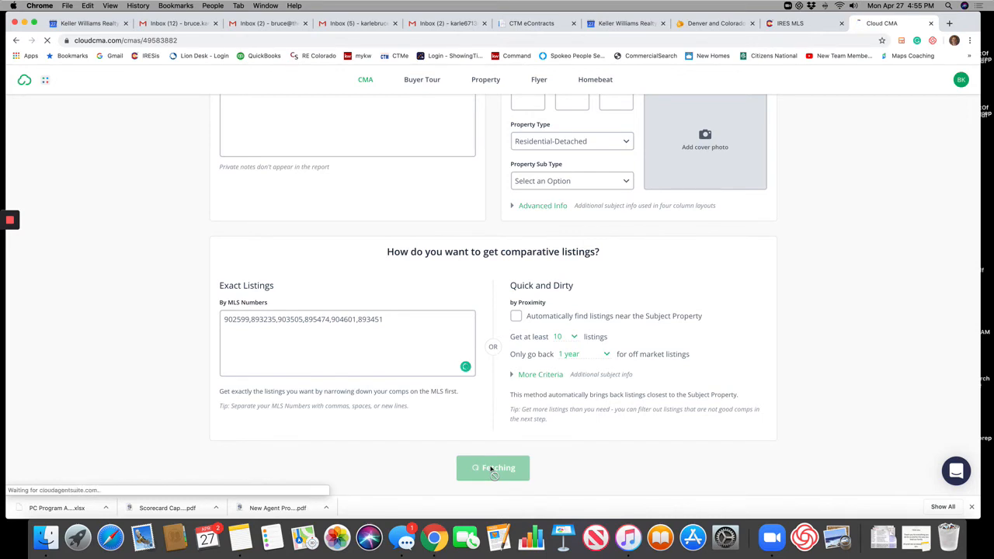
- Review the Organize Listings page with the Longmont map and six sold comparables averaging $396,167
{"action": "left_click", "coordinate": [493, 468]}
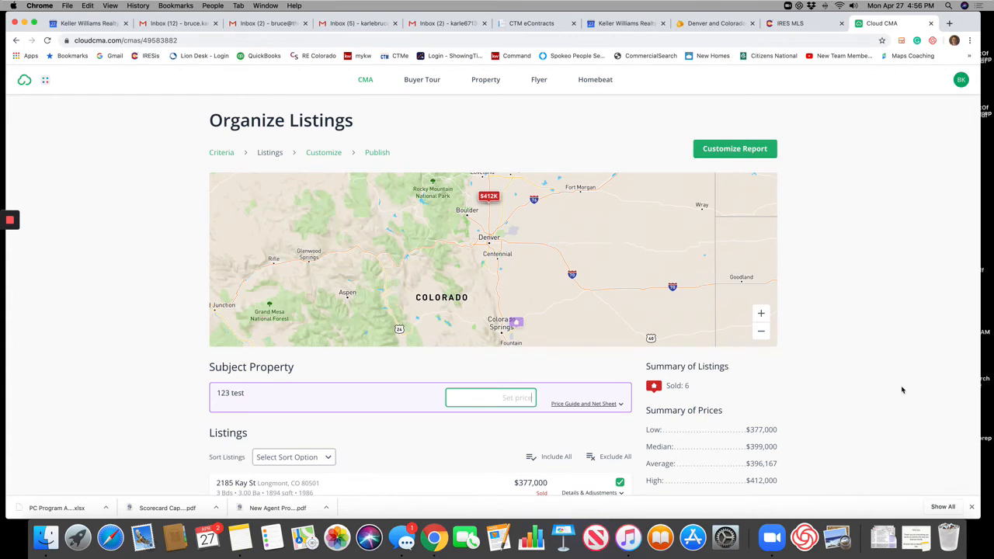
{"action": "scroll", "scroll_direction": "down", "scroll_amount": 3}
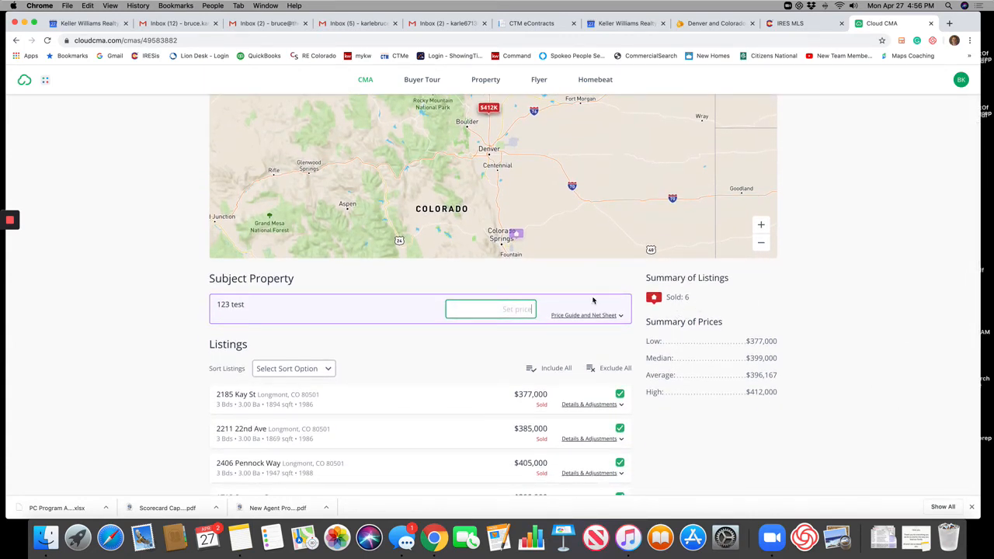
{"action": "mouse_move", "coordinate": [526, 186]}
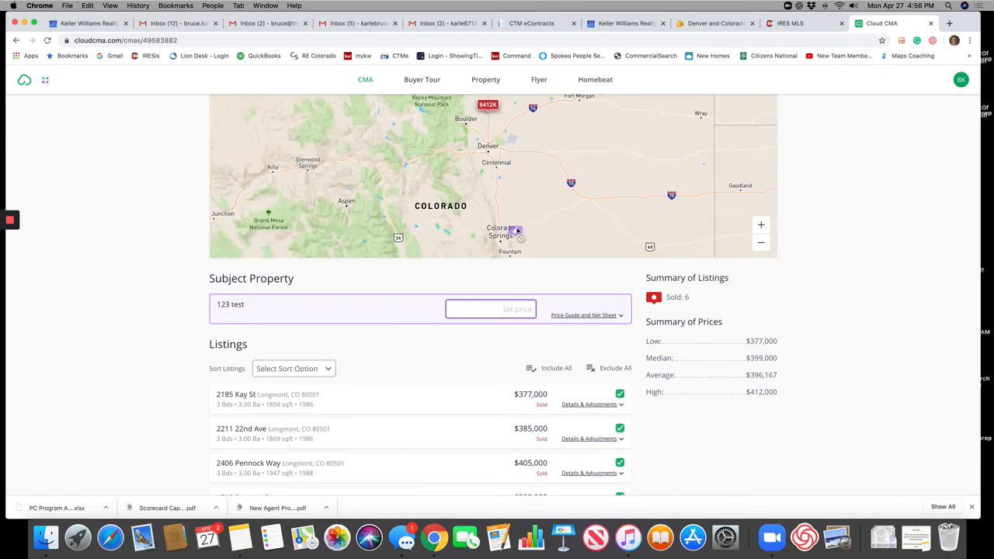
{"action": "mouse_move", "coordinate": [516, 147]}
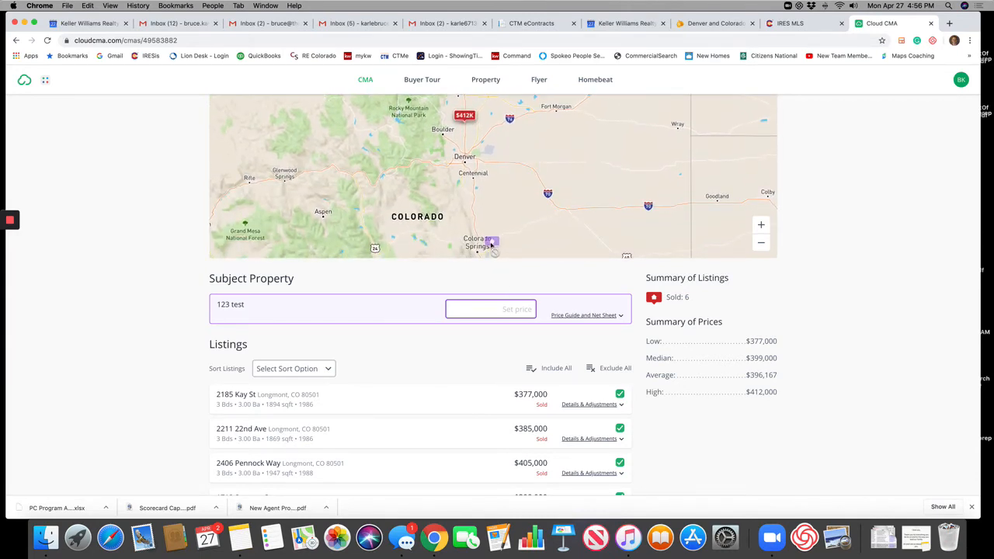
{"action": "mouse_move", "coordinate": [367, 315]}
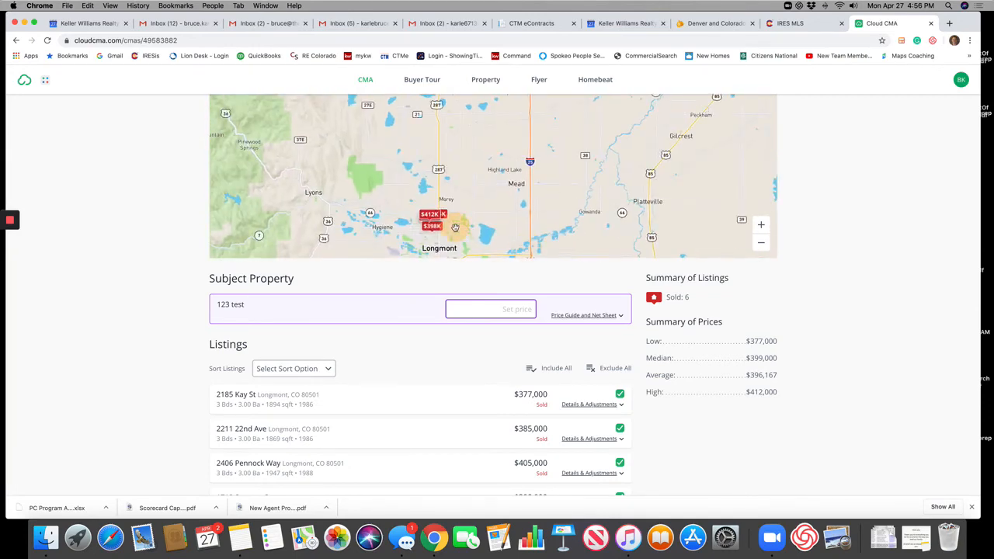
{"action": "left_click_drag", "start_coordinate": [454, 226], "coordinate": [414, 224]}
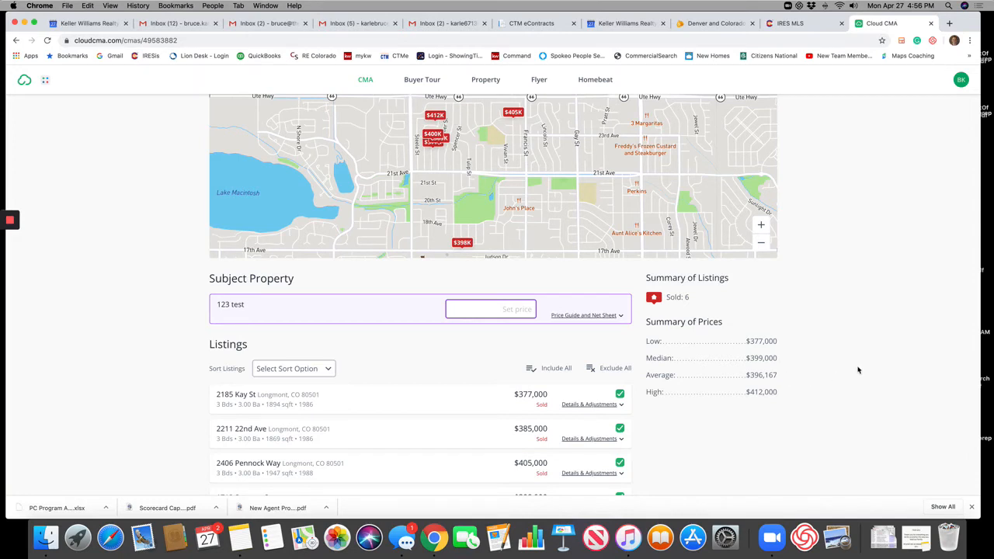
- Continue past the listings to the Customize CMA Report page
{"action": "scroll", "scroll_direction": "down", "scroll_amount": 3}
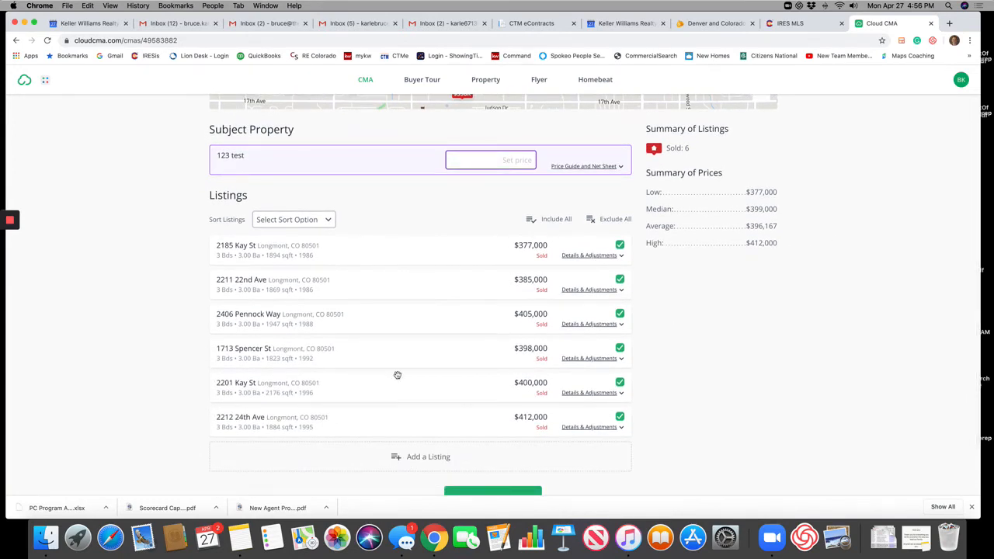
{"action": "mouse_move", "coordinate": [613, 292]}
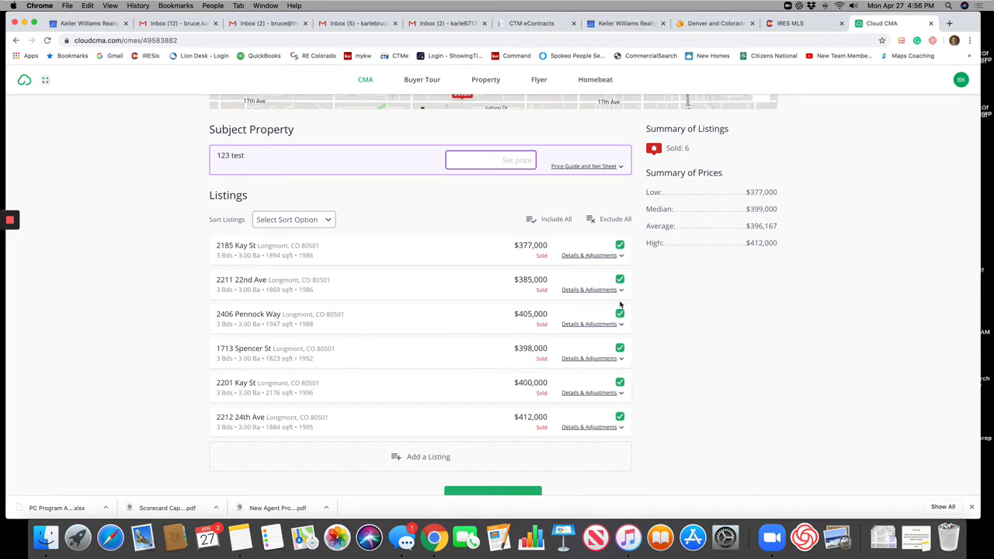
{"action": "mouse_move", "coordinate": [679, 421]}
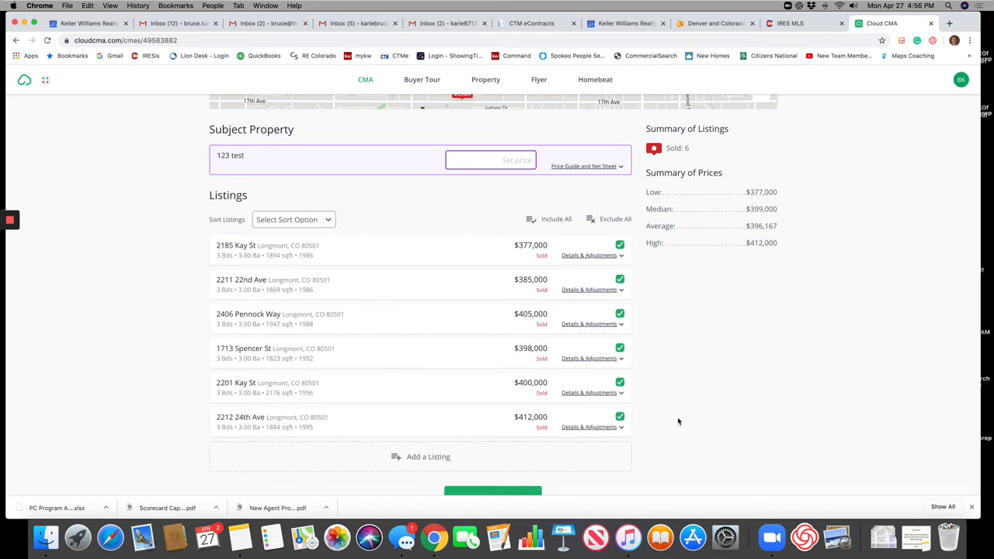
{"action": "mouse_move", "coordinate": [662, 208]}
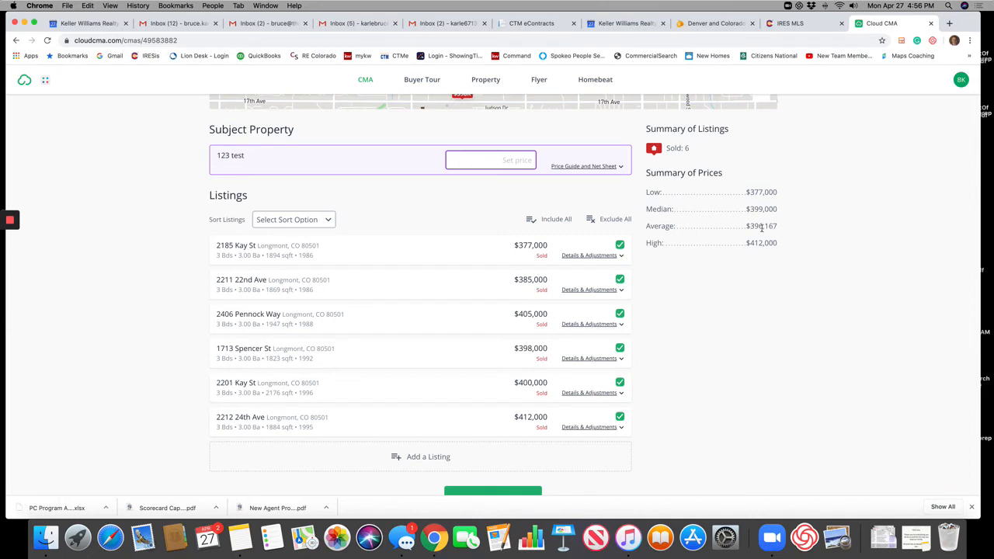
{"action": "scroll", "scroll_direction": "down", "scroll_amount": 3}
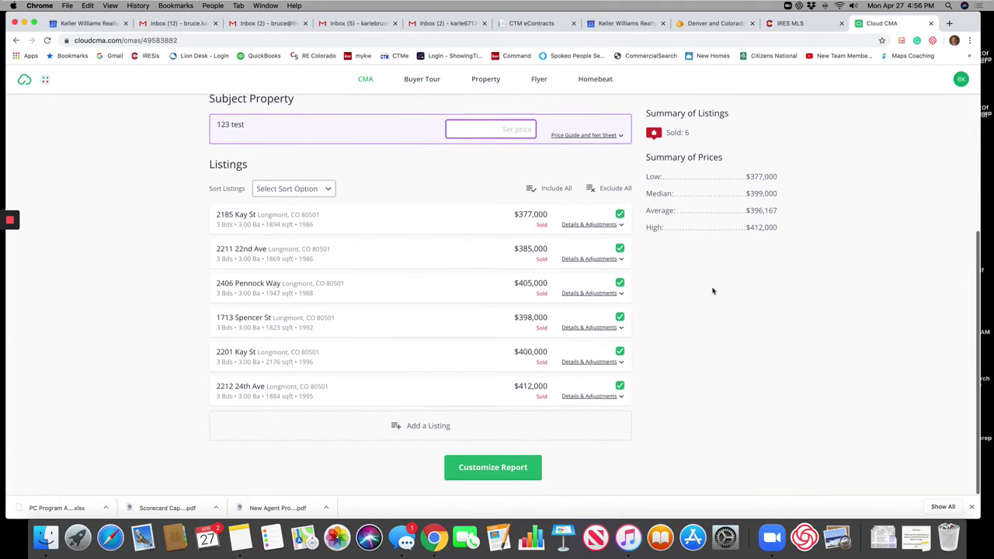
{"action": "left_click", "coordinate": [493, 468]}
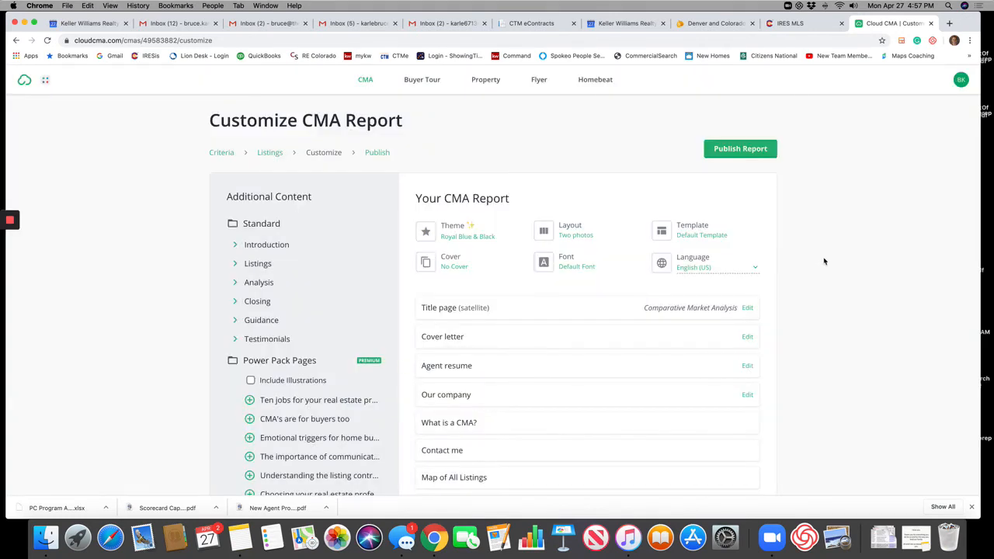
{"action": "mouse_move", "coordinate": [287, 384]}
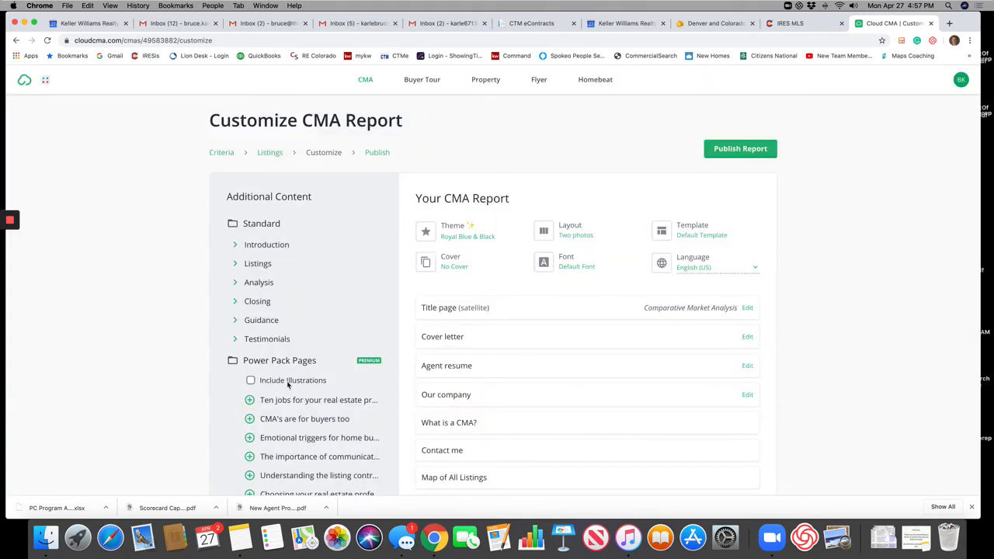
{"action": "mouse_move", "coordinate": [849, 321]}
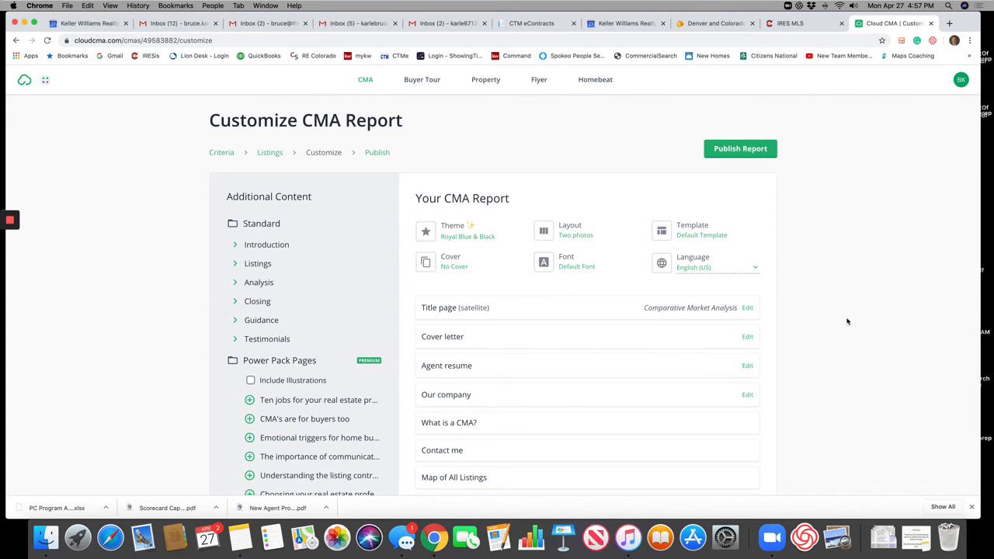
{"action": "scroll", "scroll_direction": "down", "scroll_amount": 3}
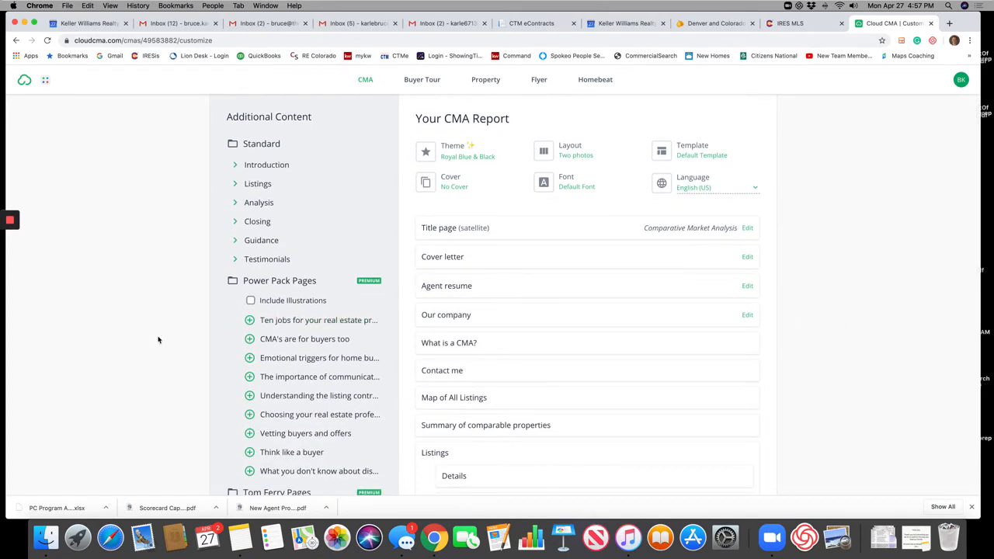
{"action": "scroll", "scroll_direction": "down", "scroll_amount": 3}
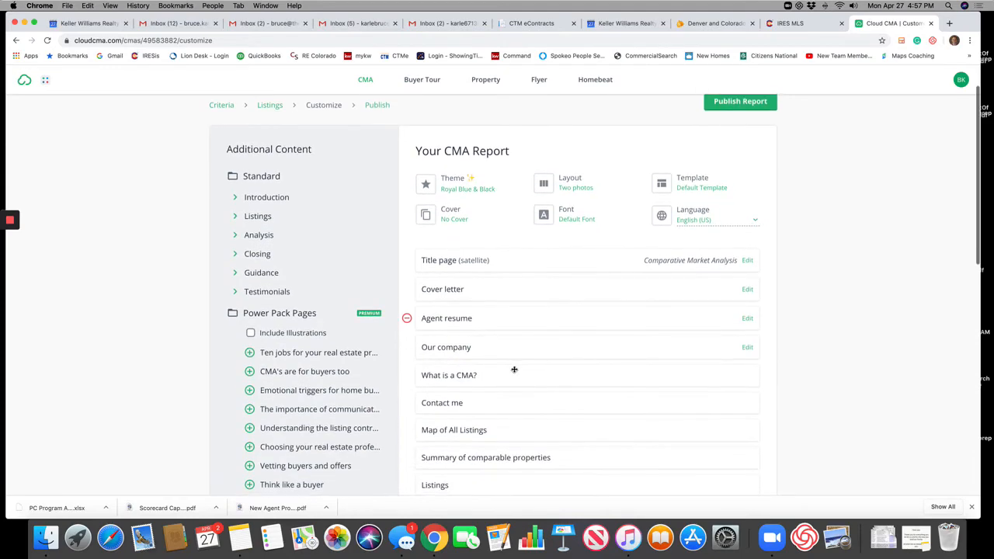
{"action": "scroll", "scroll_direction": "down", "scroll_amount": 3}
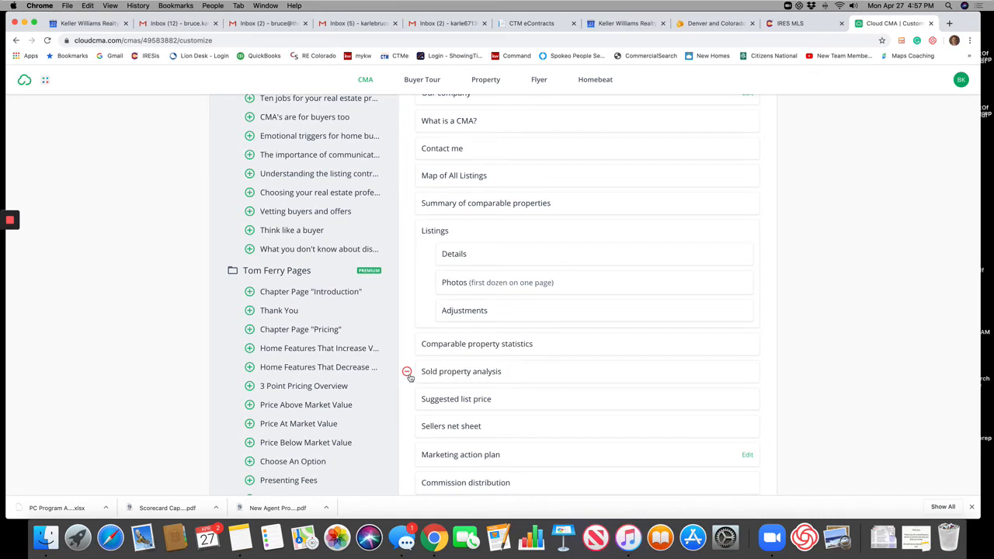
{"action": "mouse_move", "coordinate": [416, 379]}
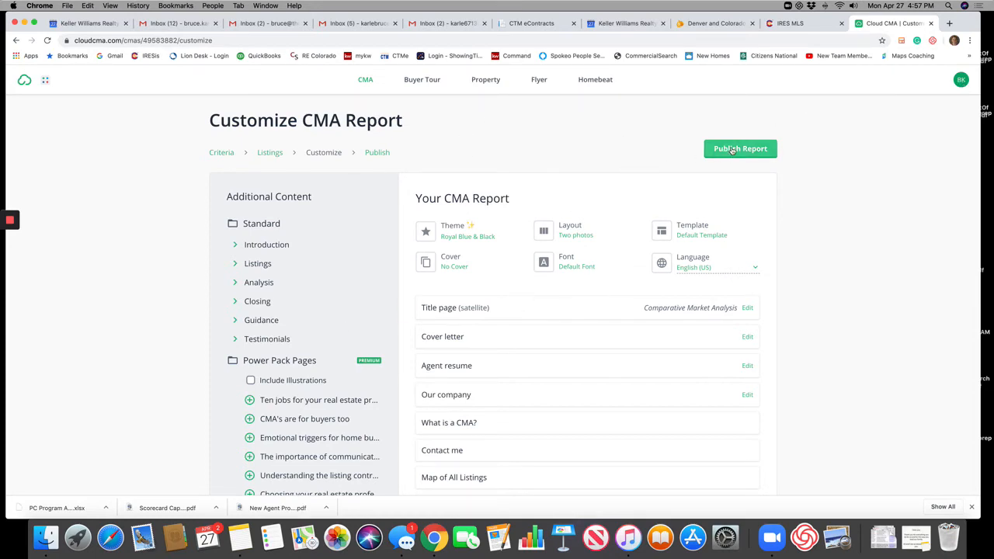
- Publish the customized report so Bob and Joy's 123 test appears in CMA Reports
{"action": "left_click", "coordinate": [740, 149]}
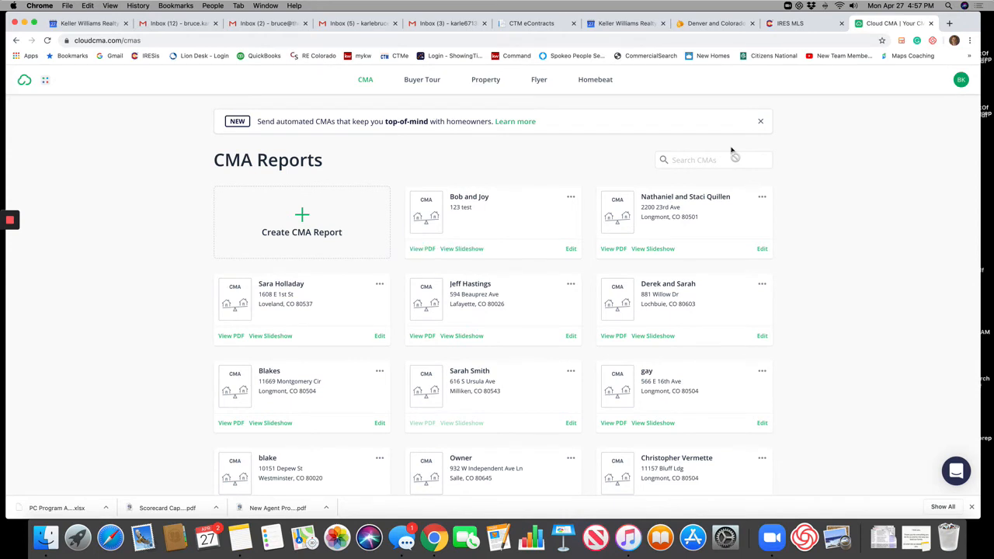
{"action": "mouse_move", "coordinate": [676, 215]}
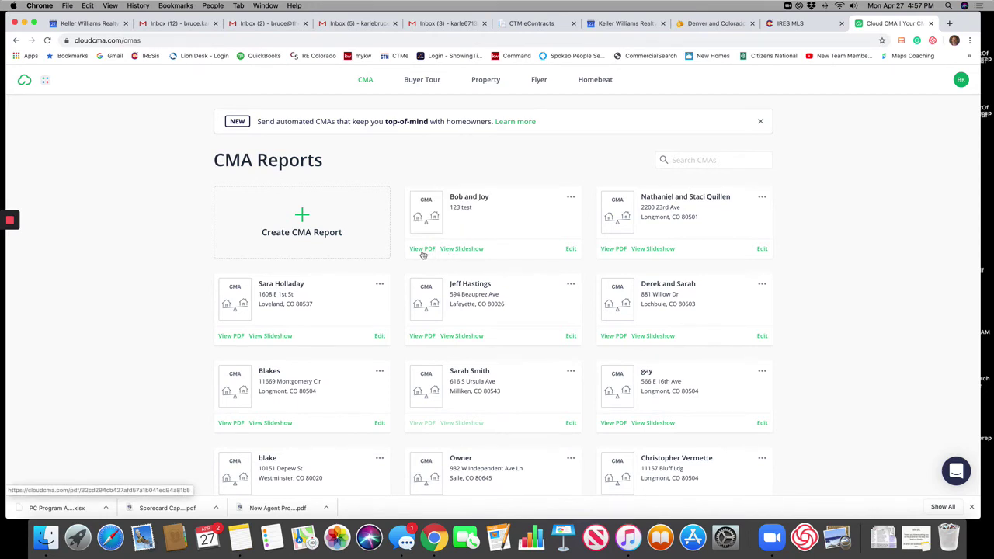
{"action": "mouse_move", "coordinate": [460, 249]}
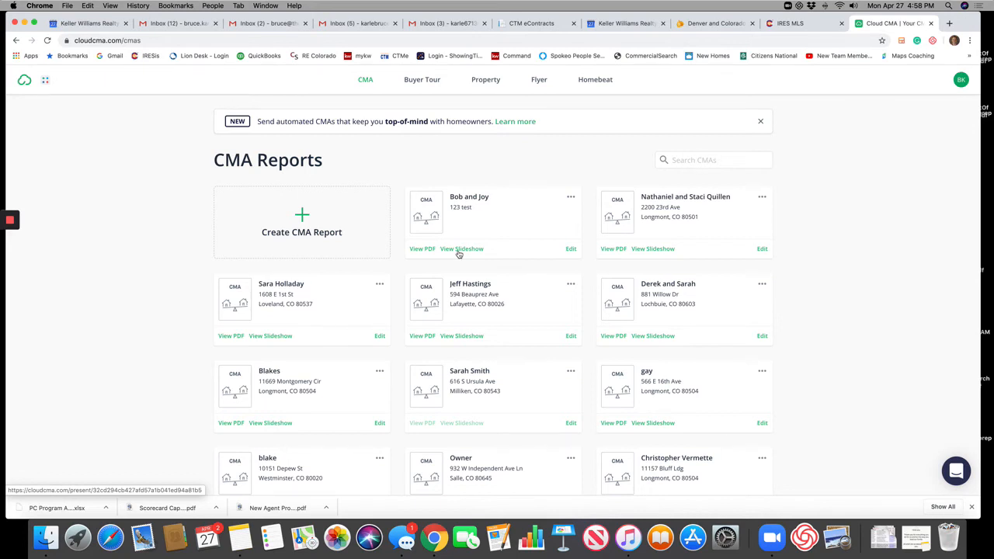
- View the published Bob and Joy report through its contact page, map and sold comparables summary
{"action": "left_click", "coordinate": [422, 249]}
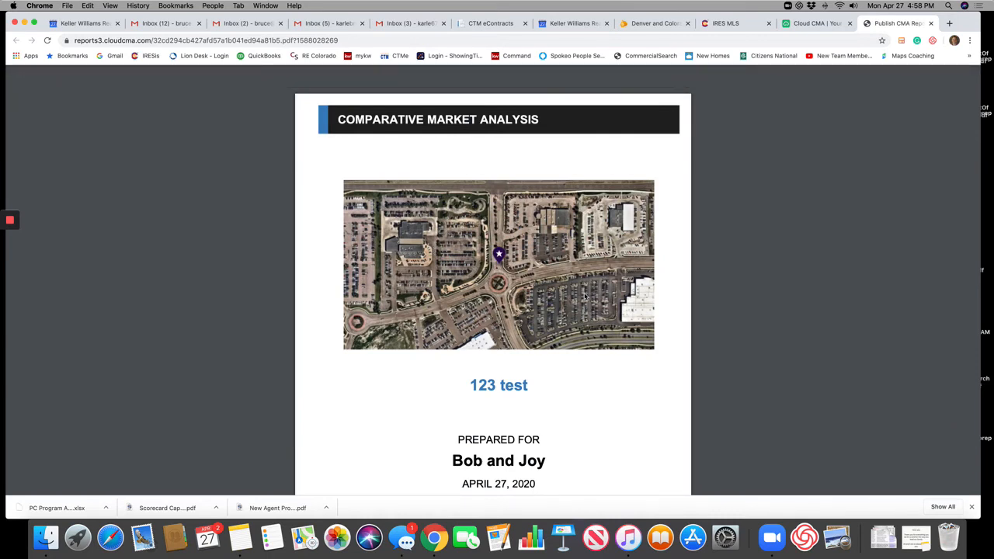
{"action": "scroll", "scroll_direction": "down", "scroll_amount": 3}
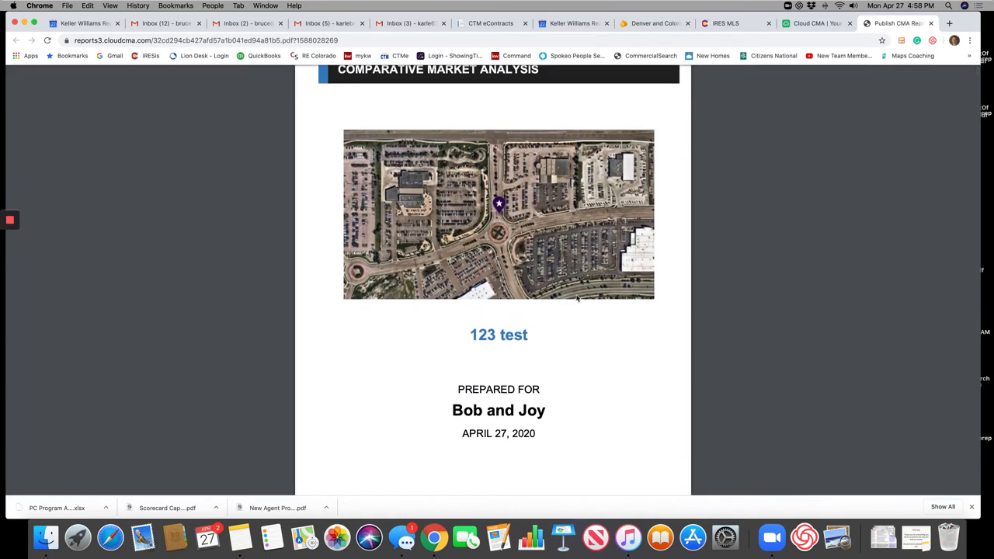
{"action": "scroll", "scroll_direction": "down", "scroll_amount": 3}
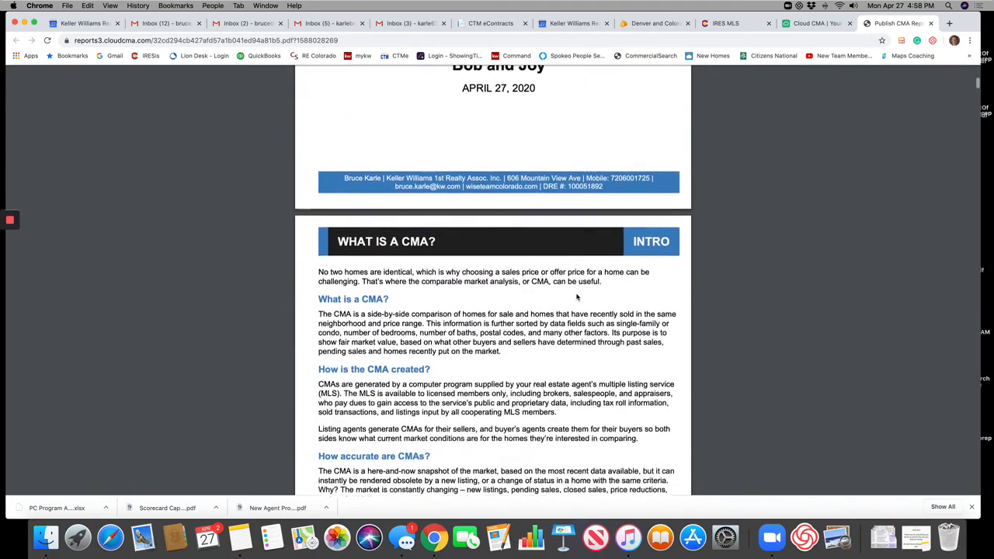
{"action": "scroll", "scroll_direction": "down", "scroll_amount": 3}
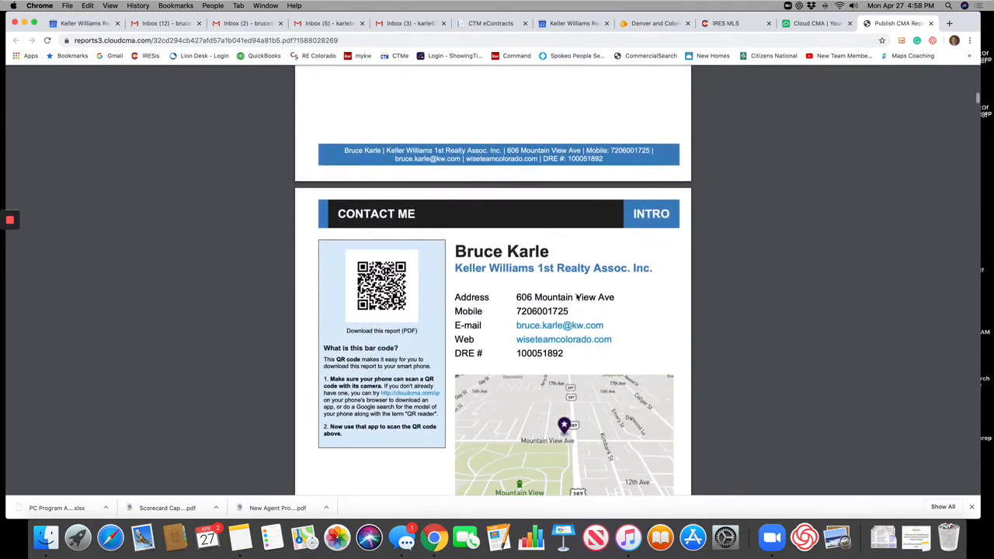
{"action": "scroll", "scroll_direction": "down", "scroll_amount": 3}
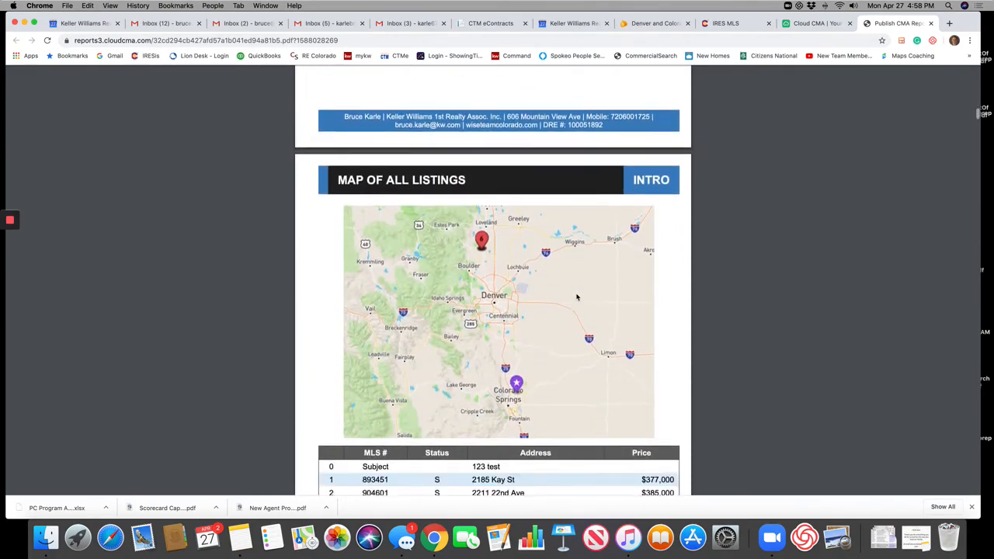
{"action": "scroll", "scroll_direction": "down", "scroll_amount": 3}
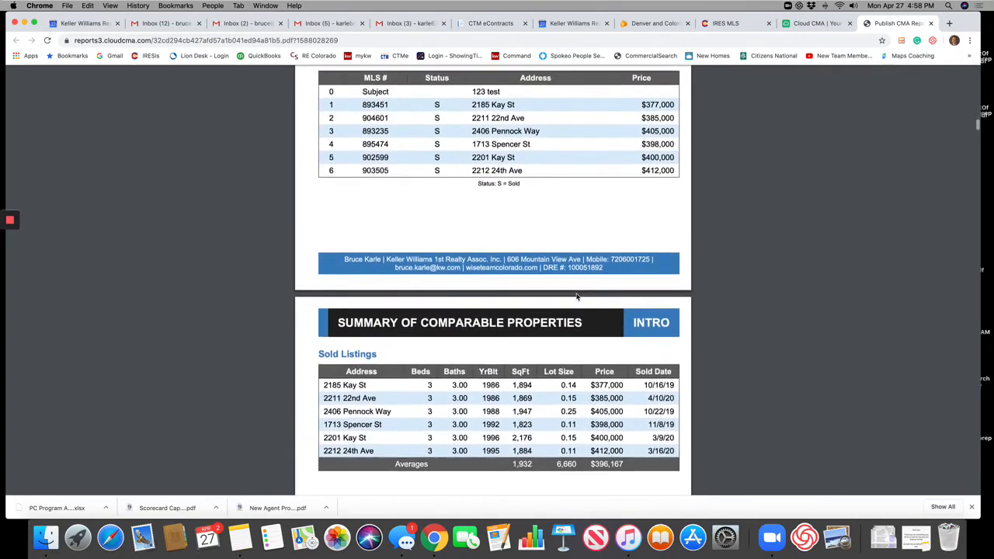
{"action": "scroll", "scroll_direction": "down", "scroll_amount": 3}
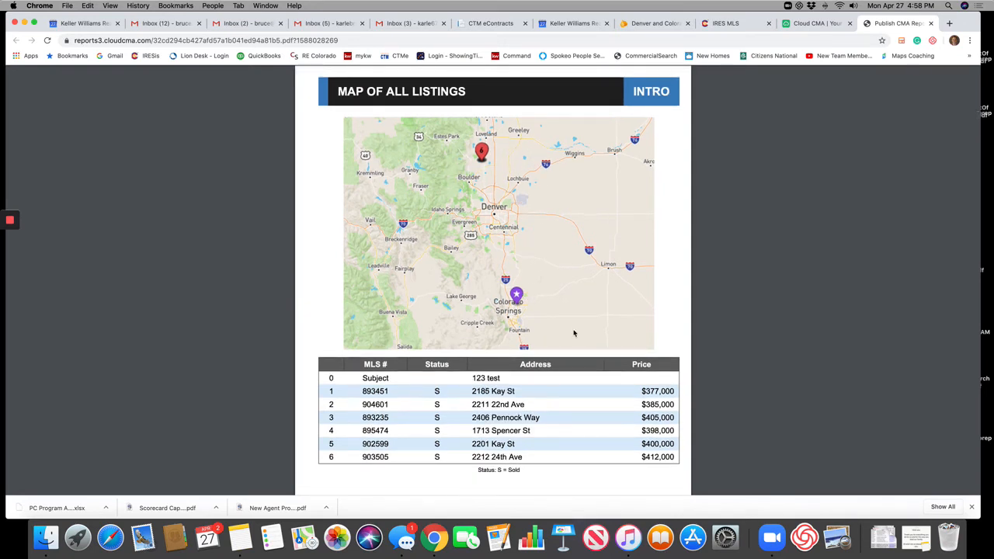
{"action": "scroll", "scroll_direction": "down", "scroll_amount": 3}
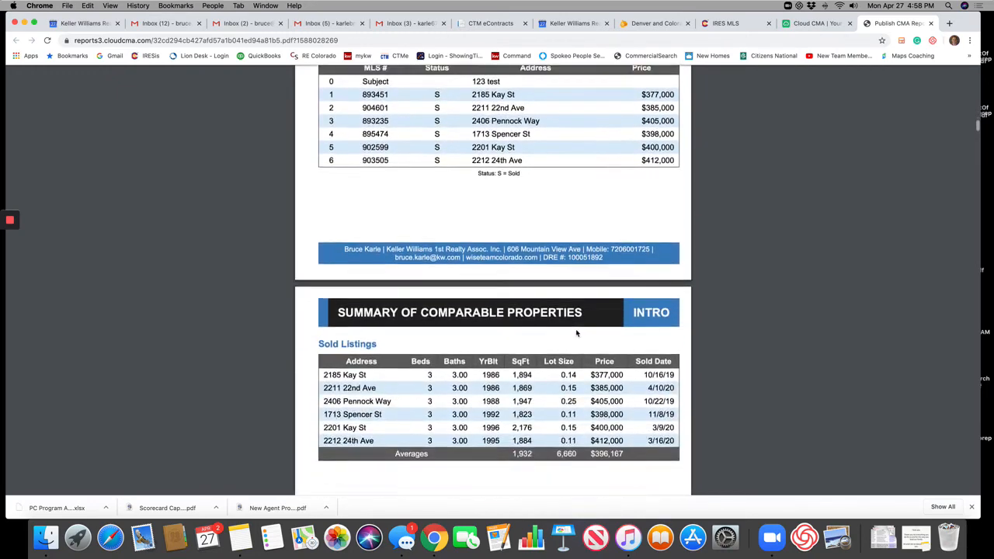
{"action": "scroll", "scroll_direction": "down", "scroll_amount": 3}
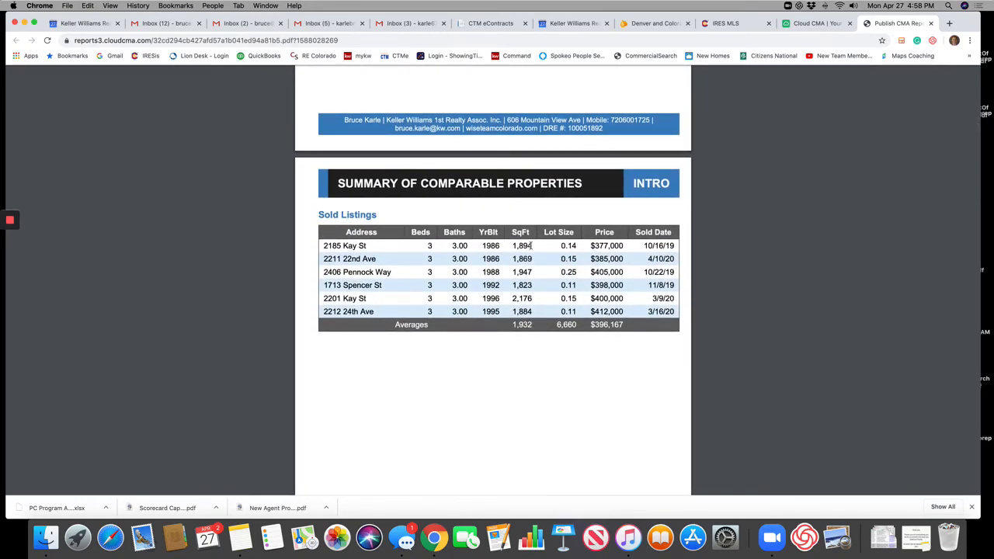
{"action": "mouse_move", "coordinate": [534, 344]}
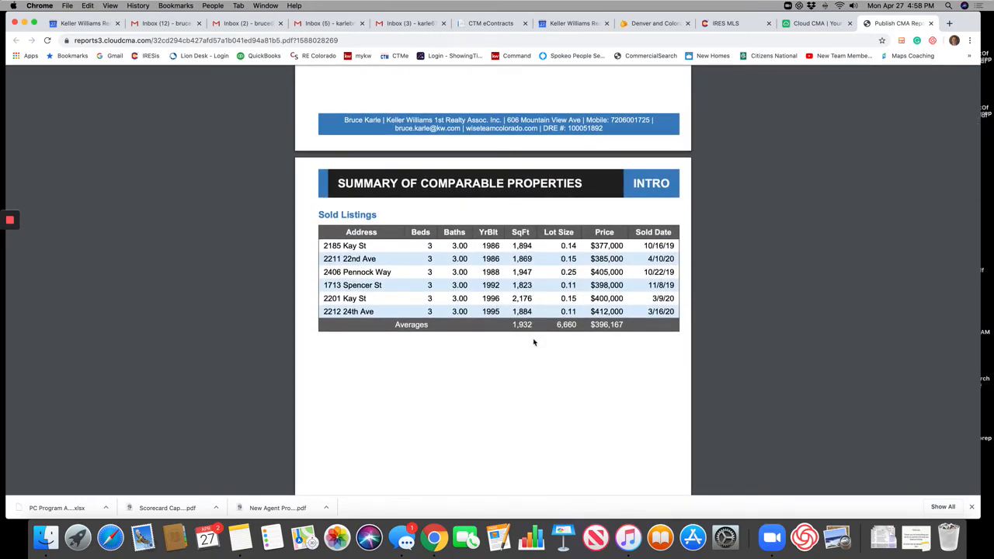
{"action": "scroll", "scroll_direction": "down", "scroll_amount": 3}
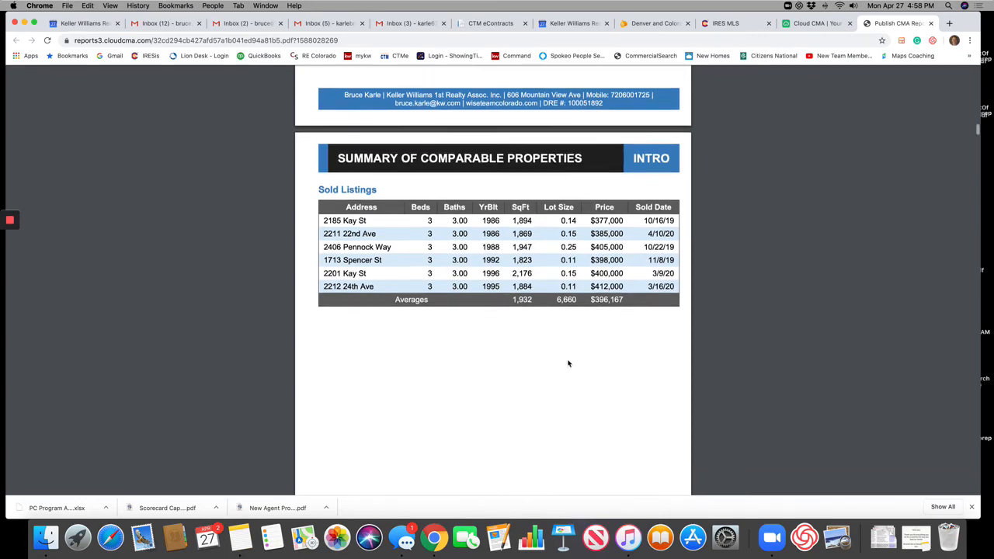
{"action": "scroll", "scroll_direction": "down", "scroll_amount": 3}
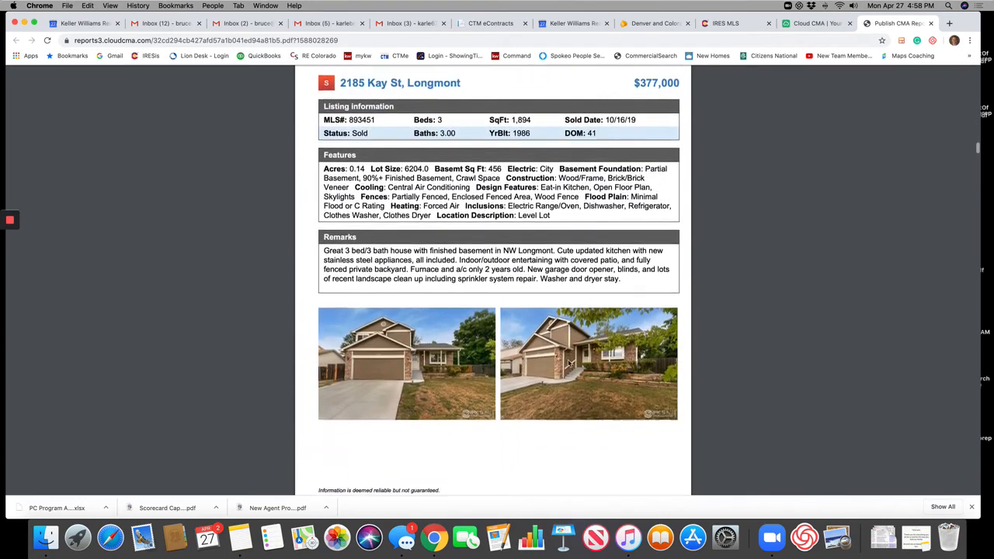
{"action": "scroll", "scroll_direction": "down", "scroll_amount": 3}
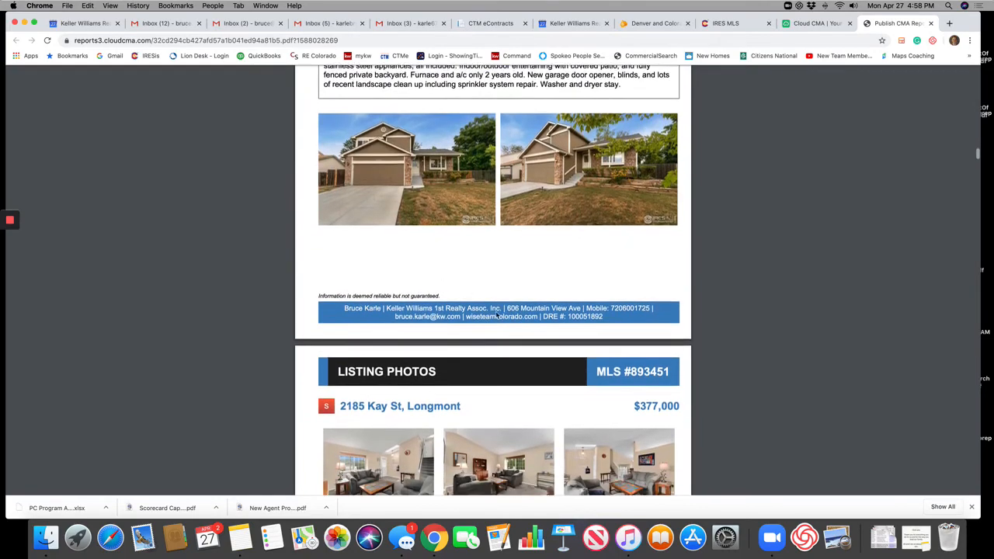
{"action": "scroll", "scroll_direction": "down", "scroll_amount": 3}
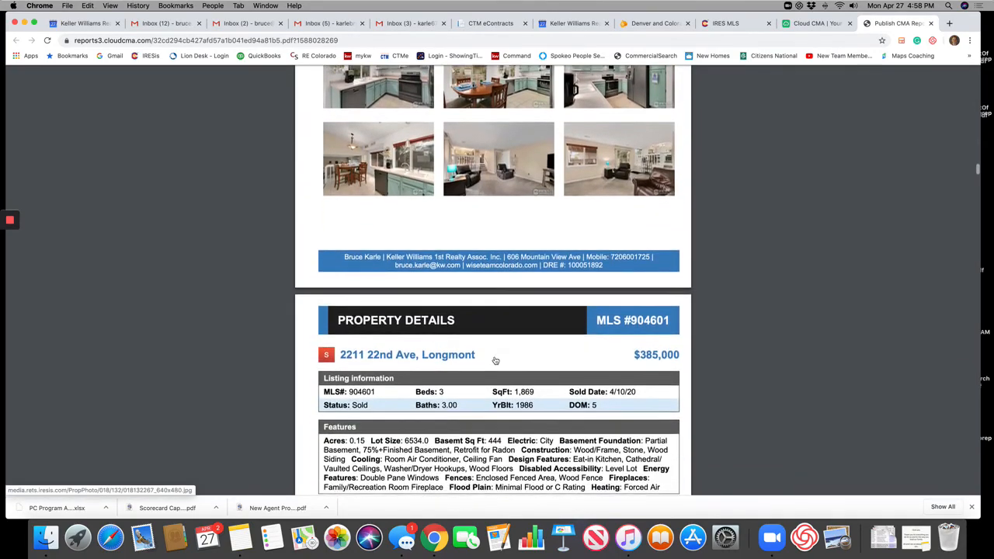
{"action": "scroll", "scroll_direction": "down", "scroll_amount": 3}
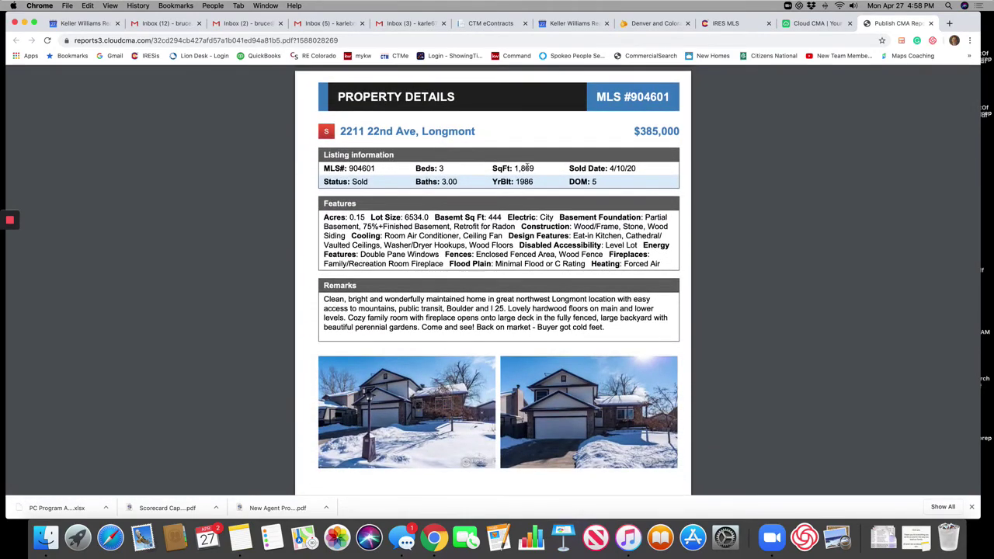
{"action": "scroll", "scroll_direction": "down", "scroll_amount": 3}
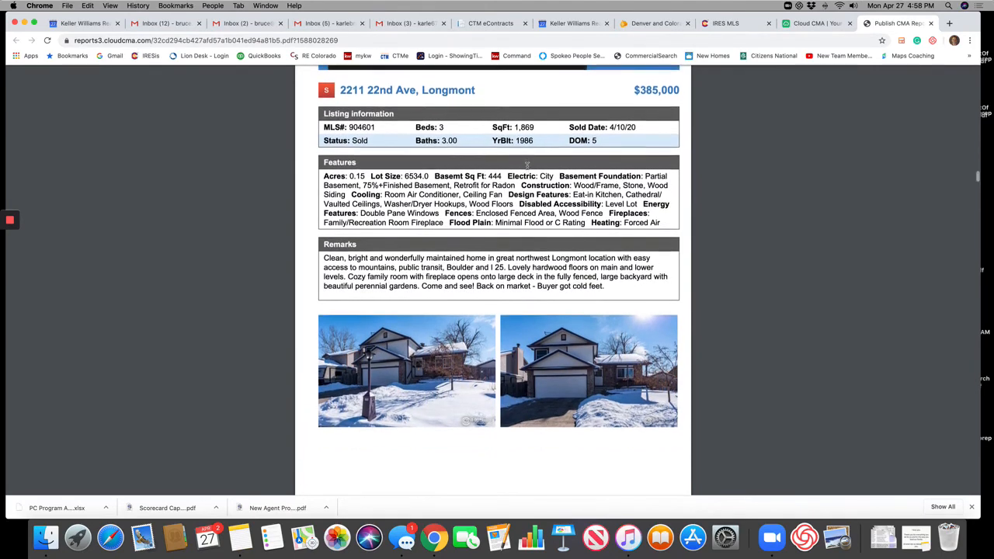
{"action": "scroll", "scroll_direction": "down", "scroll_amount": 3}
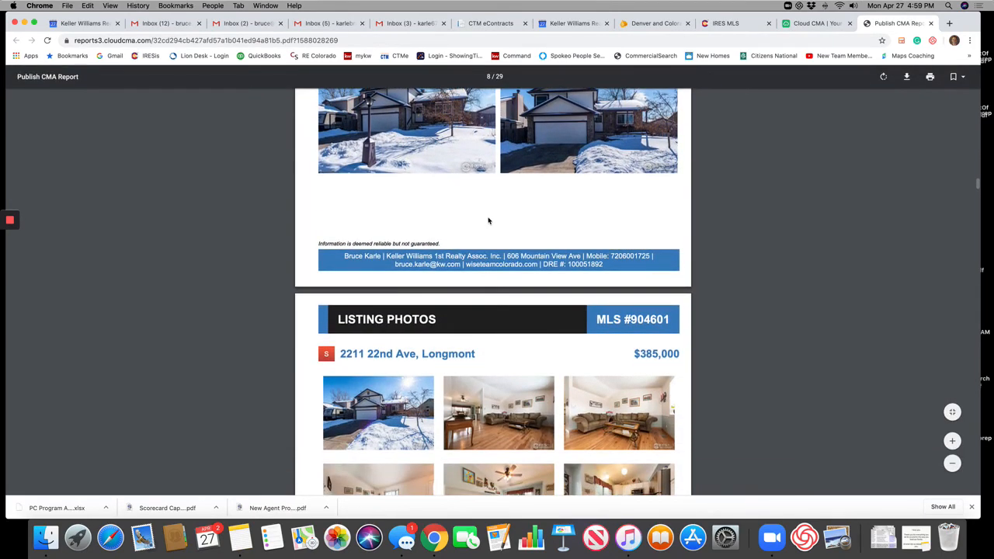
{"action": "scroll", "scroll_direction": "down", "scroll_amount": 3}
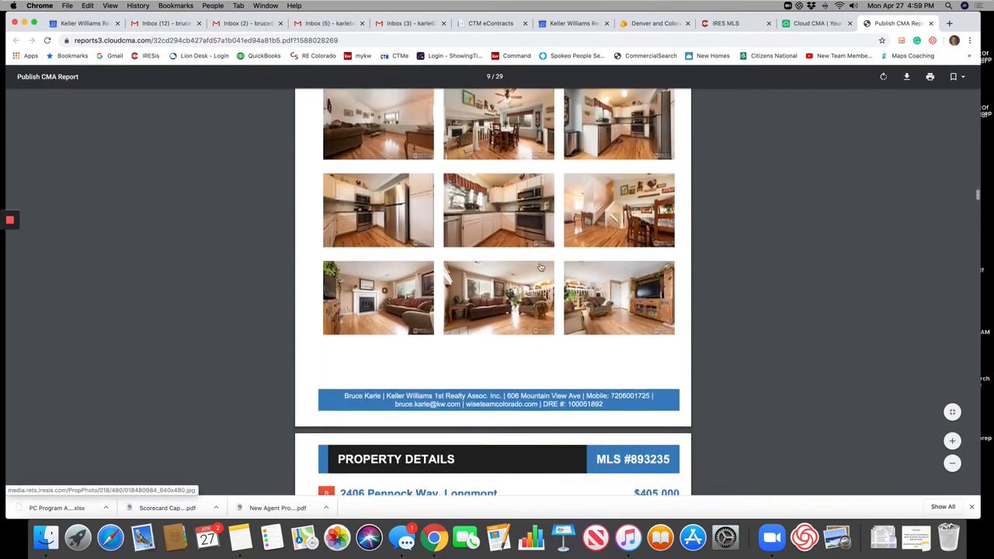
{"action": "scroll", "scroll_direction": "down", "scroll_amount": 3}
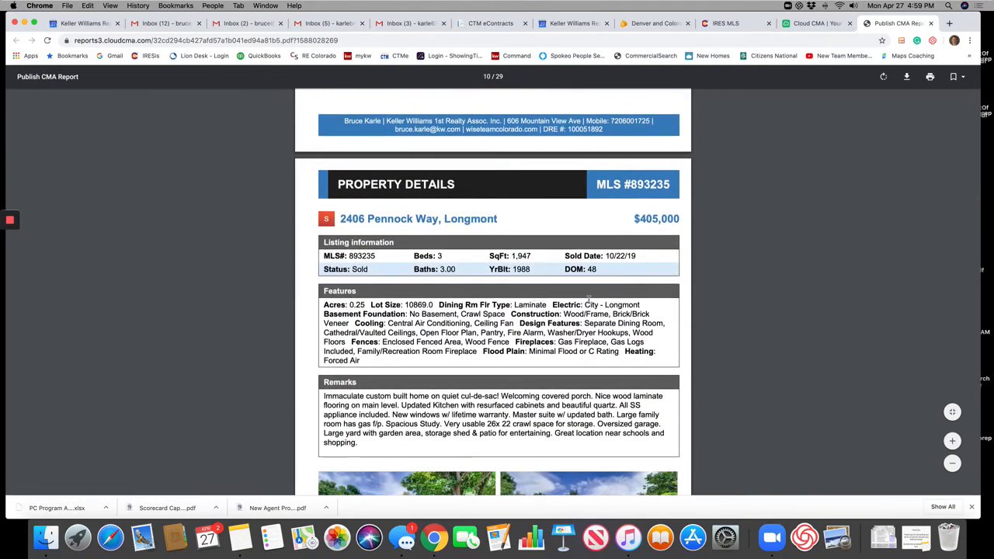
{"action": "scroll", "scroll_direction": "down", "scroll_amount": 3}
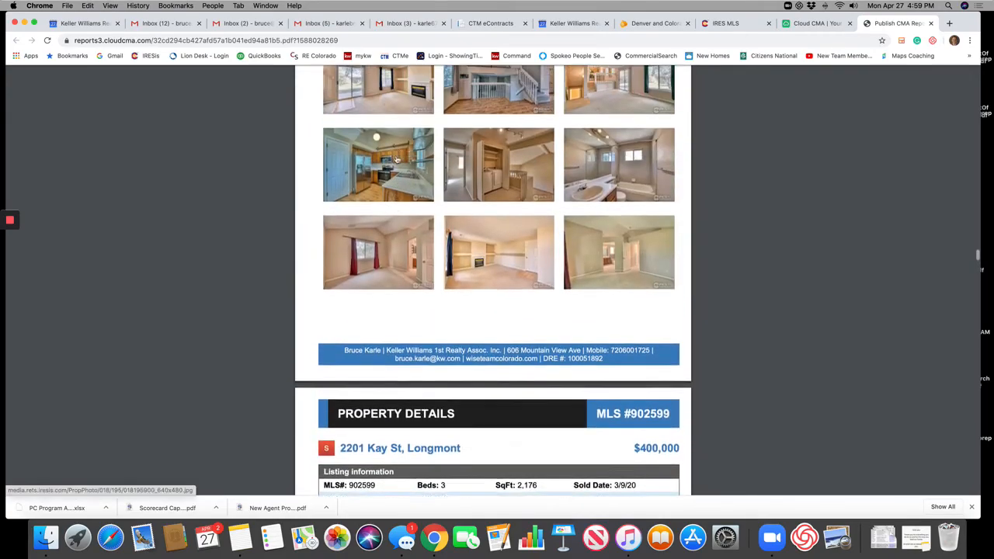
{"action": "scroll", "scroll_direction": "down", "scroll_amount": 3}
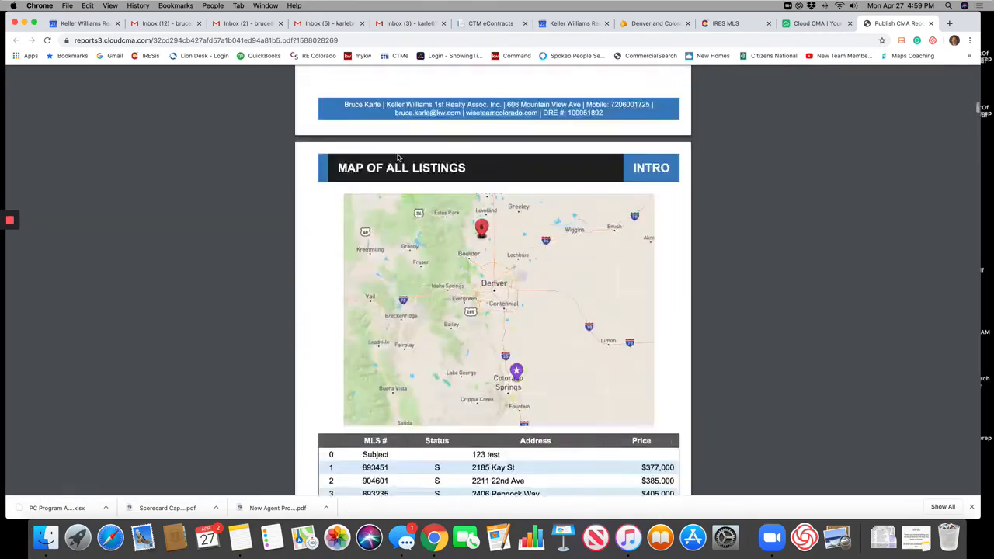
{"action": "scroll", "scroll_direction": "down", "scroll_amount": 3}
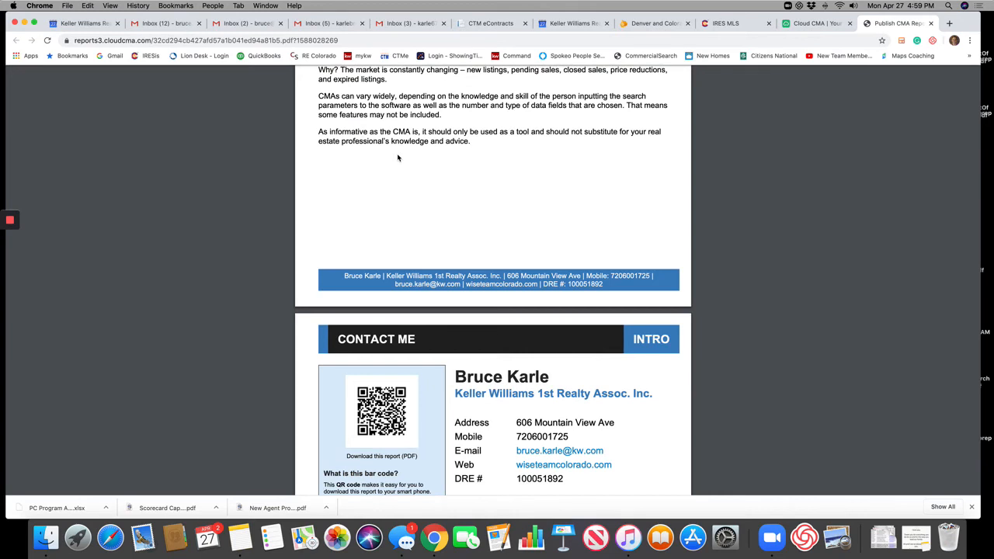
{"action": "mouse_move", "coordinate": [302, 133]}
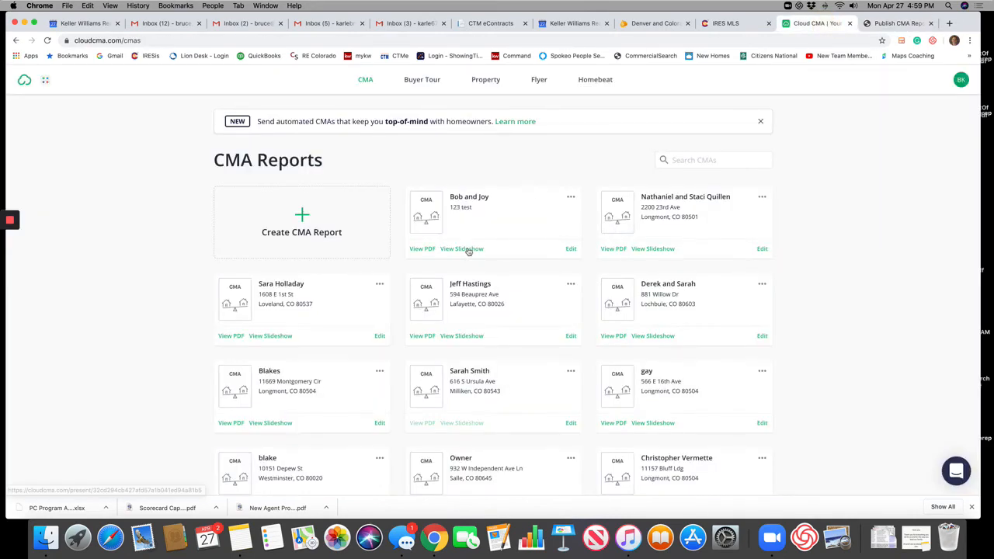
{"action": "left_click", "coordinate": [461, 249]}
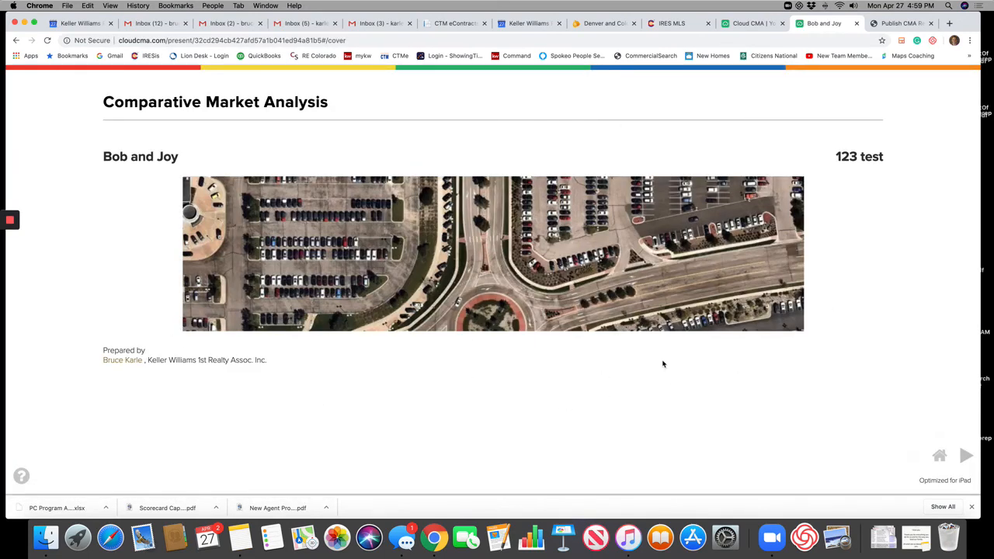
{"action": "mouse_move", "coordinate": [891, 429]}
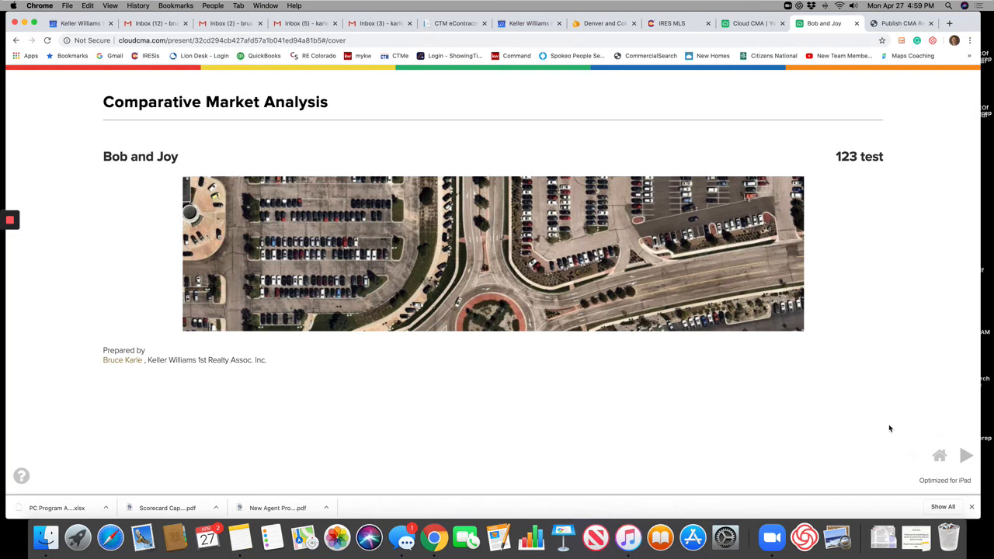
{"action": "mouse_move", "coordinate": [553, 494]}
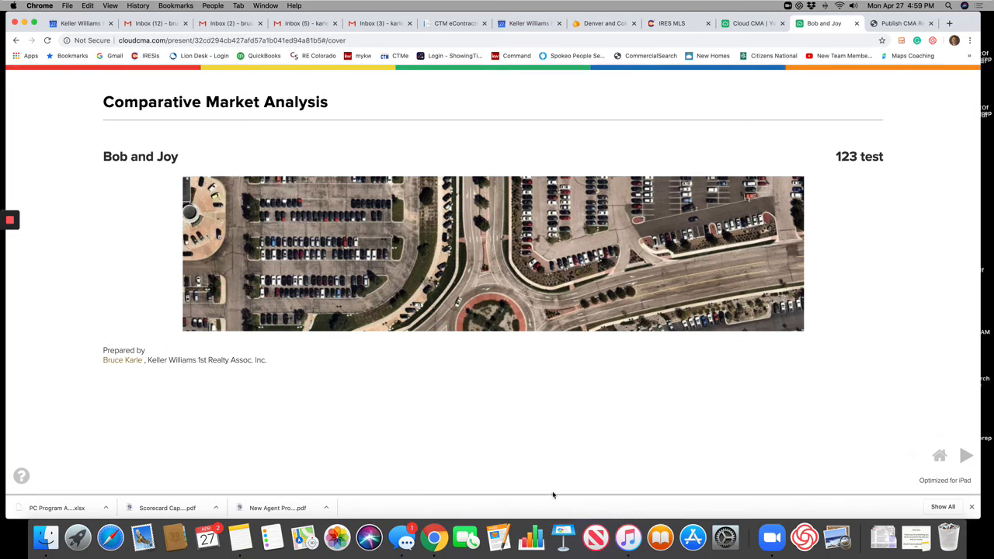
{"action": "mouse_move", "coordinate": [917, 429]}
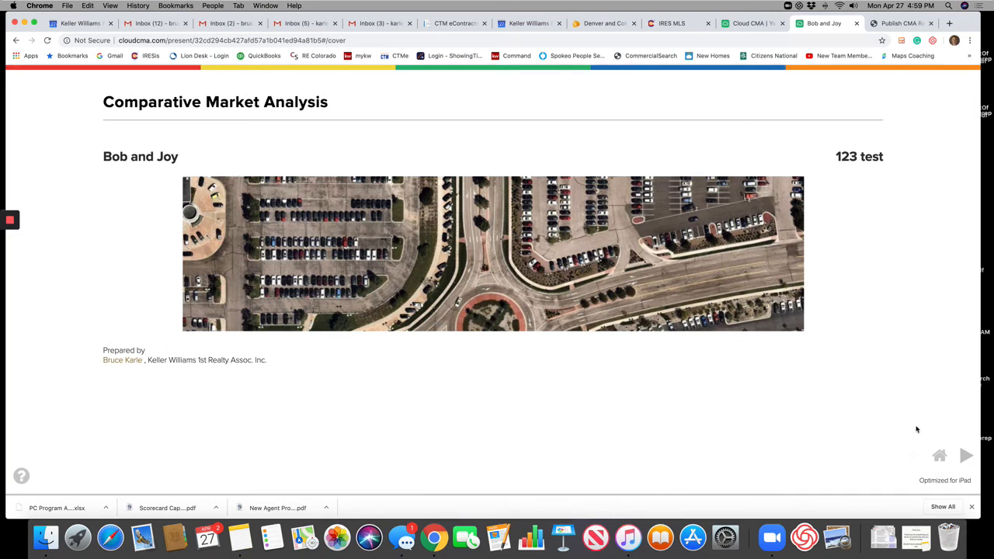
{"action": "mouse_move", "coordinate": [951, 441]}
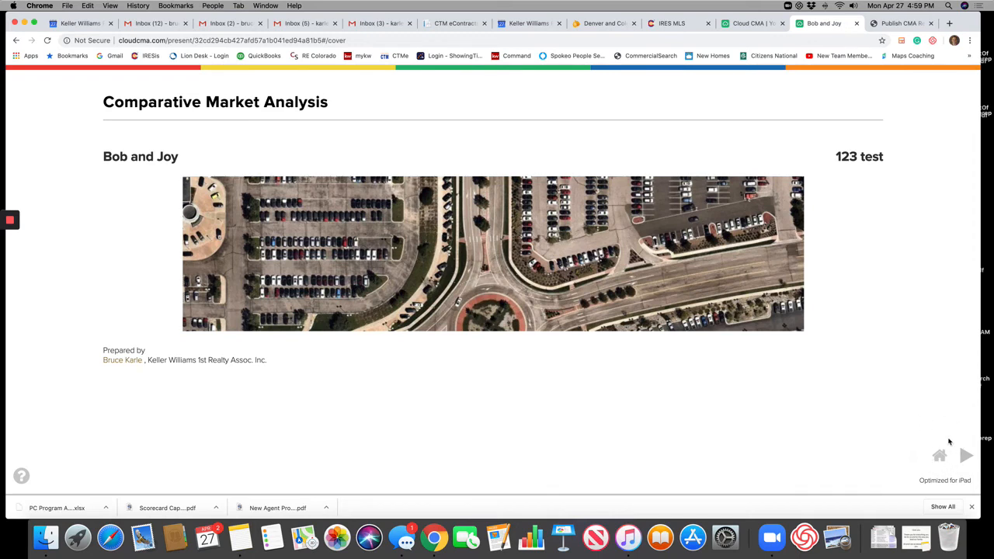
{"action": "mouse_move", "coordinate": [938, 457]}
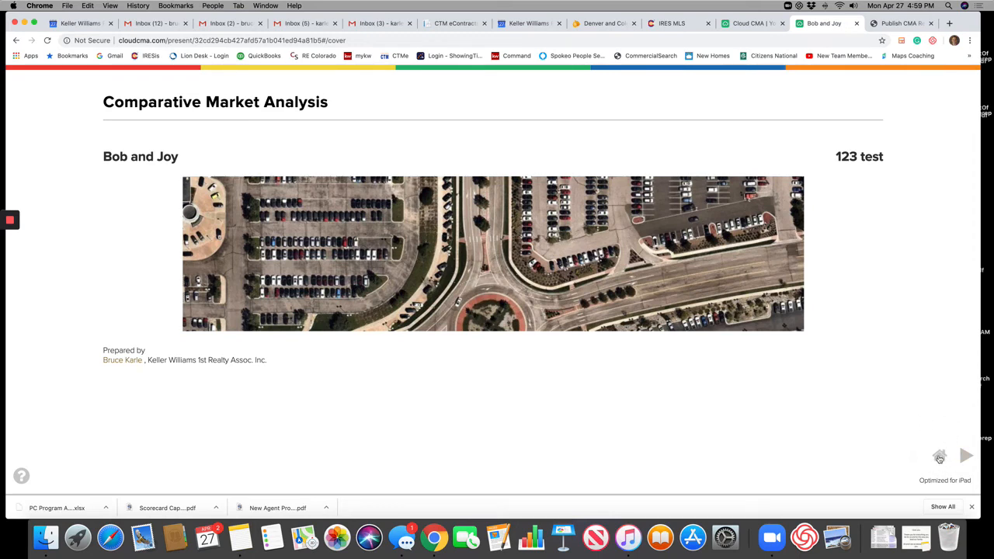
{"action": "mouse_move", "coordinate": [935, 454]}
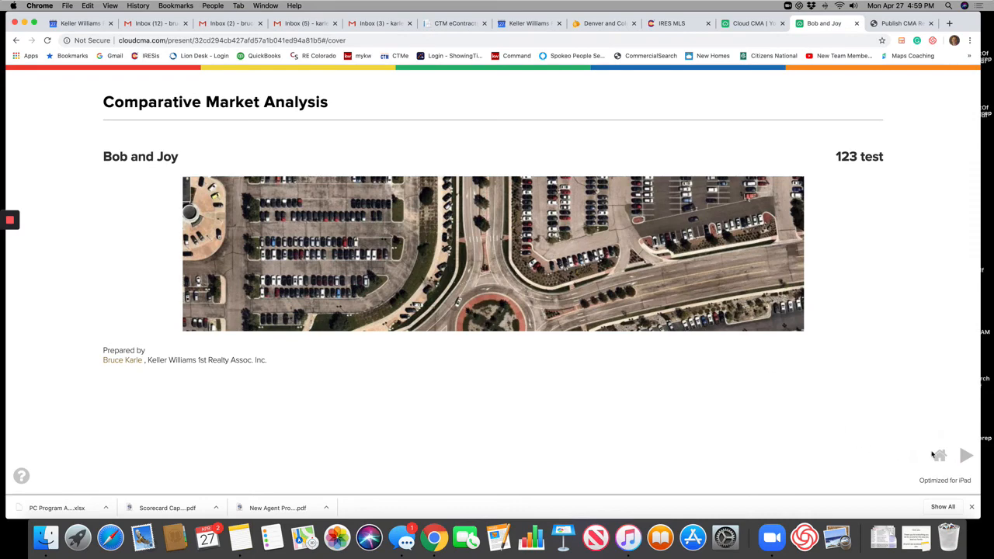
{"action": "left_click", "coordinate": [966, 457]}
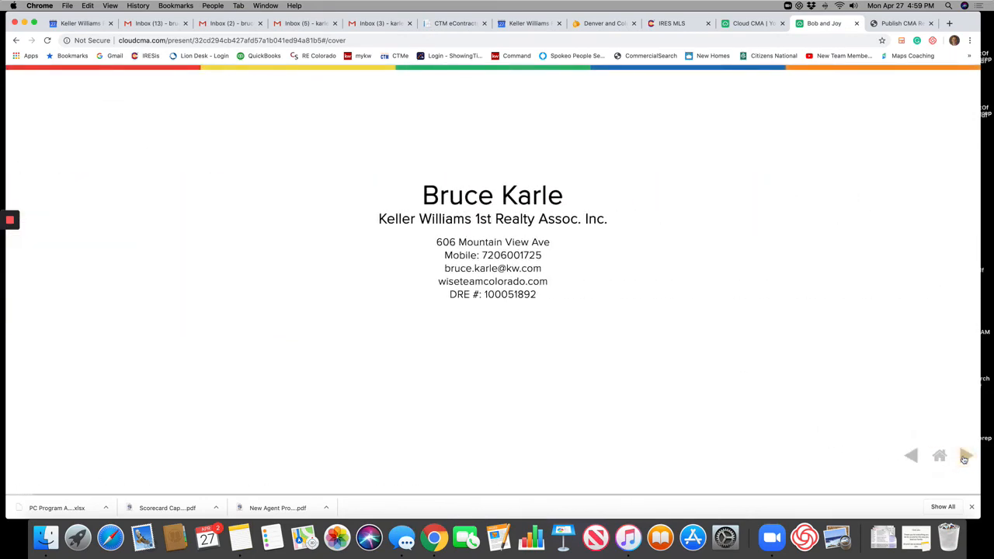
{"action": "left_click", "coordinate": [966, 457]}
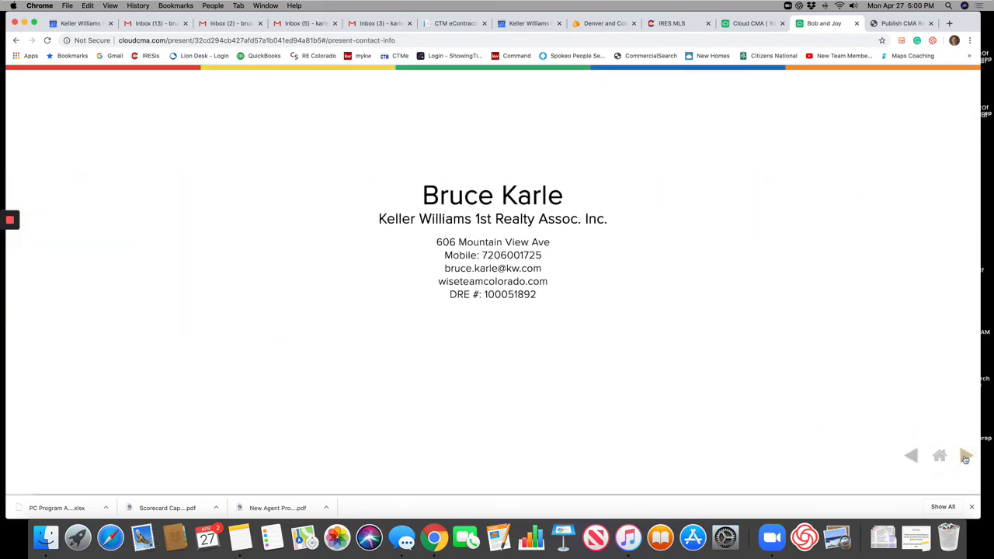
{"action": "left_click", "coordinate": [965, 457]}
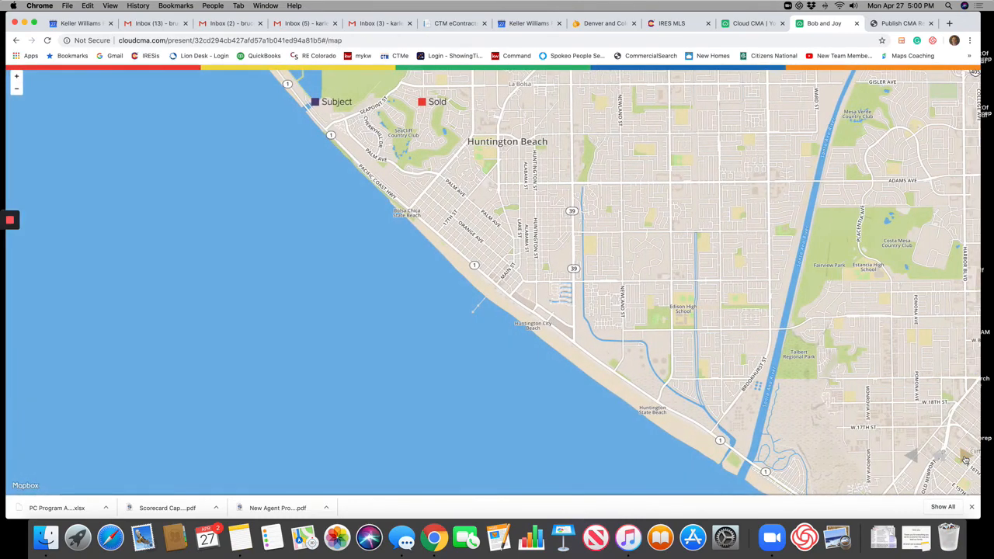
{"action": "left_click", "coordinate": [963, 456]}
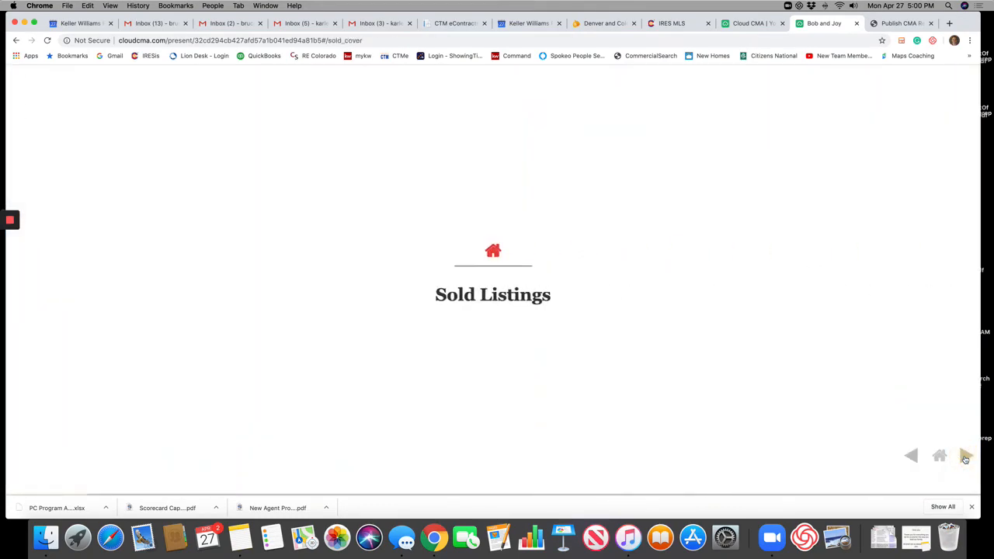
{"action": "left_click", "coordinate": [966, 455]}
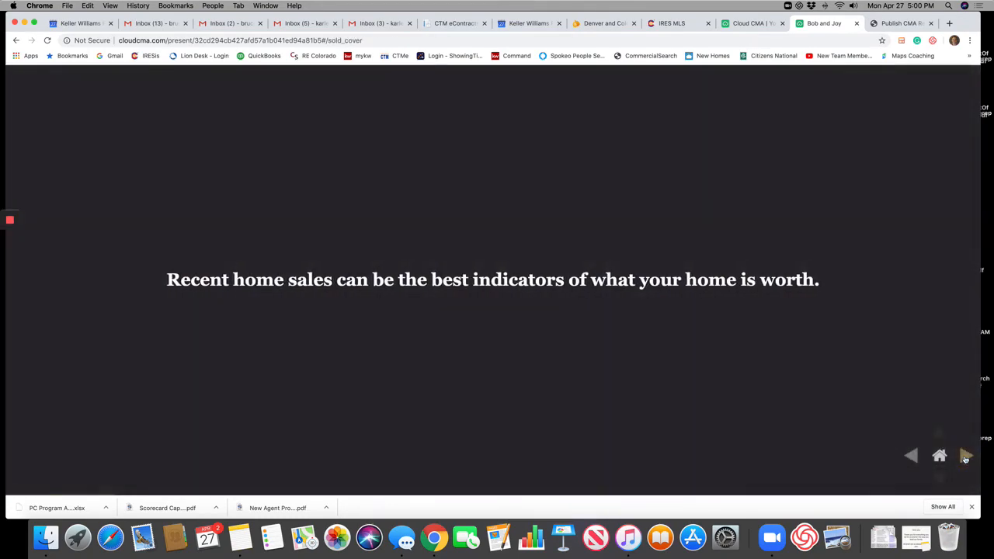
{"action": "left_click", "coordinate": [967, 457]}
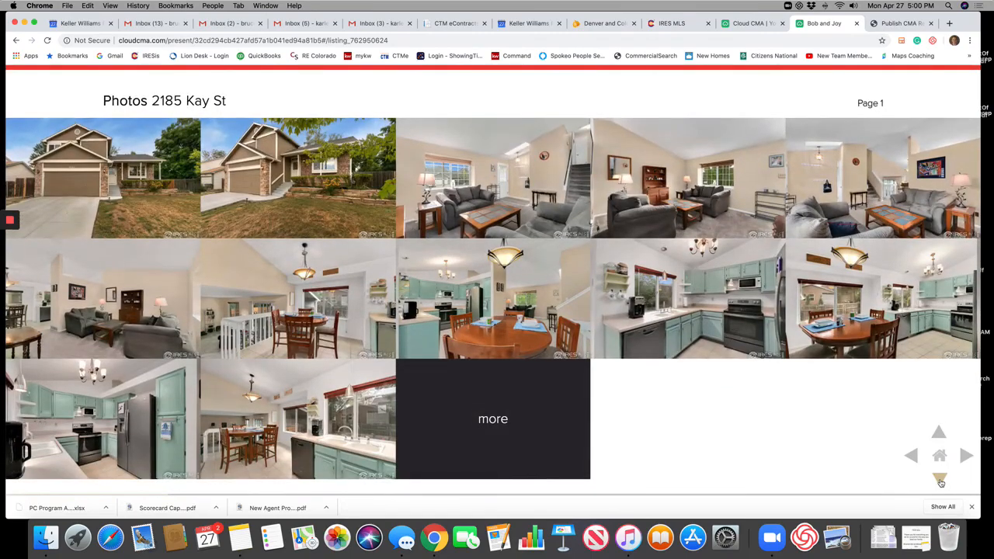
{"action": "left_click", "coordinate": [966, 455]}
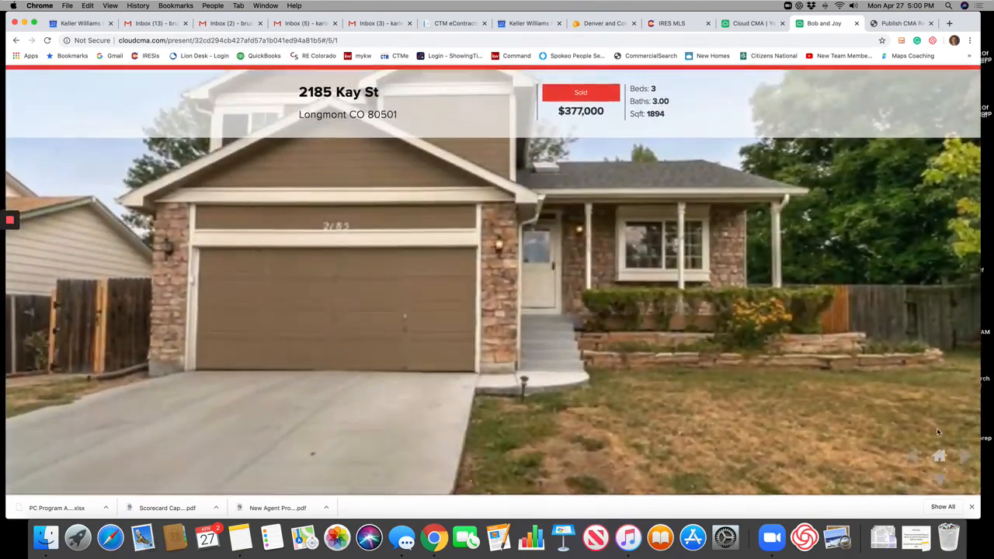
{"action": "left_click", "coordinate": [967, 455]}
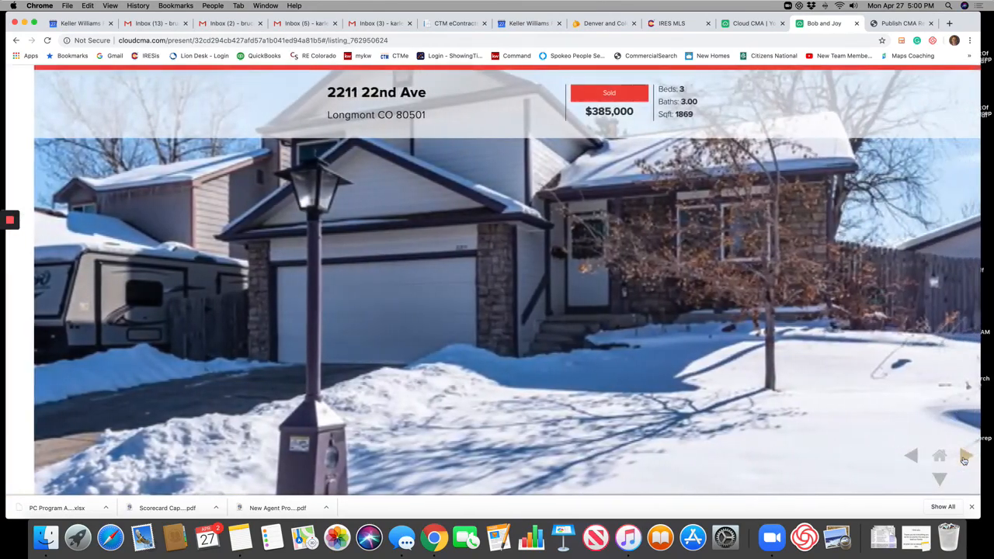
{"action": "left_click", "coordinate": [964, 456]}
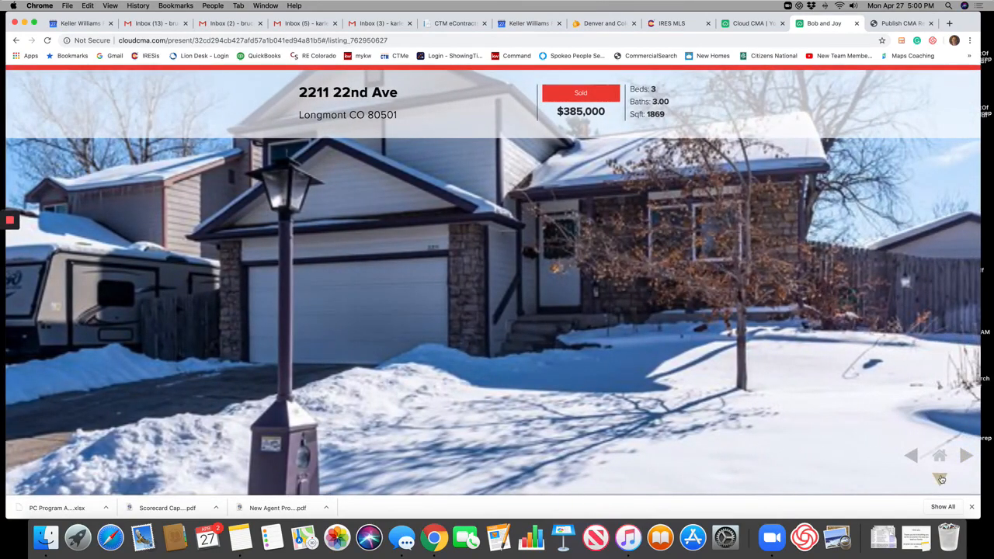
{"action": "left_click", "coordinate": [966, 455]}
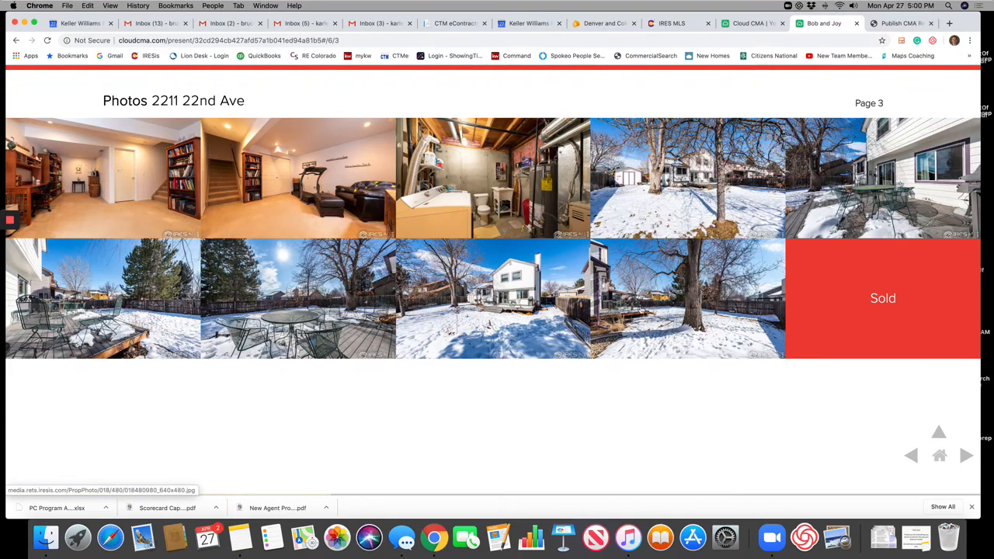
{"action": "left_click", "coordinate": [755, 23]}
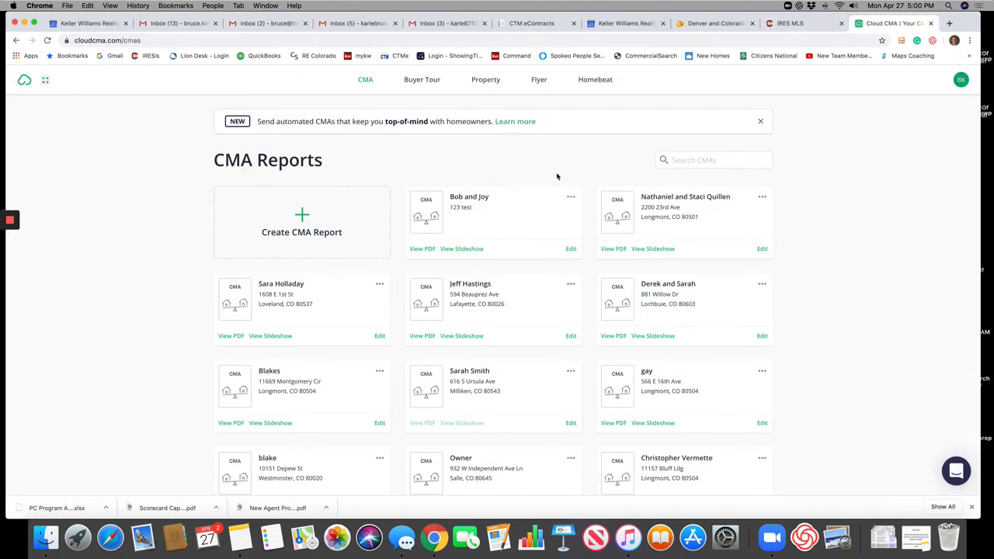
{"action": "mouse_move", "coordinate": [507, 177]}
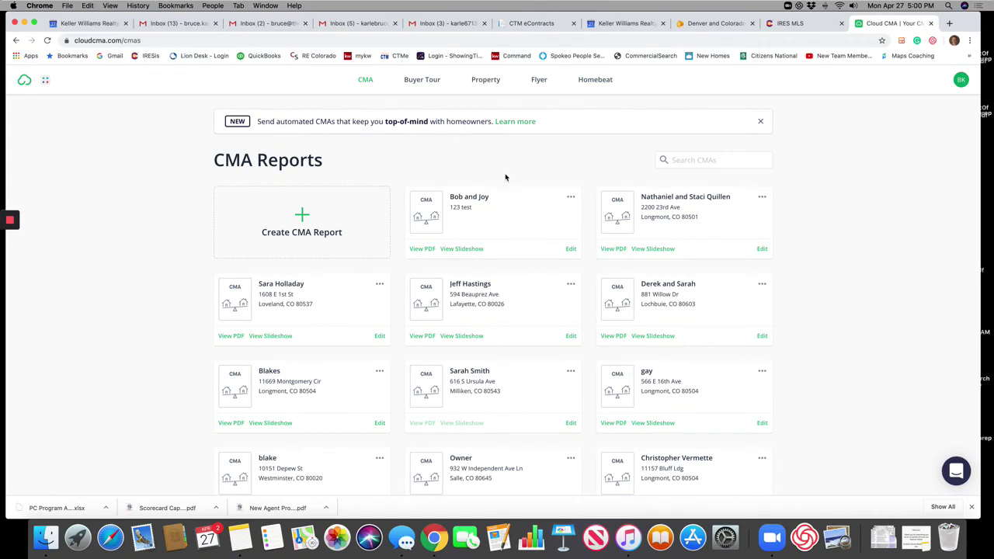
{"action": "mouse_move", "coordinate": [508, 177]}
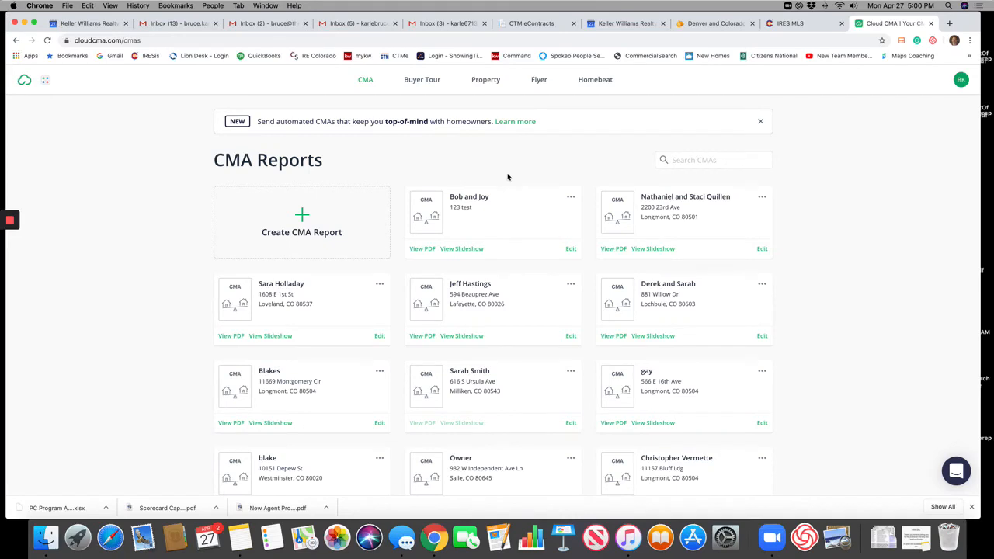
- Show the report's sharing options: Copy PDF Link, Copy Slideshow Link and Email Report
{"action": "left_click", "coordinate": [568, 196]}
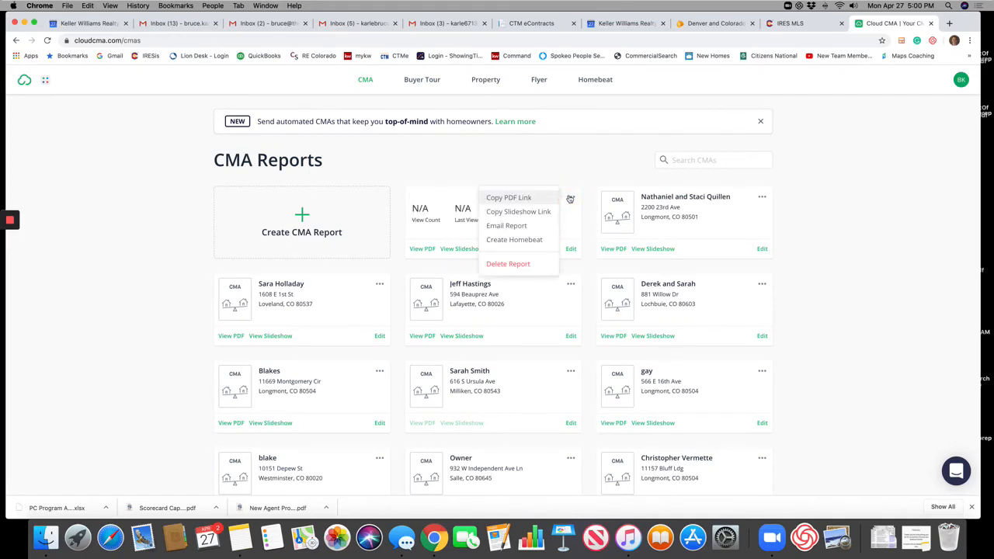
{"action": "mouse_move", "coordinate": [530, 226]}
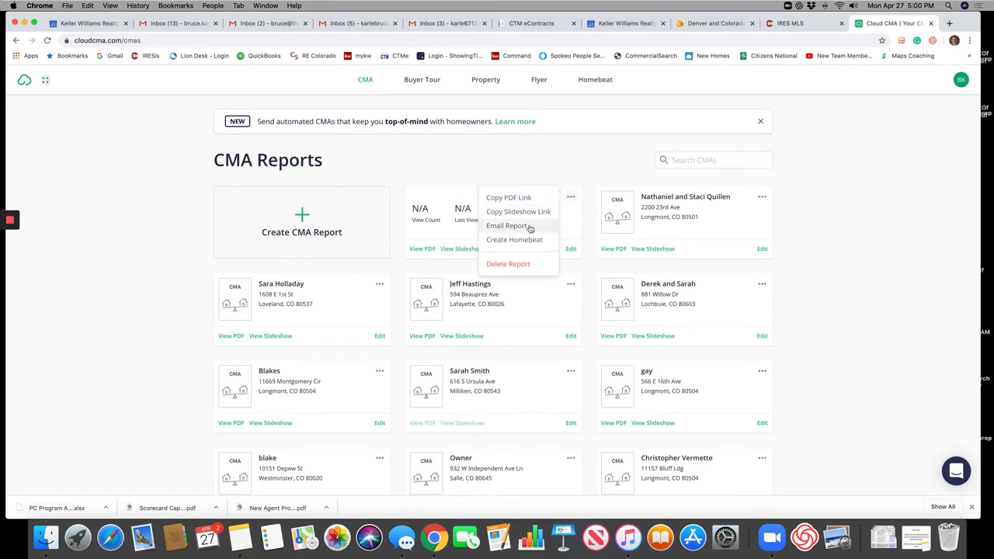
{"action": "mouse_move", "coordinate": [539, 214]}
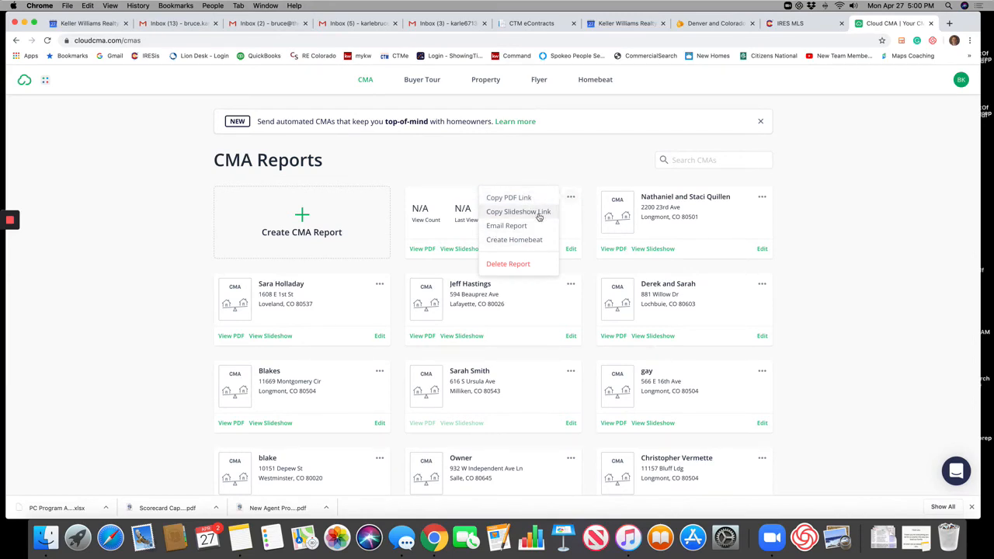
{"action": "mouse_move", "coordinate": [536, 199]}
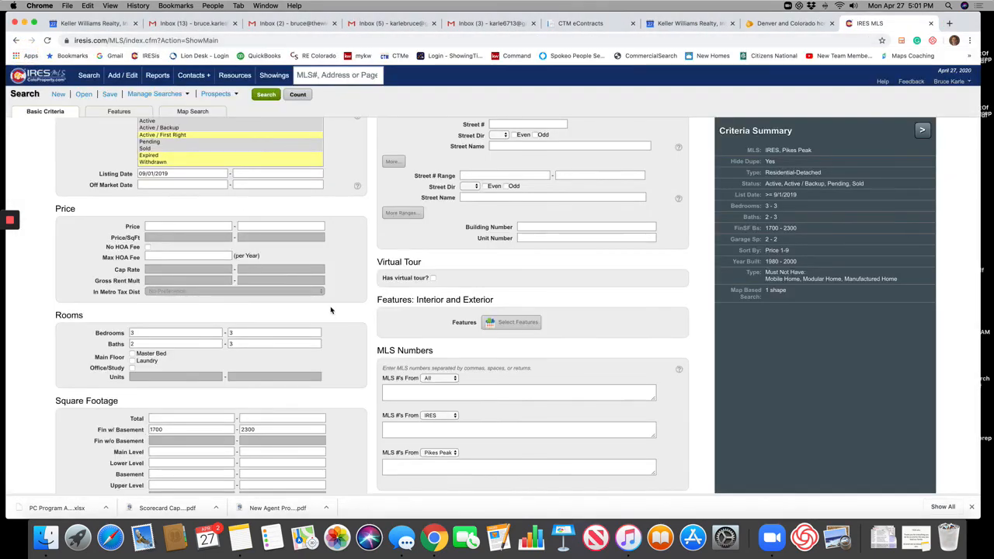
- Set the IRES MLS search's maximum bedrooms to 4 for a 3-4 bedroom range
{"action": "left_click", "coordinate": [273, 333]}
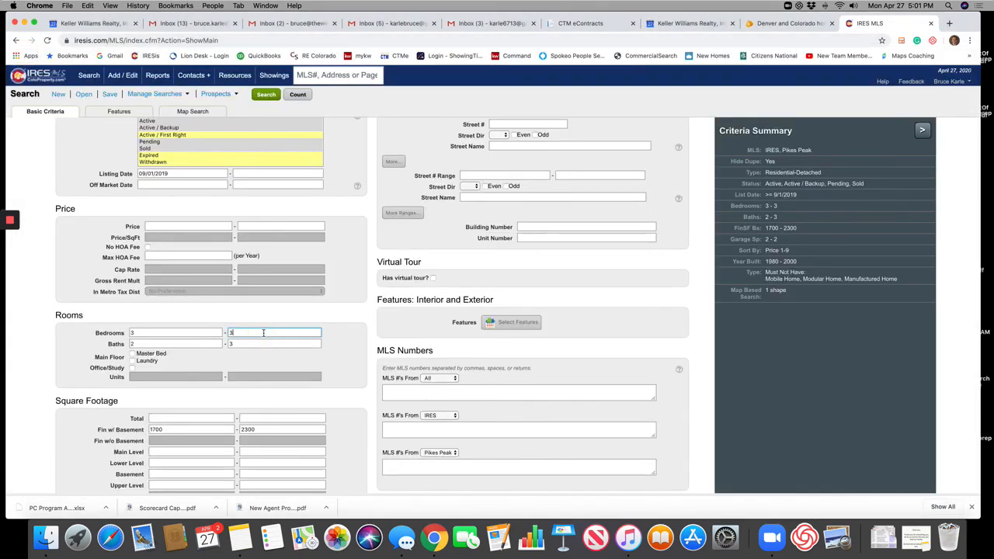
{"action": "type", "text": "4"}
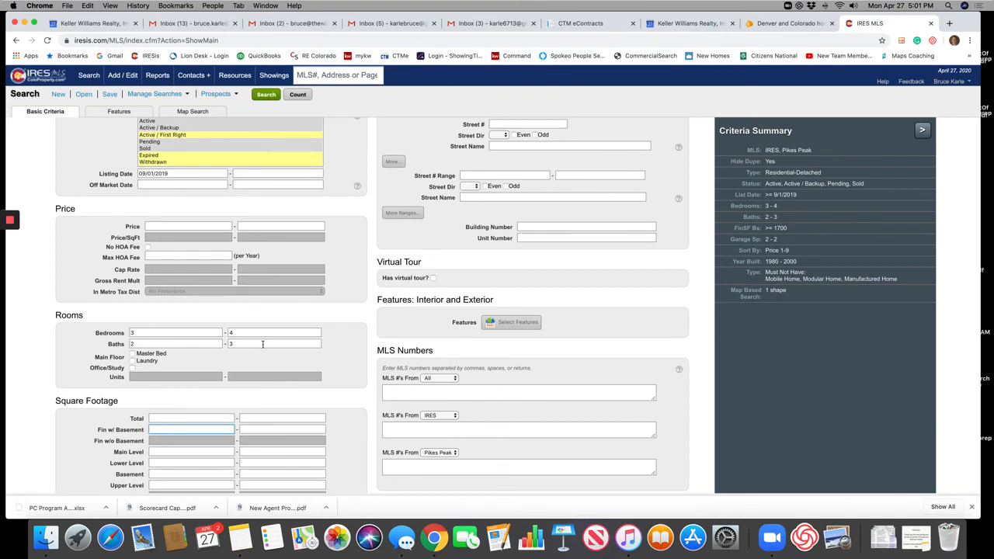
{"action": "left_click", "coordinate": [273, 343]}
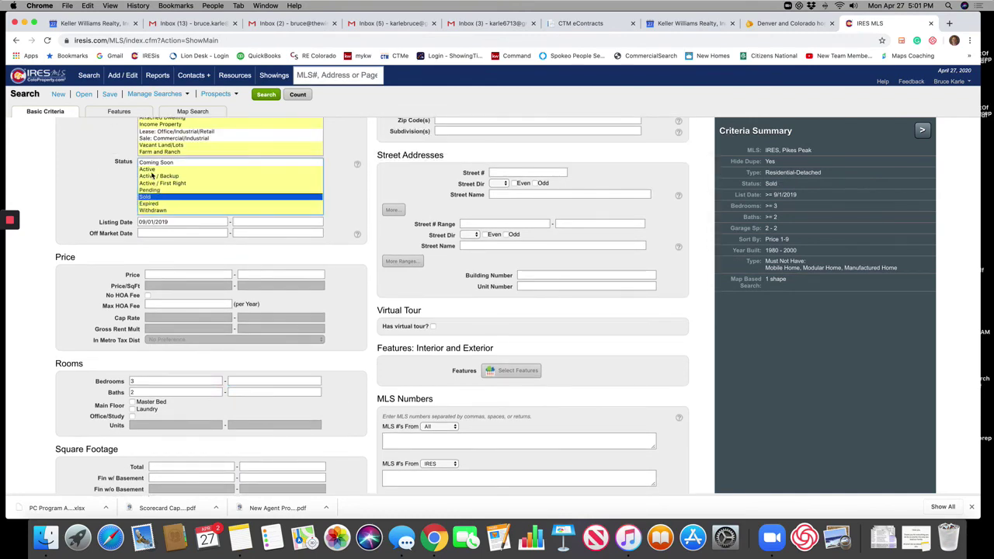
- Drop Sold from the Status list, review the Listing Date calendar and rerun the search
{"action": "left_click", "coordinate": [158, 190]}
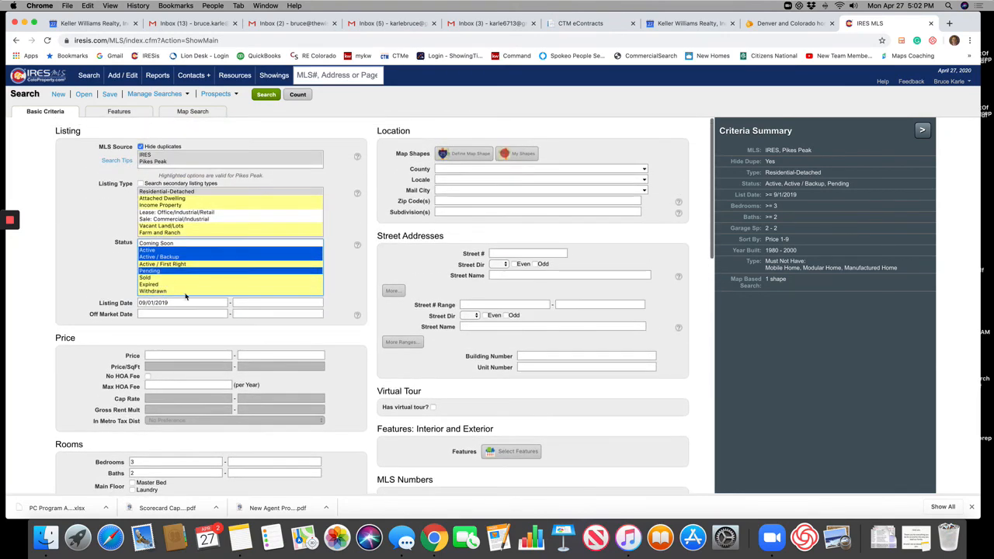
{"action": "left_click", "coordinate": [184, 302]}
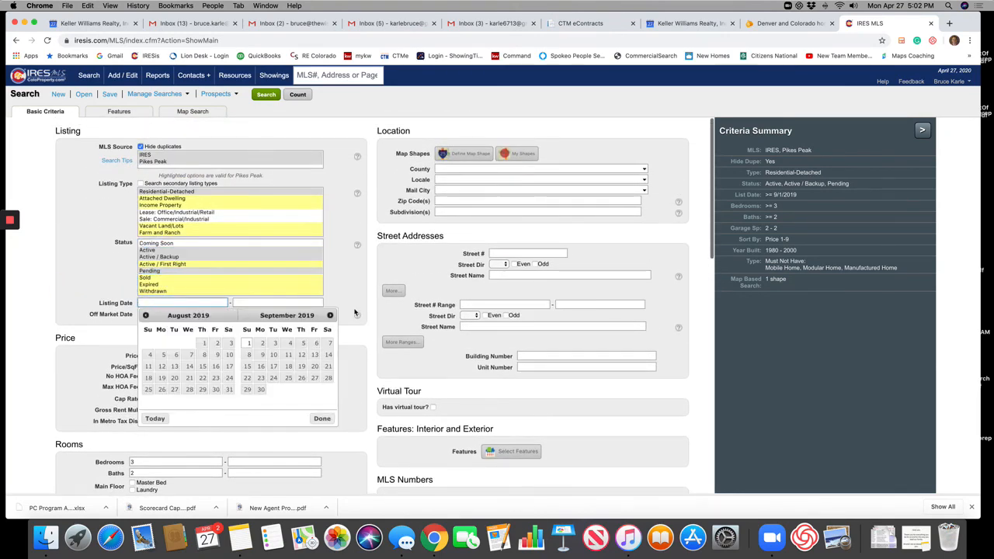
{"action": "scroll", "scroll_direction": "down", "scroll_amount": 3}
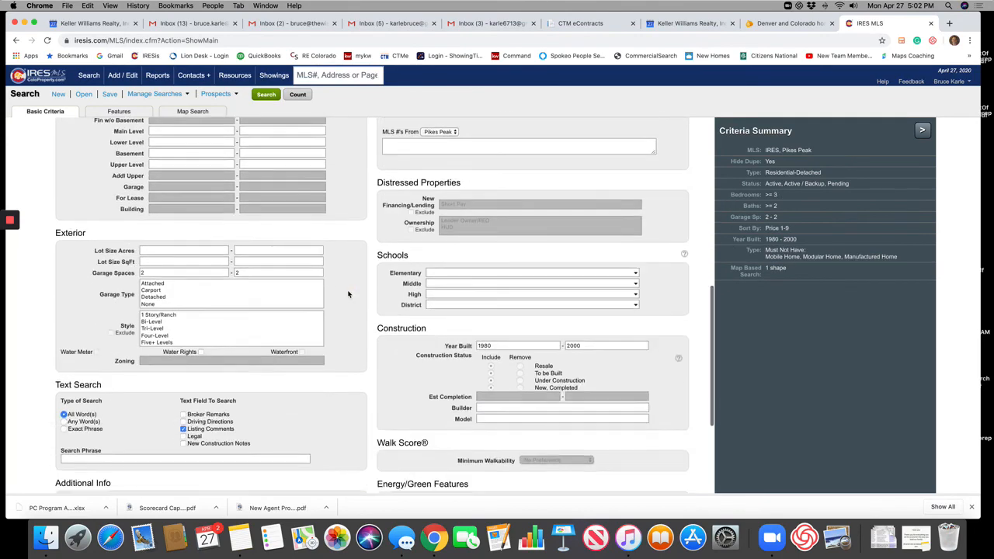
{"action": "scroll", "scroll_direction": "down", "scroll_amount": 3}
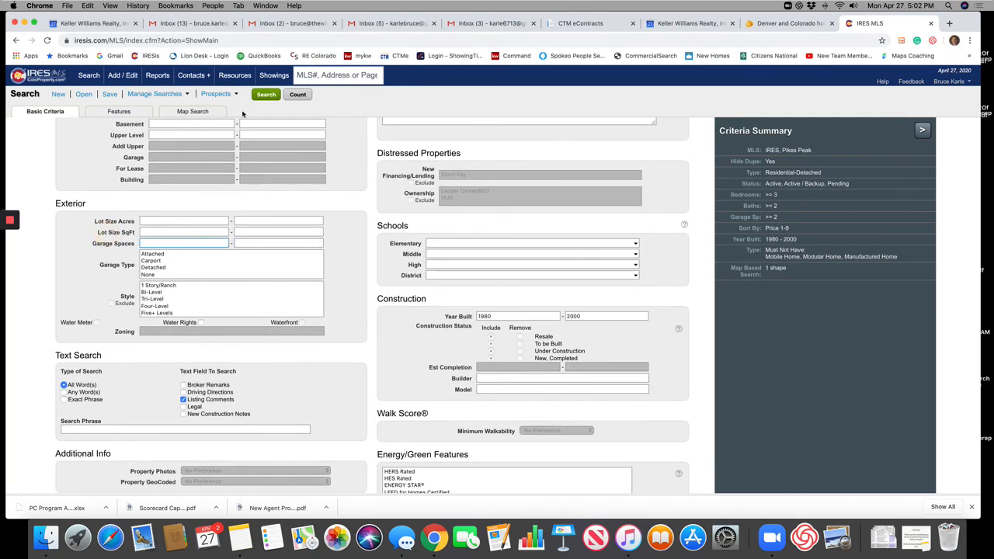
{"action": "left_click", "coordinate": [192, 112]}
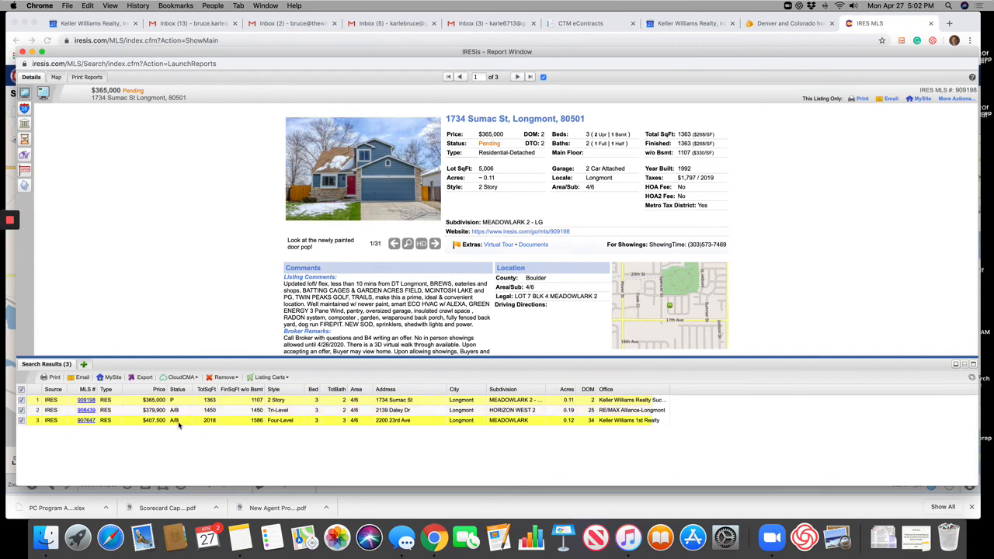
{"action": "mouse_move", "coordinate": [227, 428]}
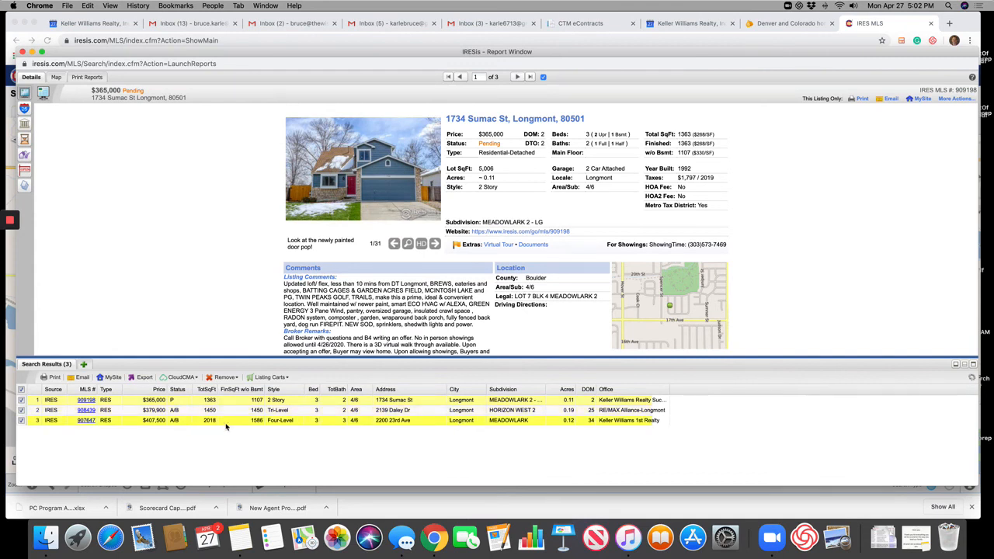
{"action": "mouse_move", "coordinate": [212, 424]}
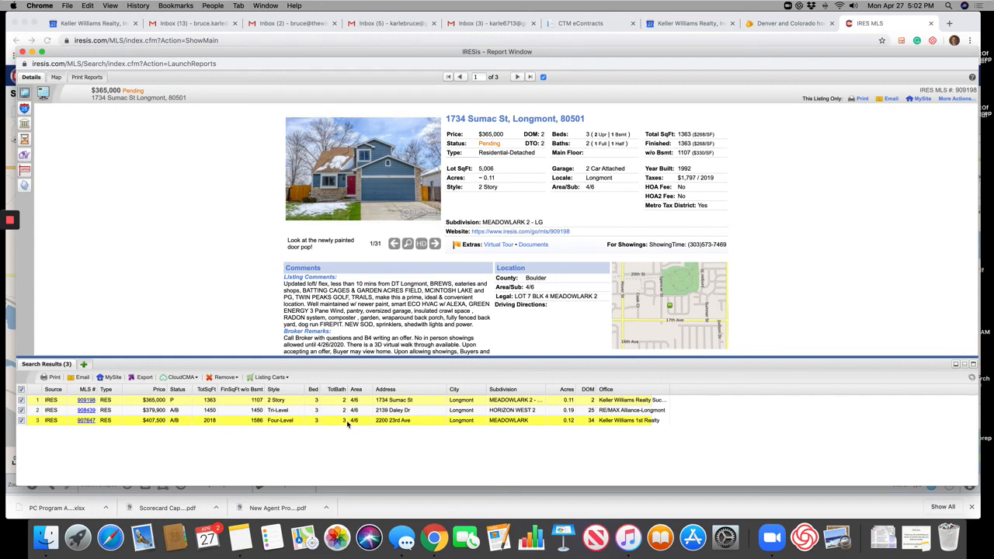
{"action": "mouse_move", "coordinate": [488, 424]}
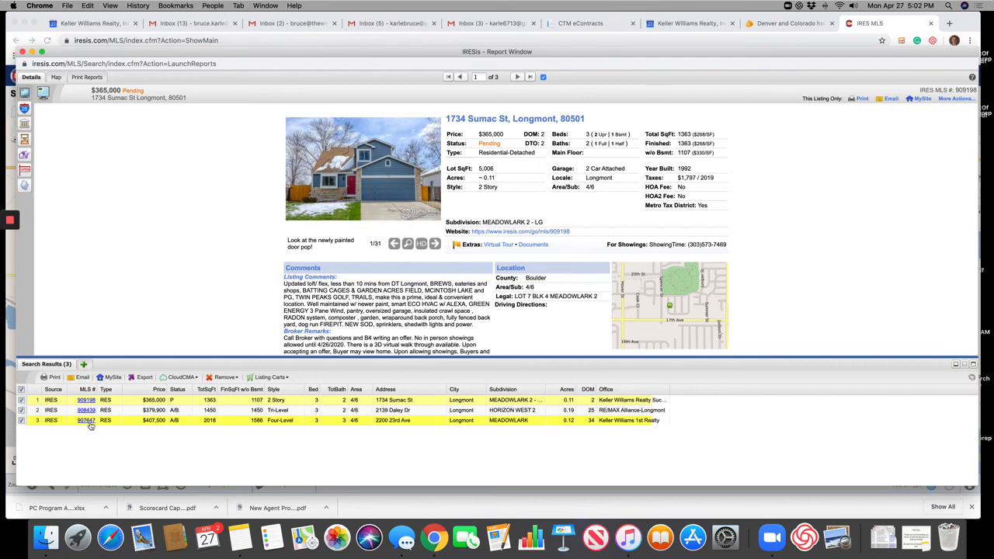
{"action": "left_click", "coordinate": [86, 419]}
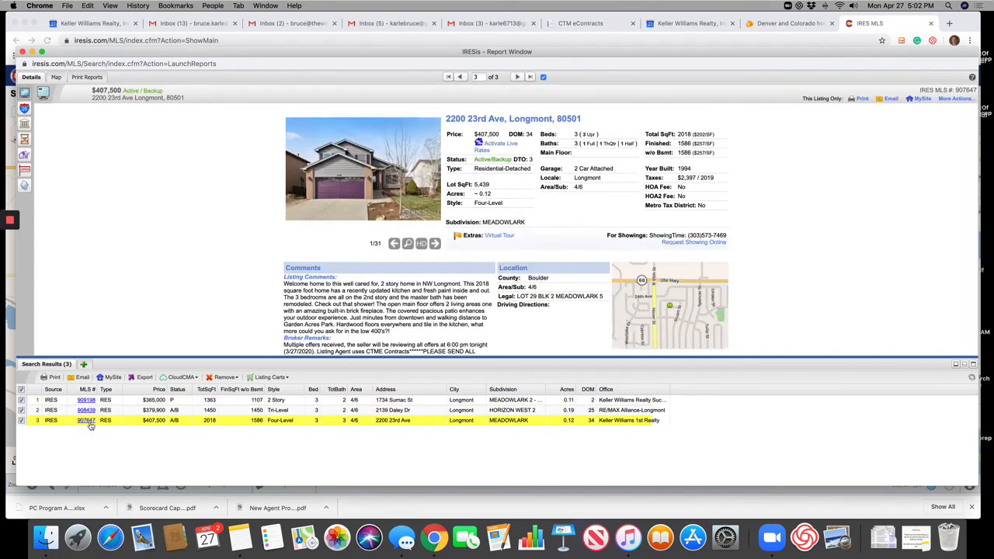